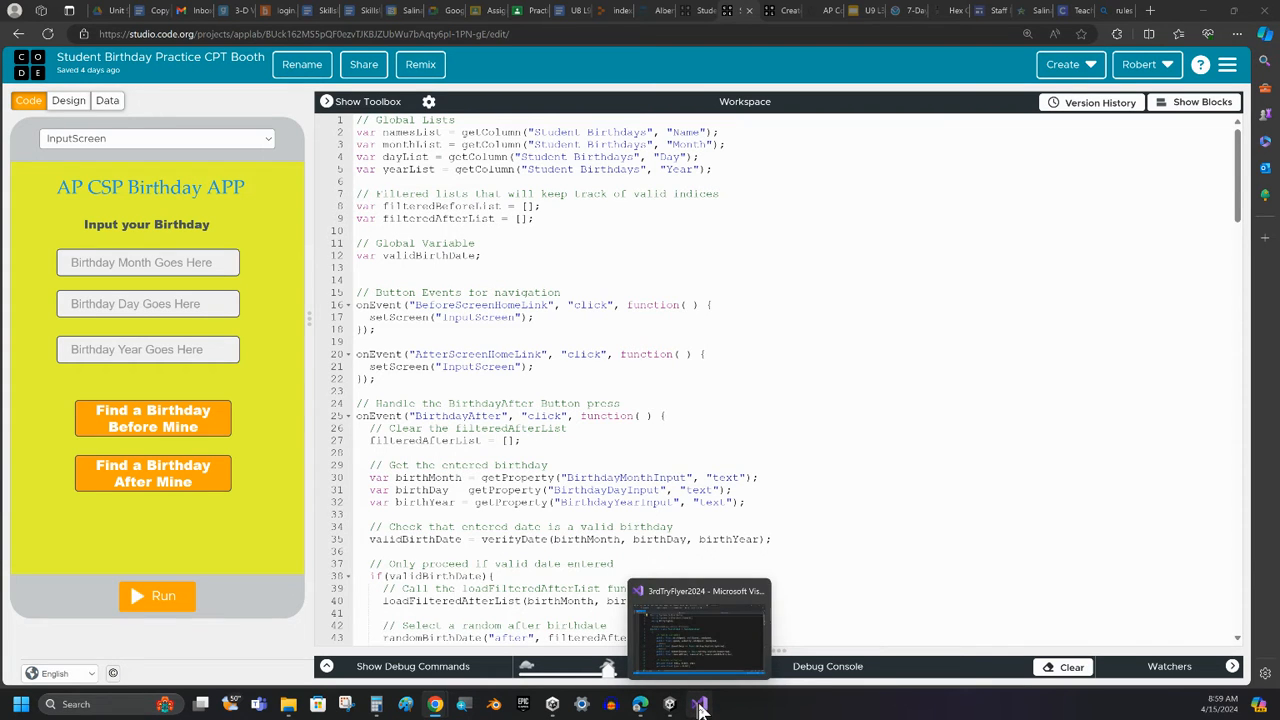
Bring up Visual Studio 2019 from the taskbar to its start window.
{"action": "right_click", "coordinate": [700, 704]}
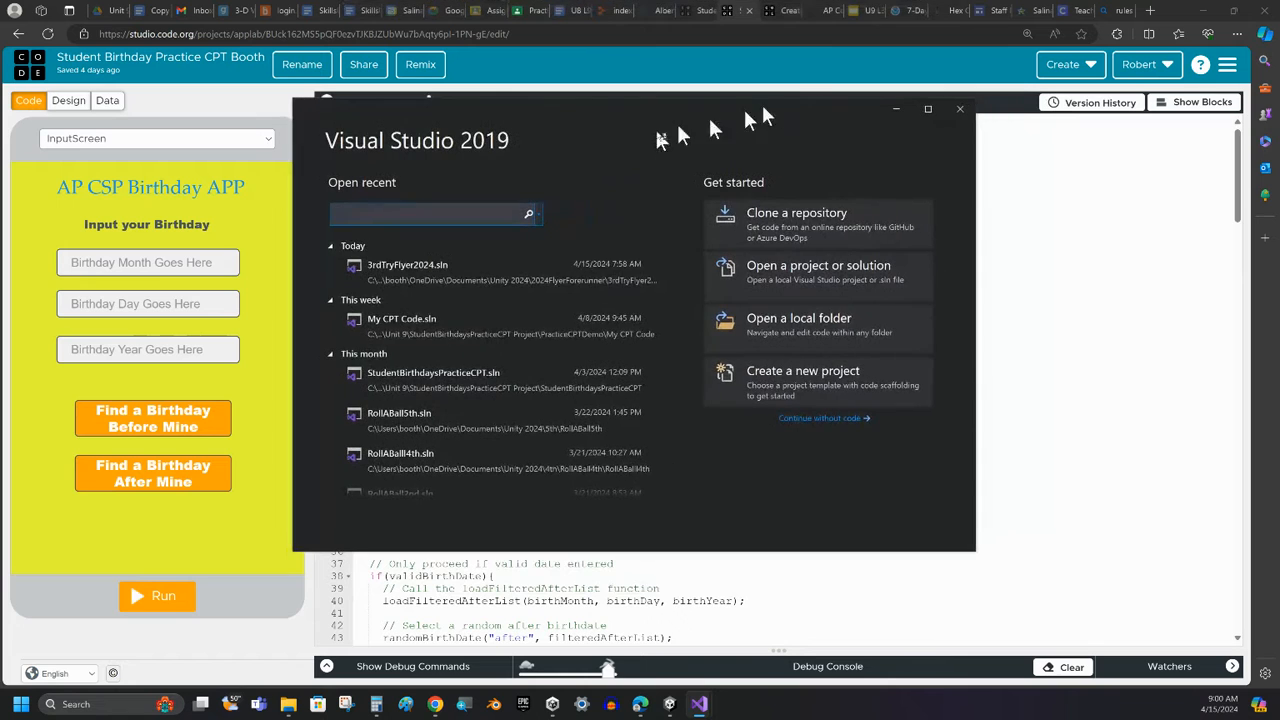
{"action": "mouse_move", "coordinate": [816, 324]}
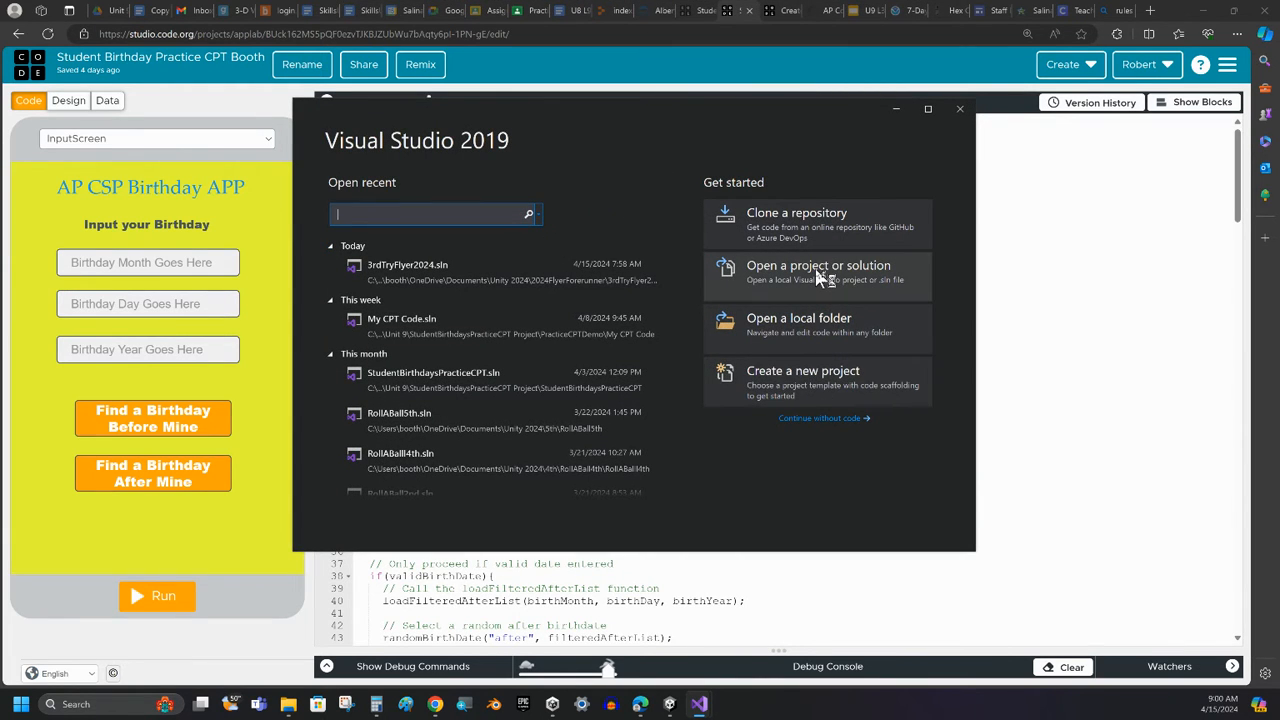
{"action": "mouse_move", "coordinate": [820, 340]}
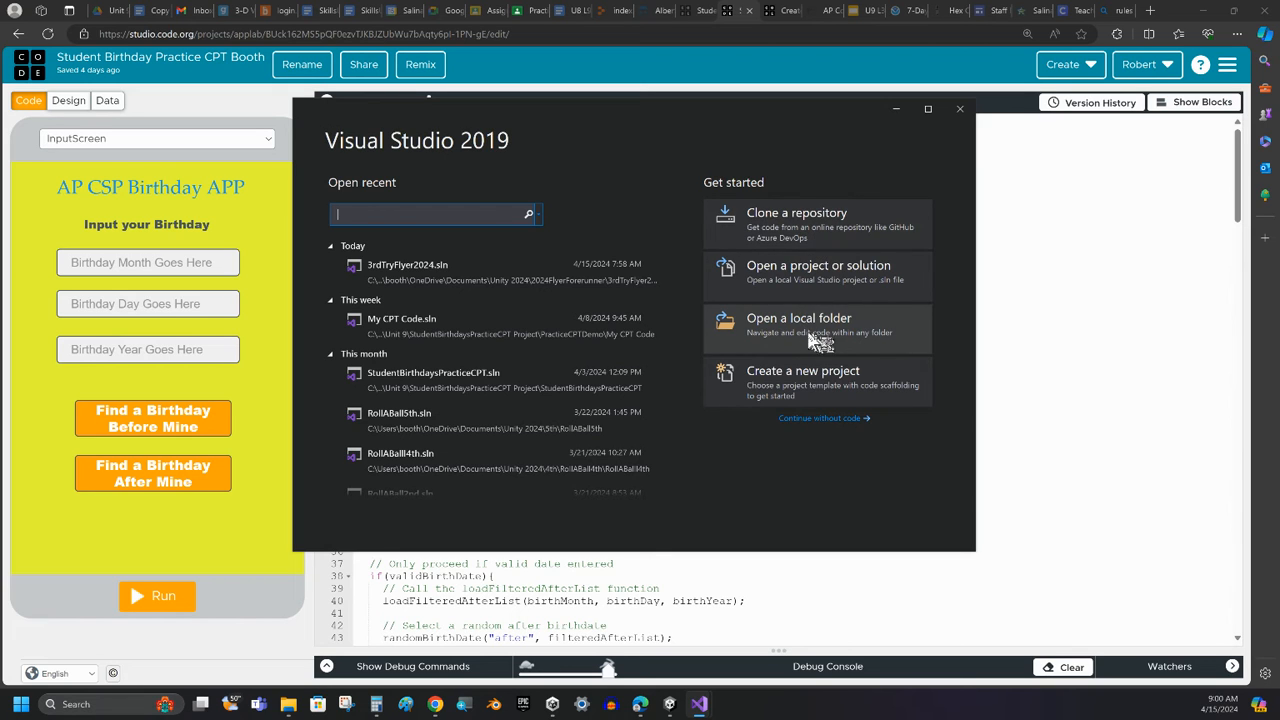
{"action": "mouse_move", "coordinate": [800, 380]}
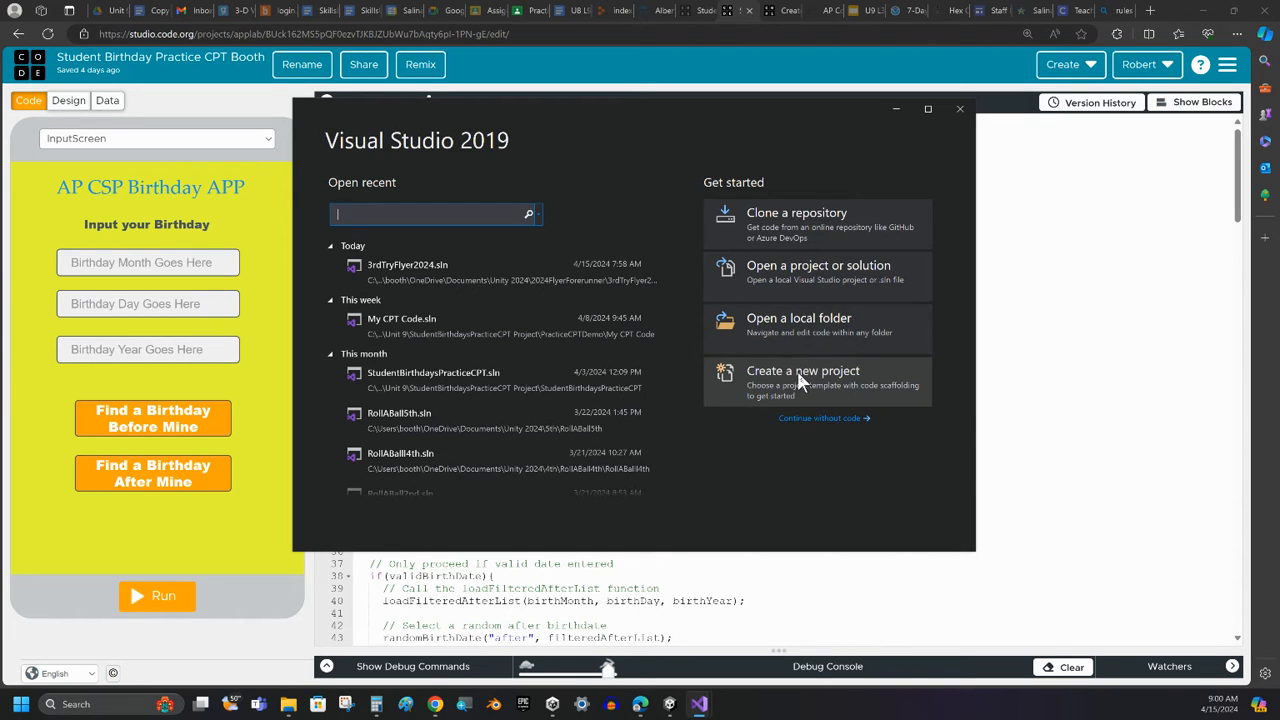
{"action": "mouse_move", "coordinate": [810, 384]}
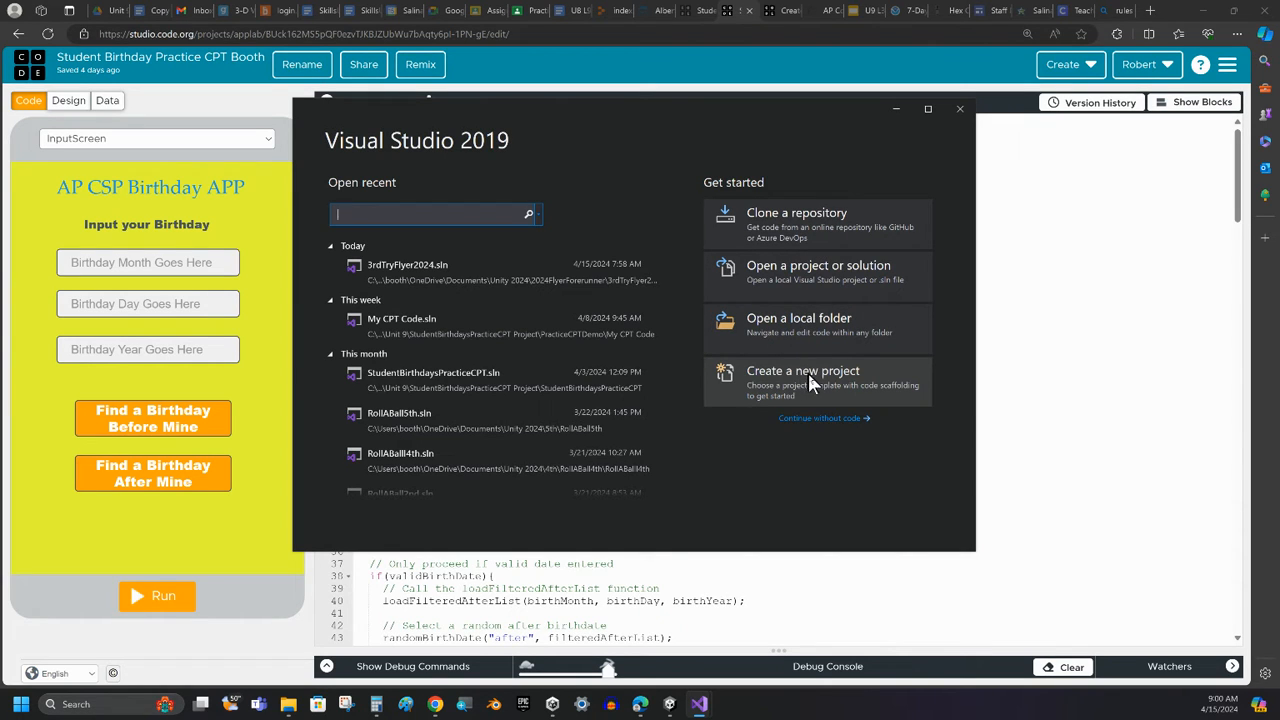
Start a new project and filter the templates to JavaScript, keeping Blank Solution.
{"action": "left_click", "coordinate": [804, 370]}
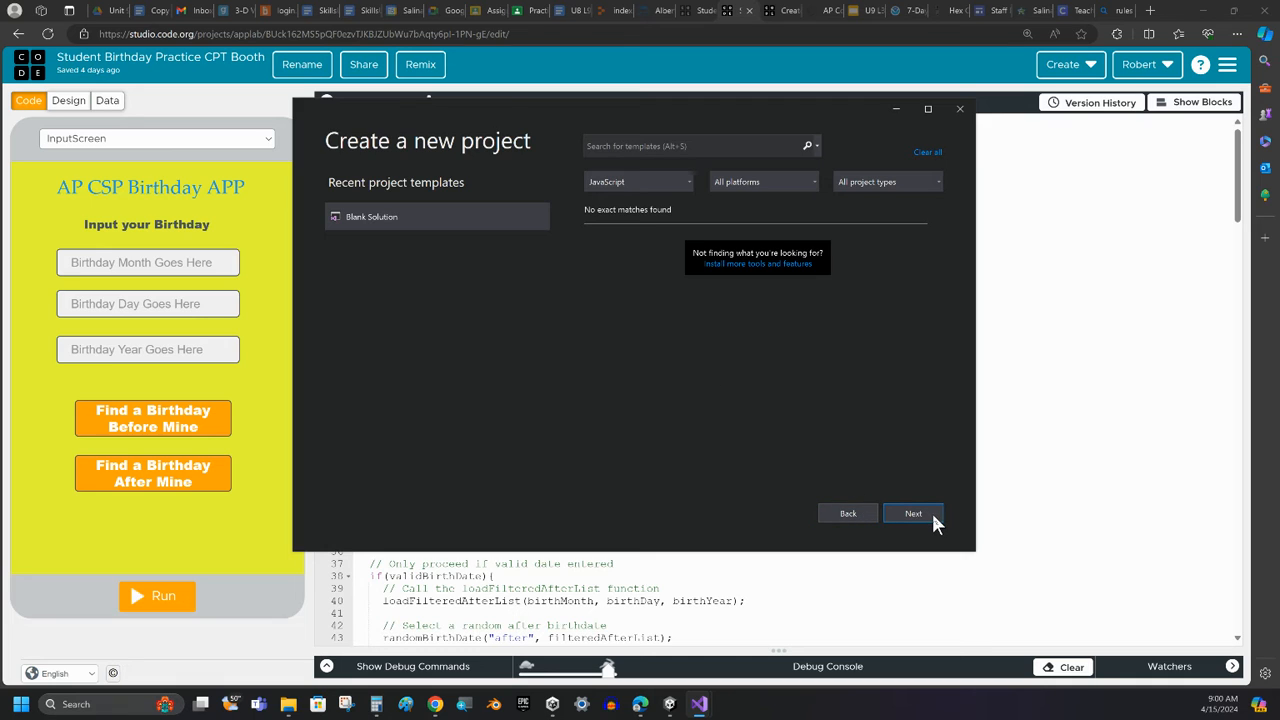
{"action": "left_click", "coordinate": [638, 180]}
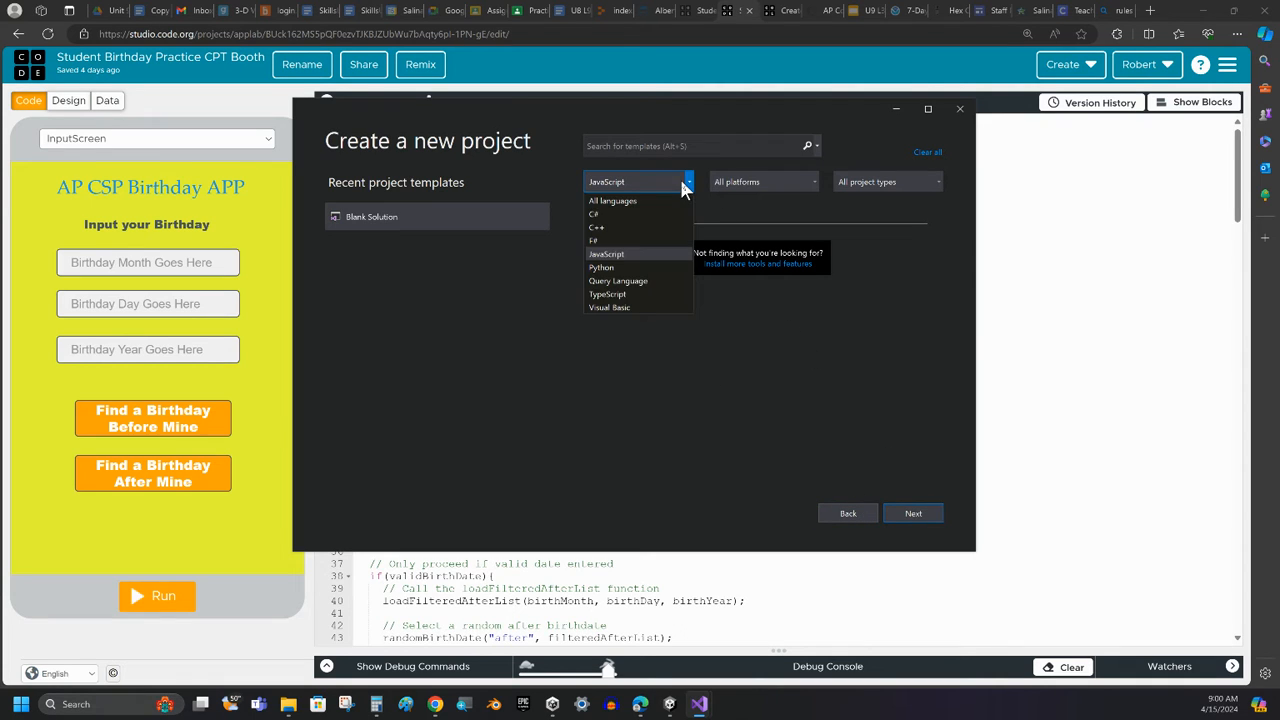
{"action": "left_click", "coordinate": [606, 254]}
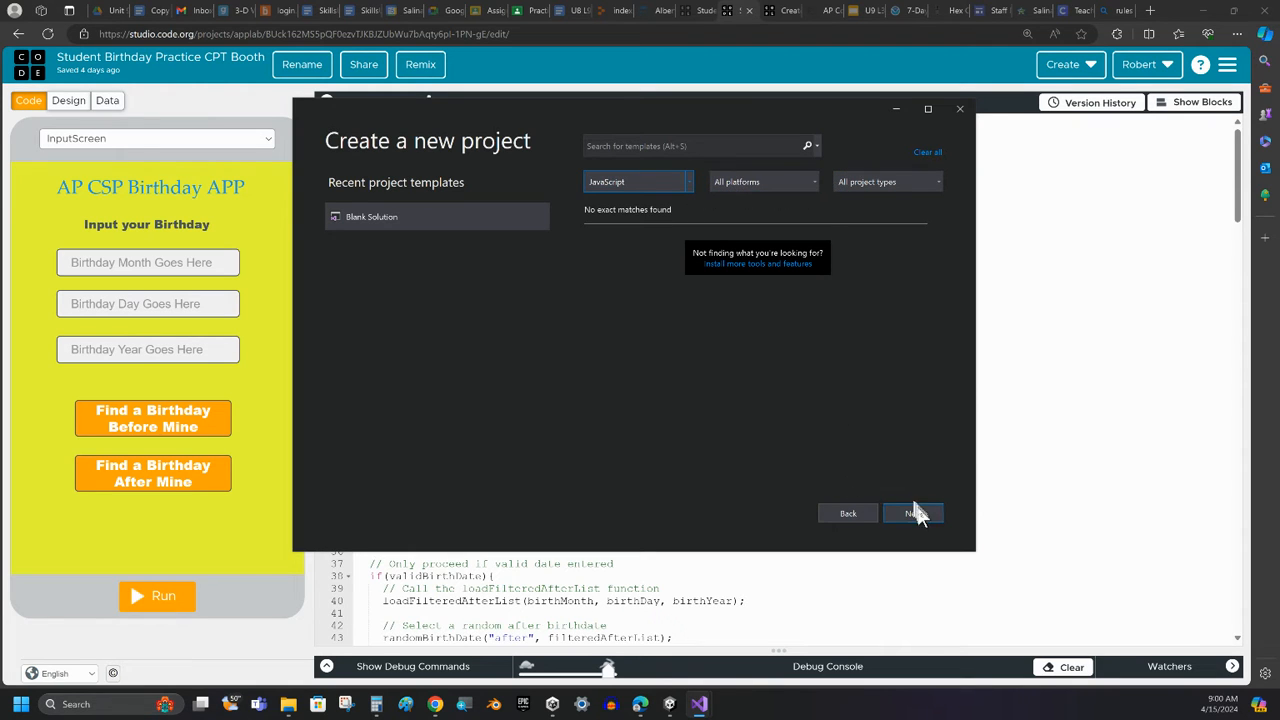
Proceed to configure the blank solution and name it TempAP CPTCode.
{"action": "left_click", "coordinate": [912, 512]}
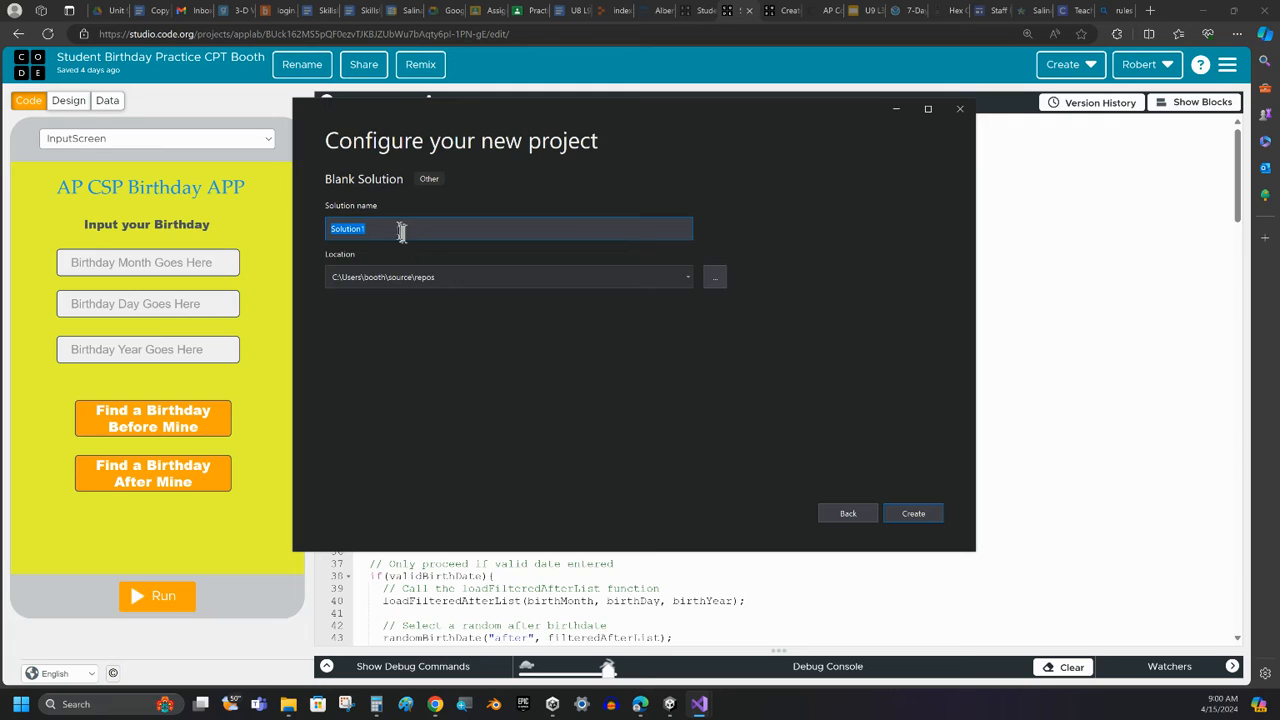
{"action": "type", "text": "TempAP CPTCode"}
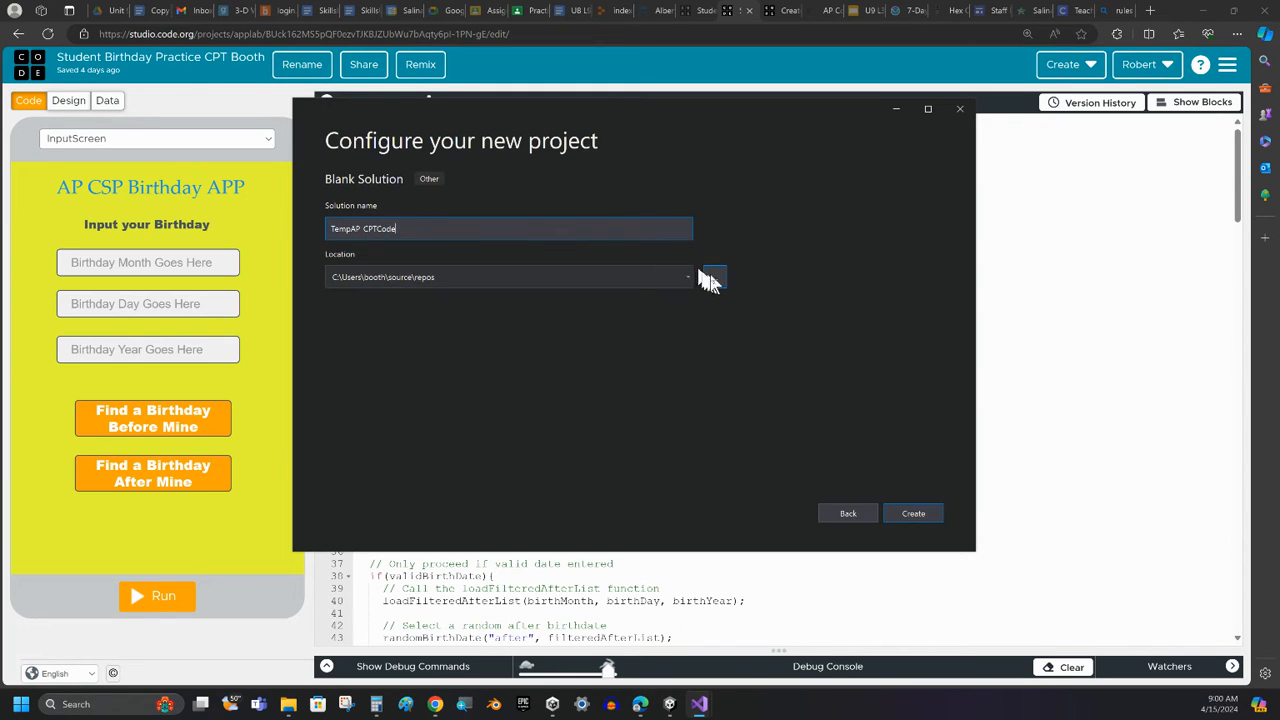
Browse for the solution location through Documents > school year > AP CSP > Unit 9.
{"action": "left_click", "coordinate": [712, 276]}
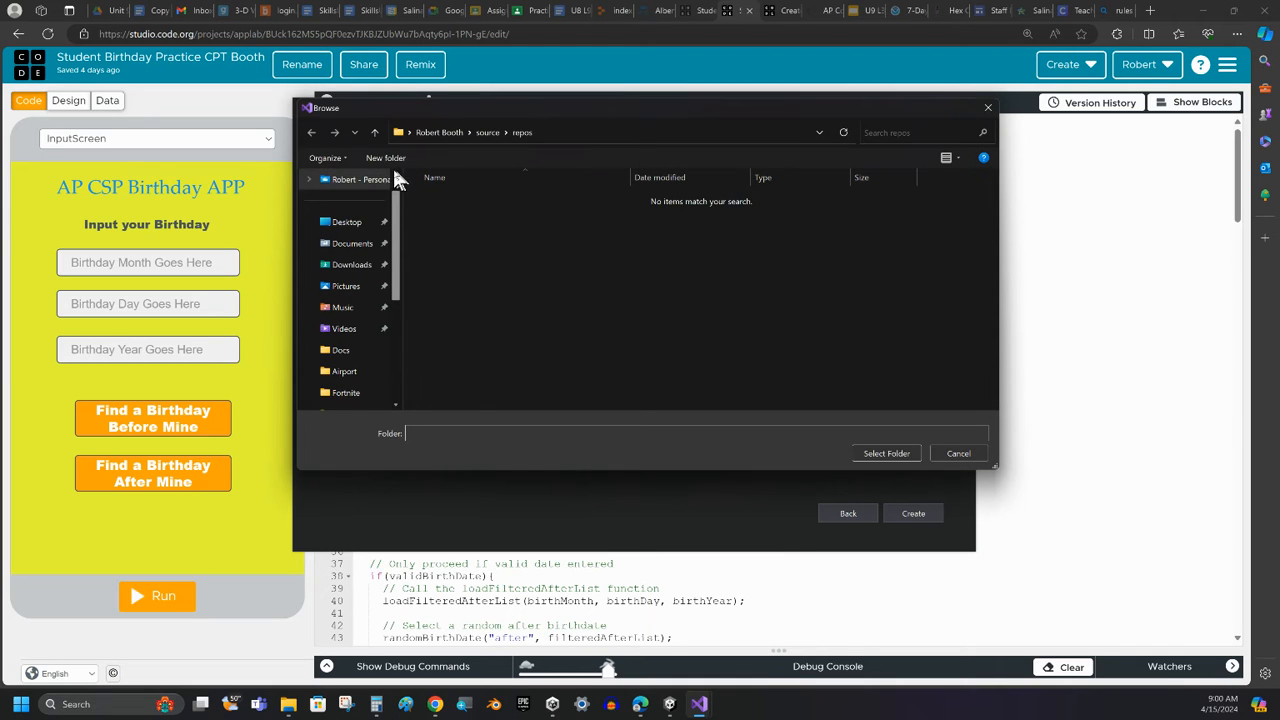
{"action": "left_click", "coordinate": [352, 244]}
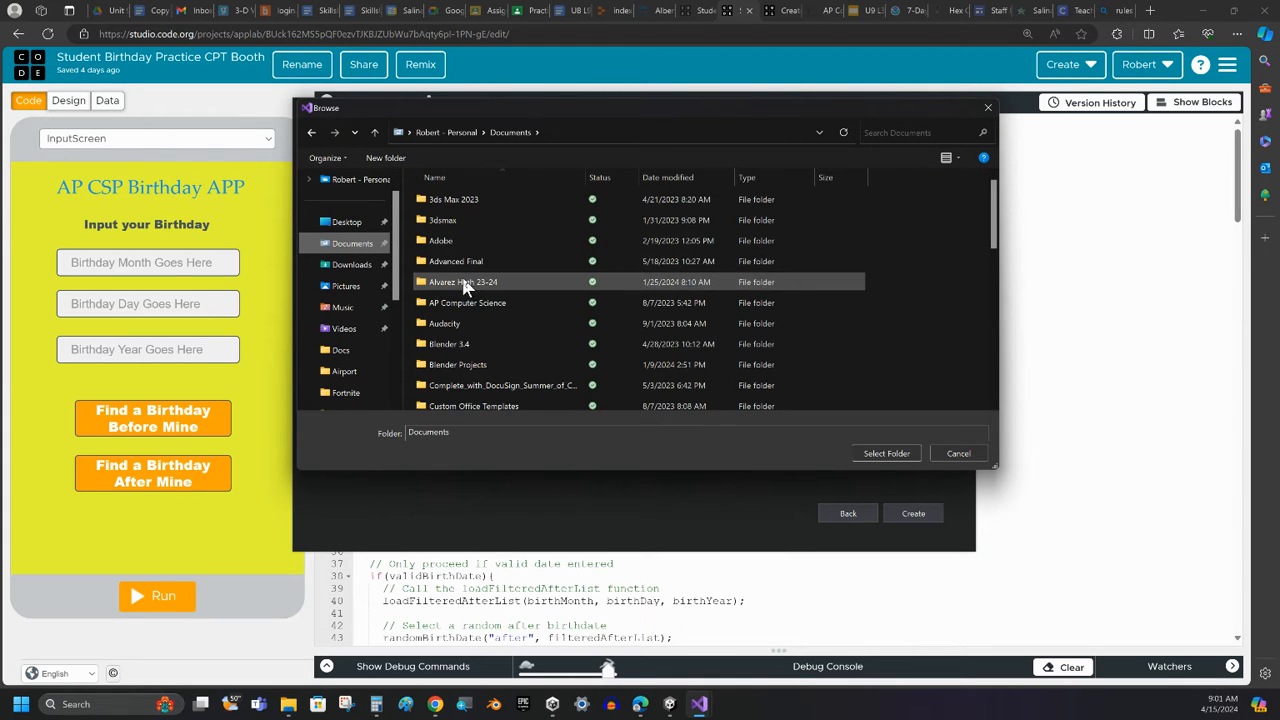
{"action": "double_click", "coordinate": [462, 280]}
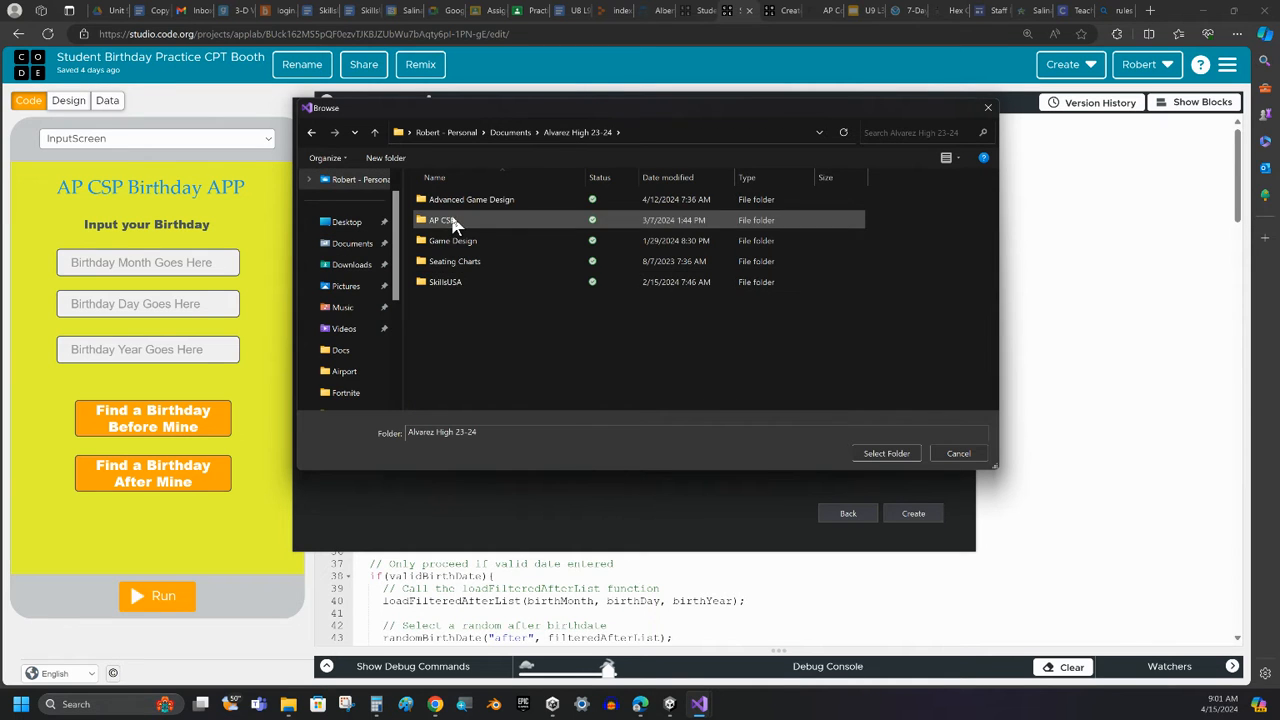
{"action": "double_click", "coordinate": [444, 218]}
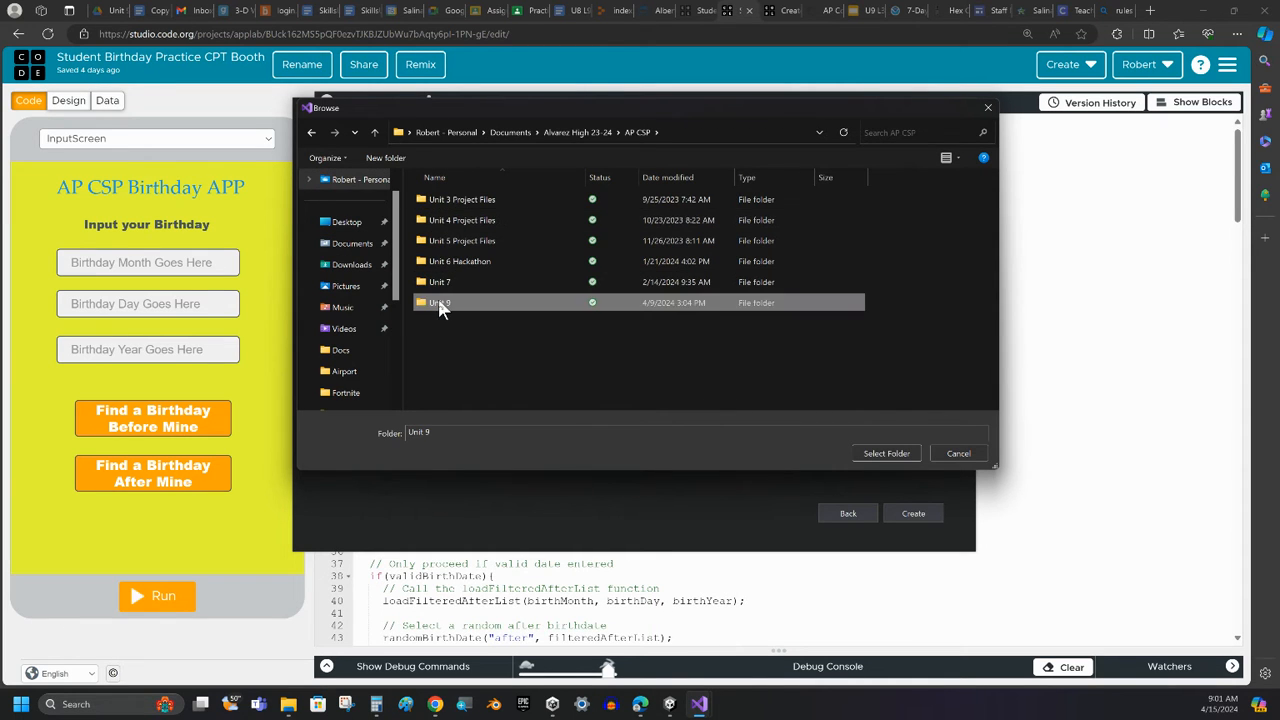
{"action": "double_click", "coordinate": [440, 302]}
{"action": "type", "text": "TempAp_CSP_Code"}
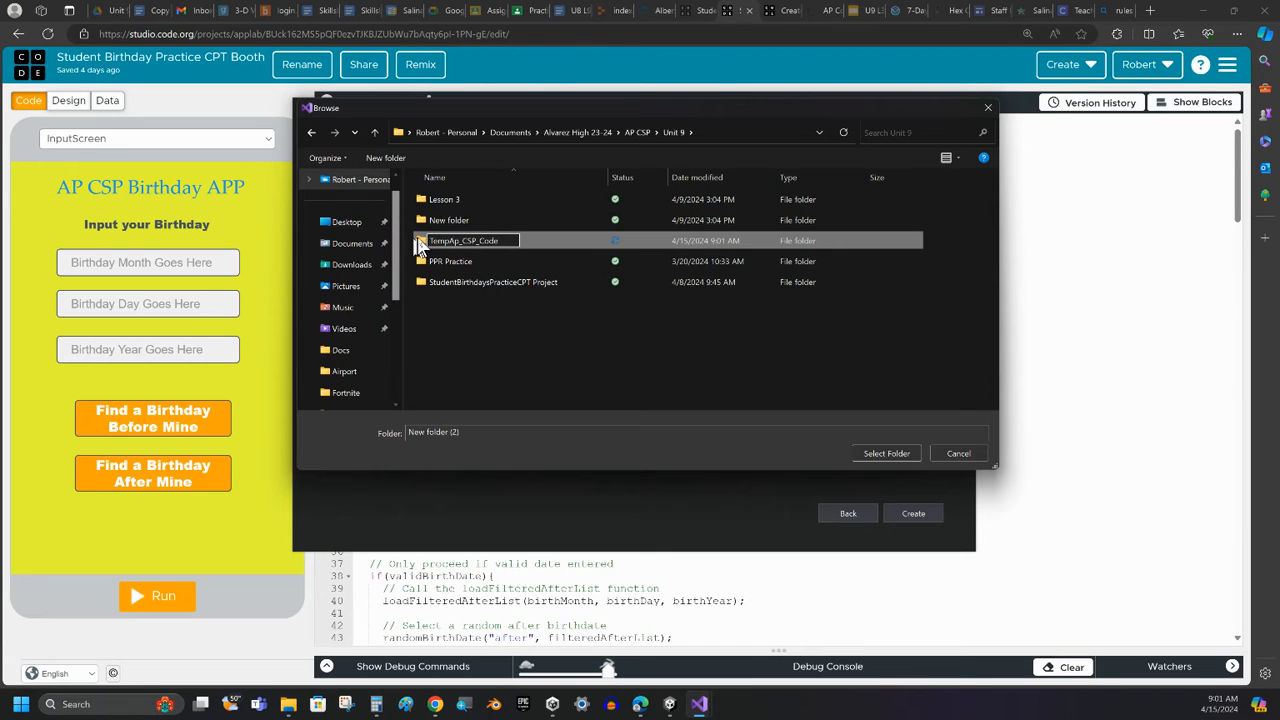
Select the new TempAp_CSP_Code folder inside Unit 9 as the solution location.
{"action": "double_click", "coordinate": [464, 240]}
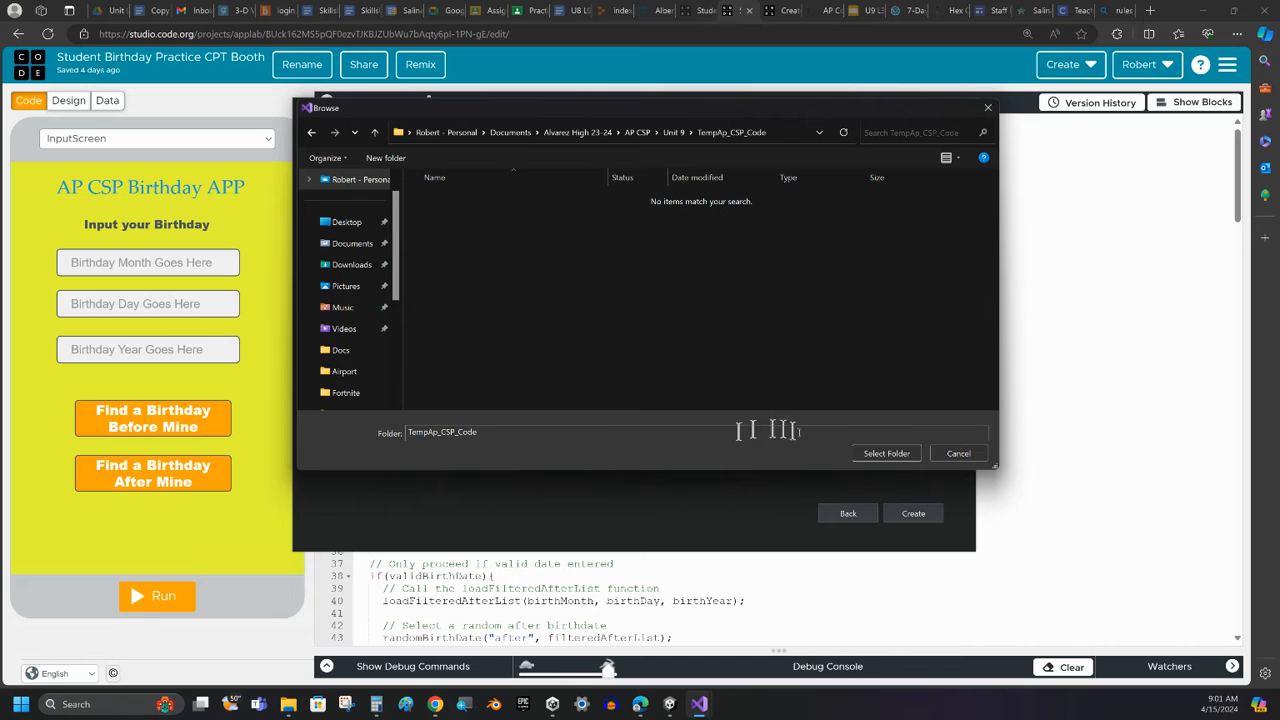
{"action": "left_click", "coordinate": [884, 452]}
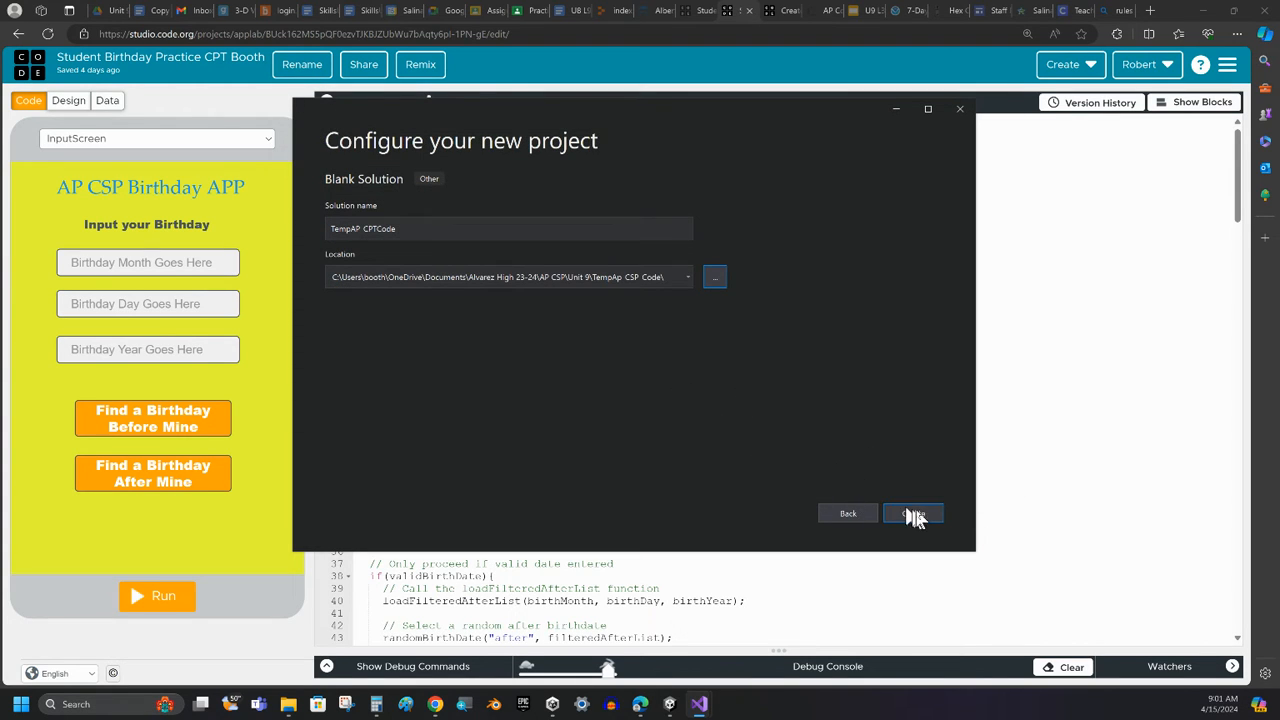
Create the TempAP_CPTCode solution and enlarge Visual Studio to full screen.
{"action": "left_click", "coordinate": [912, 512]}
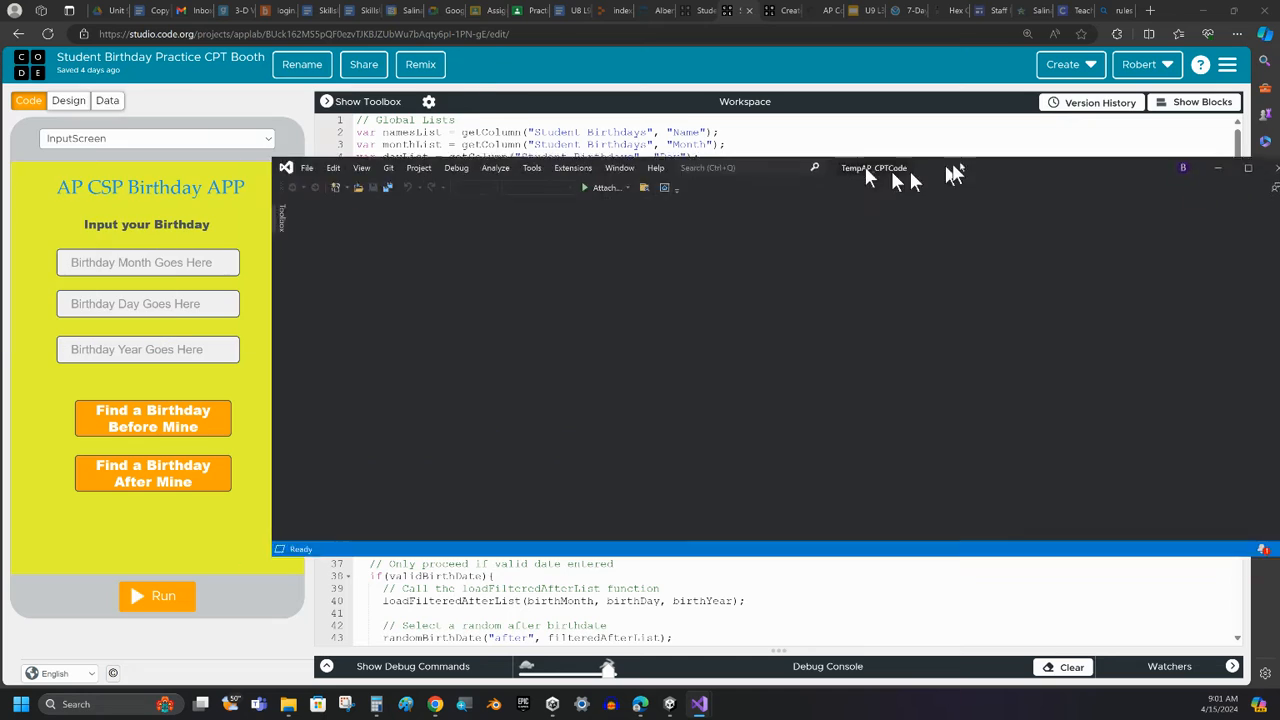
{"action": "left_click", "coordinate": [1248, 168]}
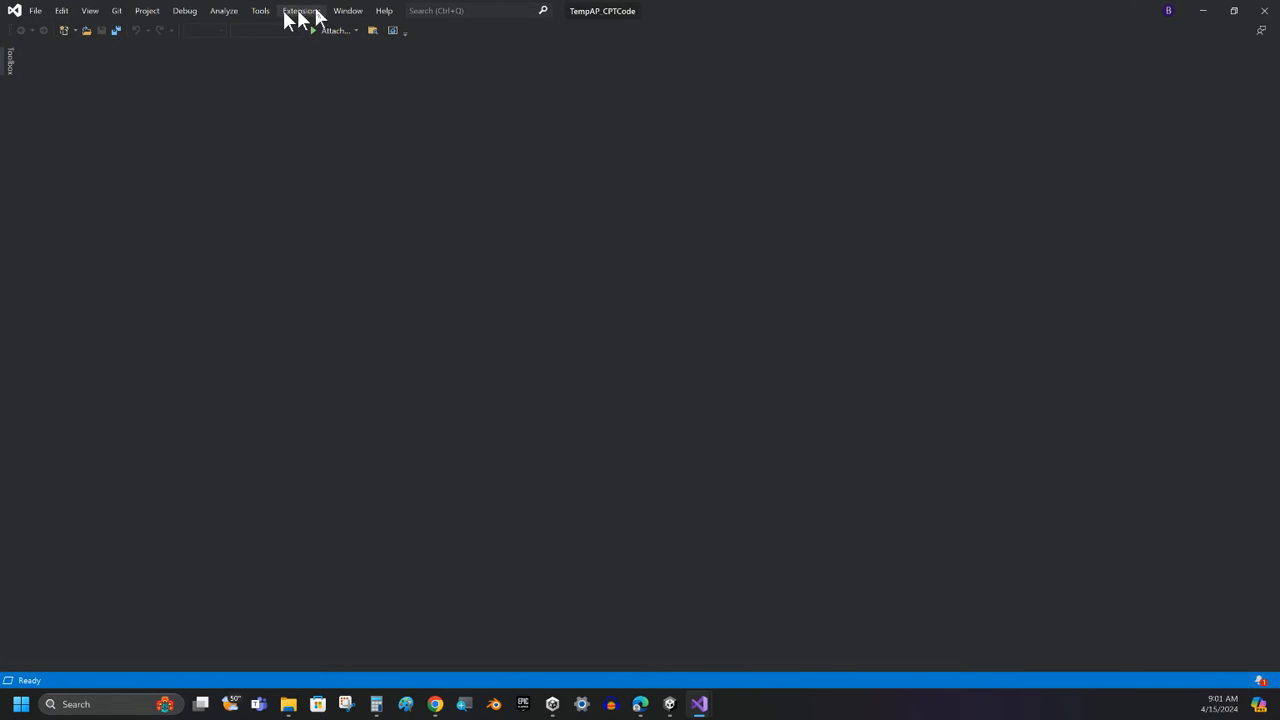
{"action": "left_click", "coordinate": [348, 12]}
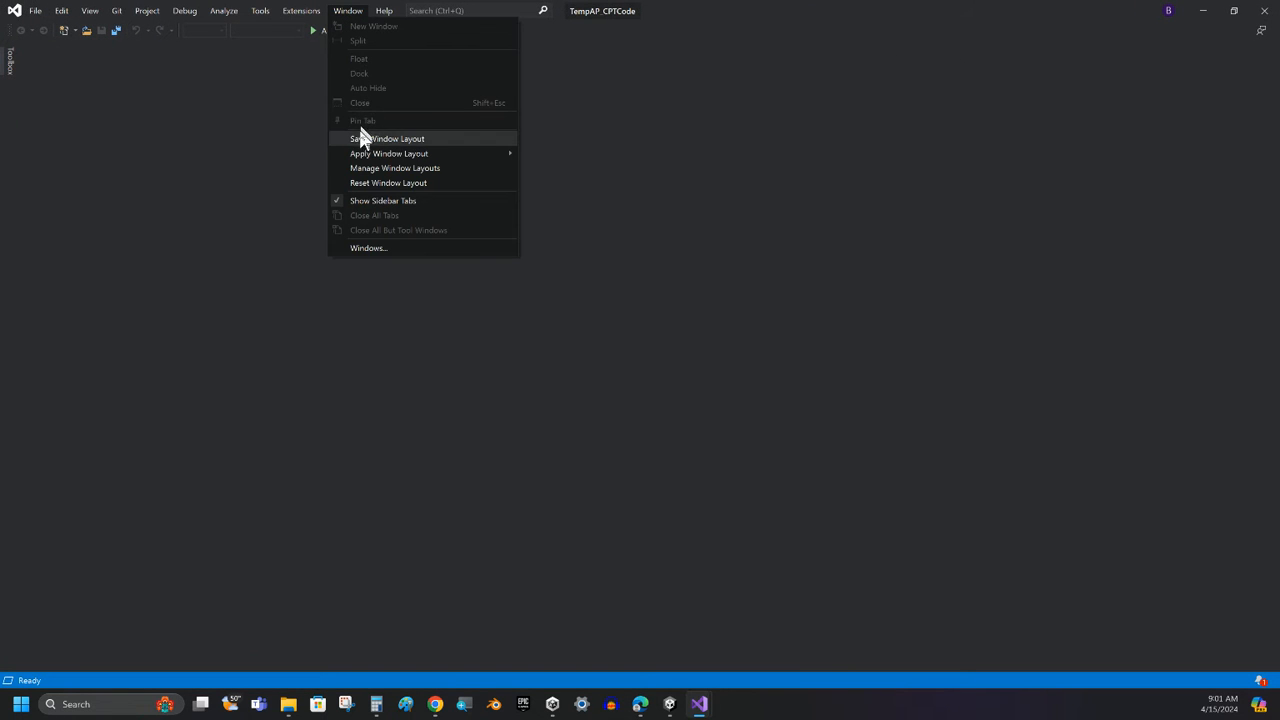
{"action": "left_click", "coordinate": [300, 10]}
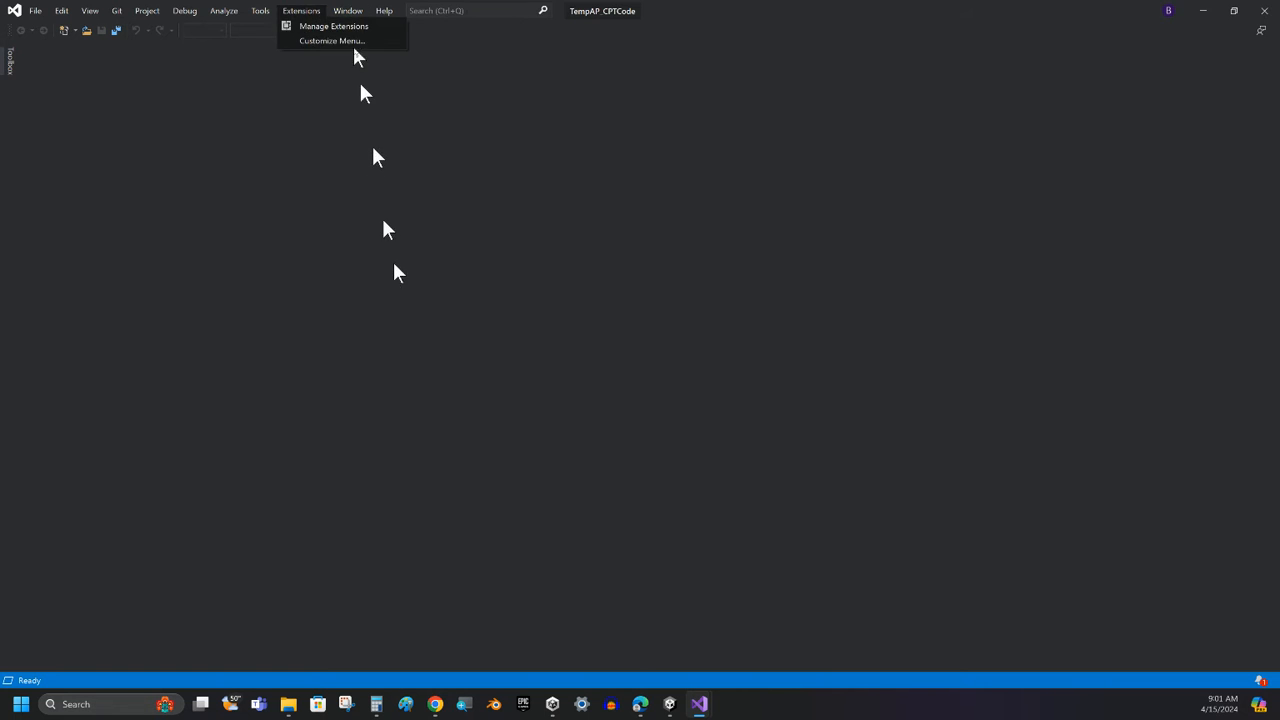
{"action": "left_click", "coordinate": [348, 10]}
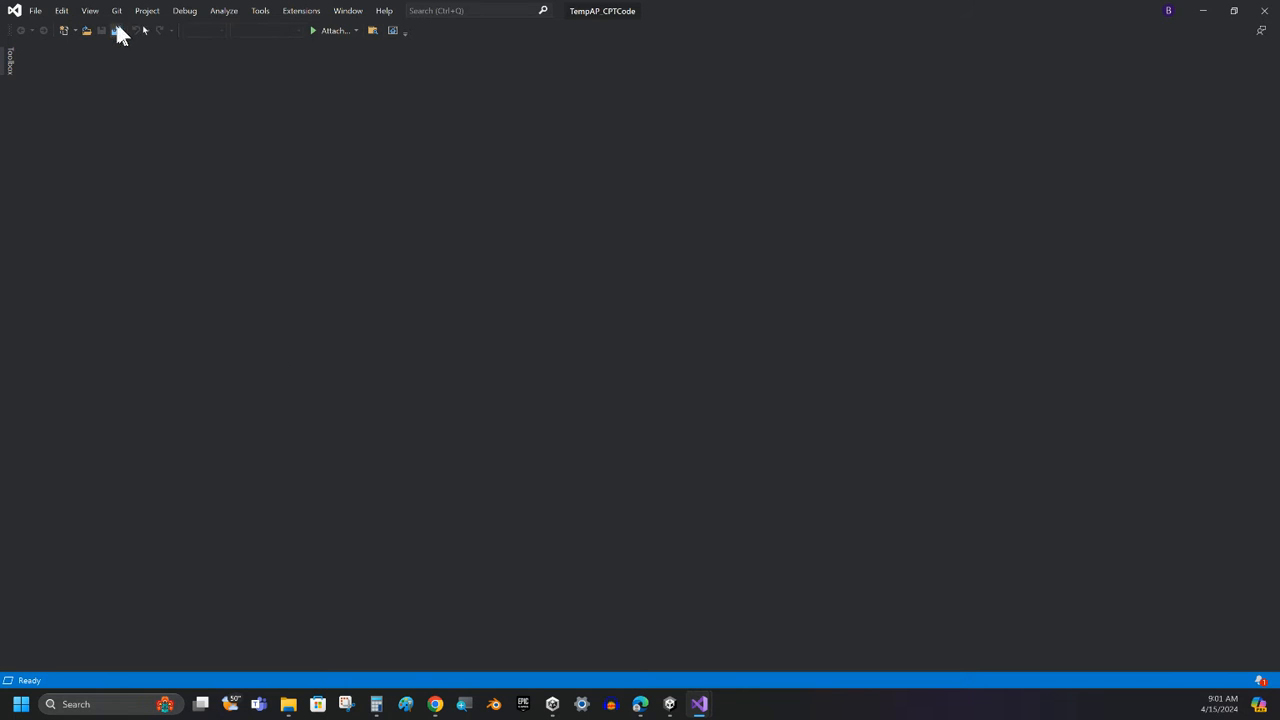
Show the empty solution in Solution Explorer and bring up its add-item actions.
{"action": "left_click", "coordinate": [114, 30]}
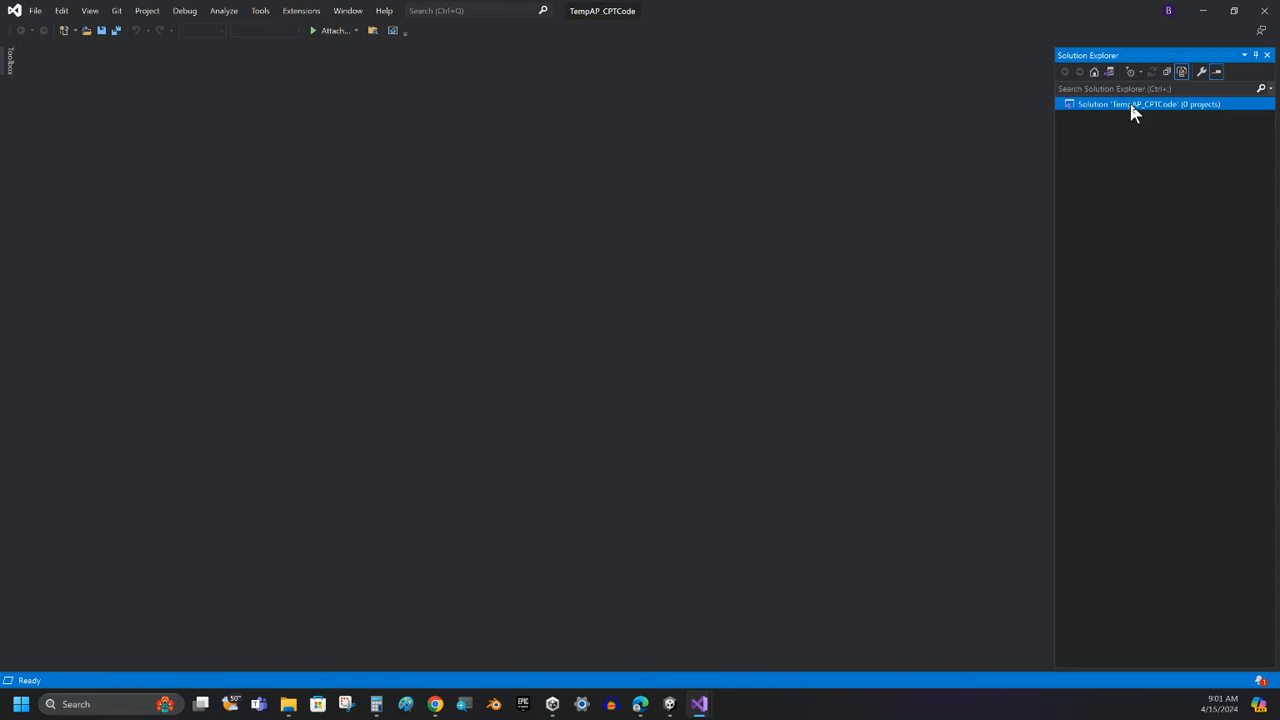
{"action": "mouse_move", "coordinate": [1118, 108]}
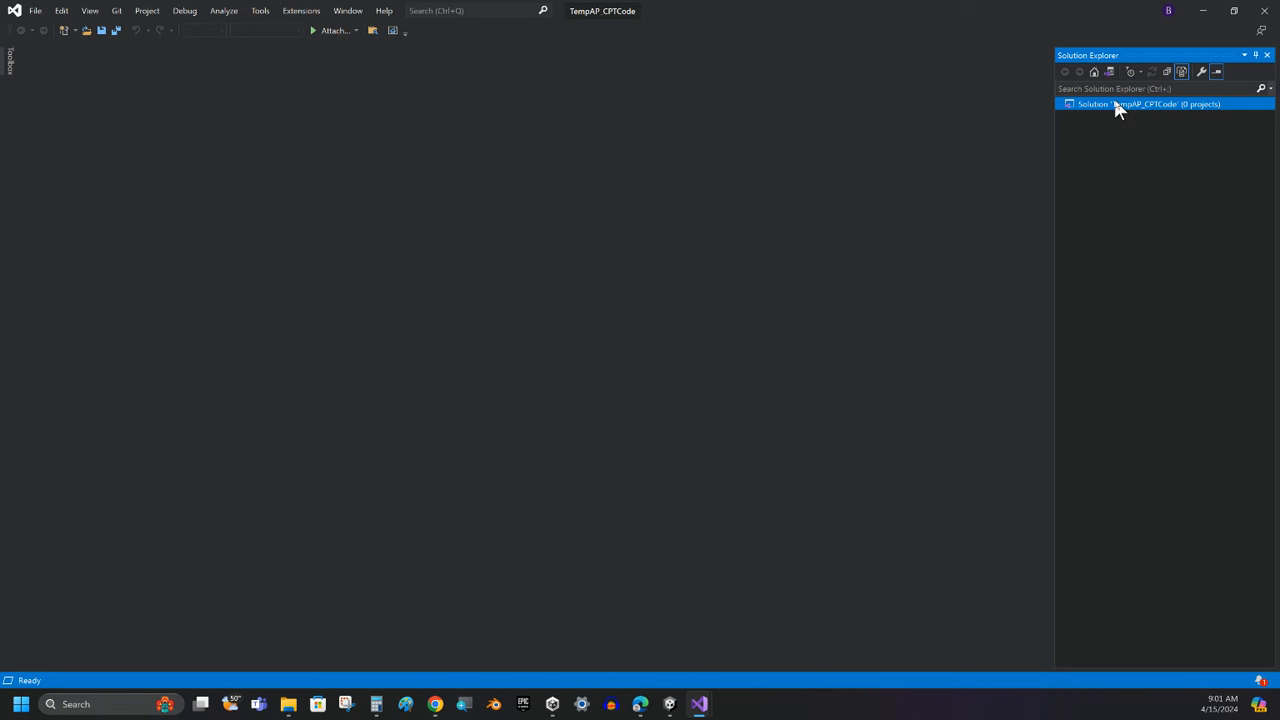
{"action": "right_click", "coordinate": [1148, 104]}
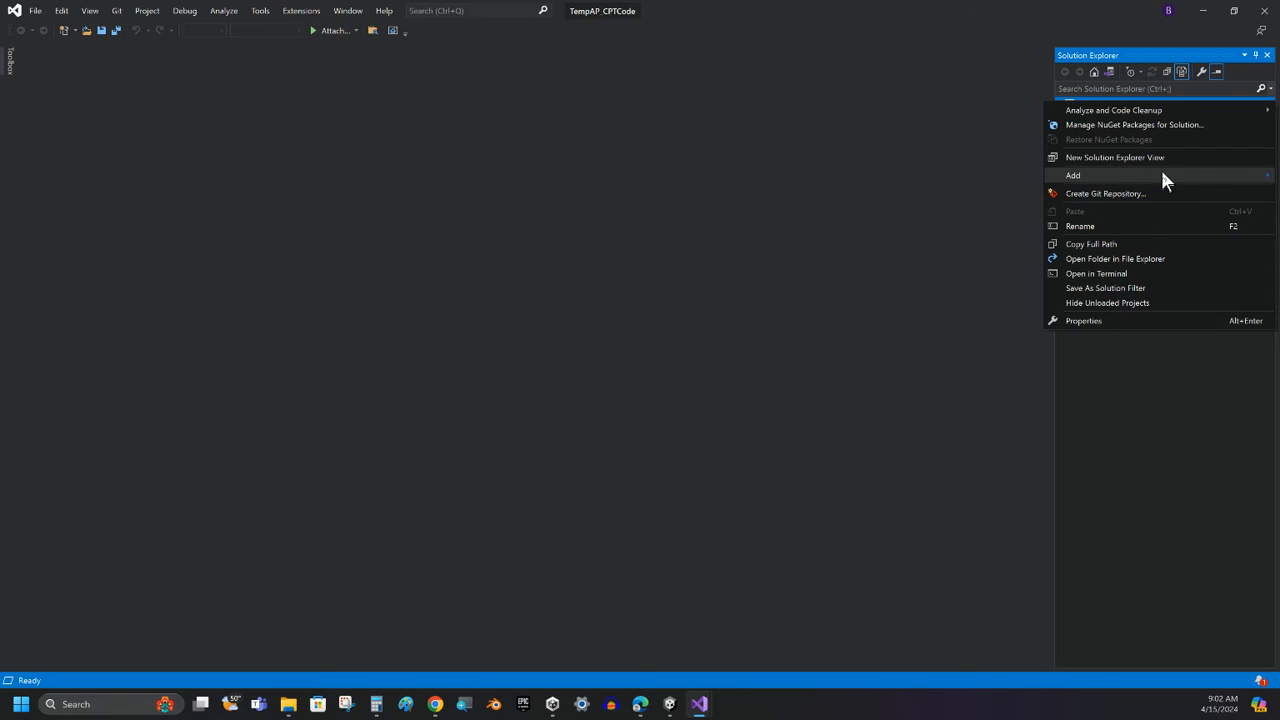
{"action": "mouse_move", "coordinate": [1072, 176]}
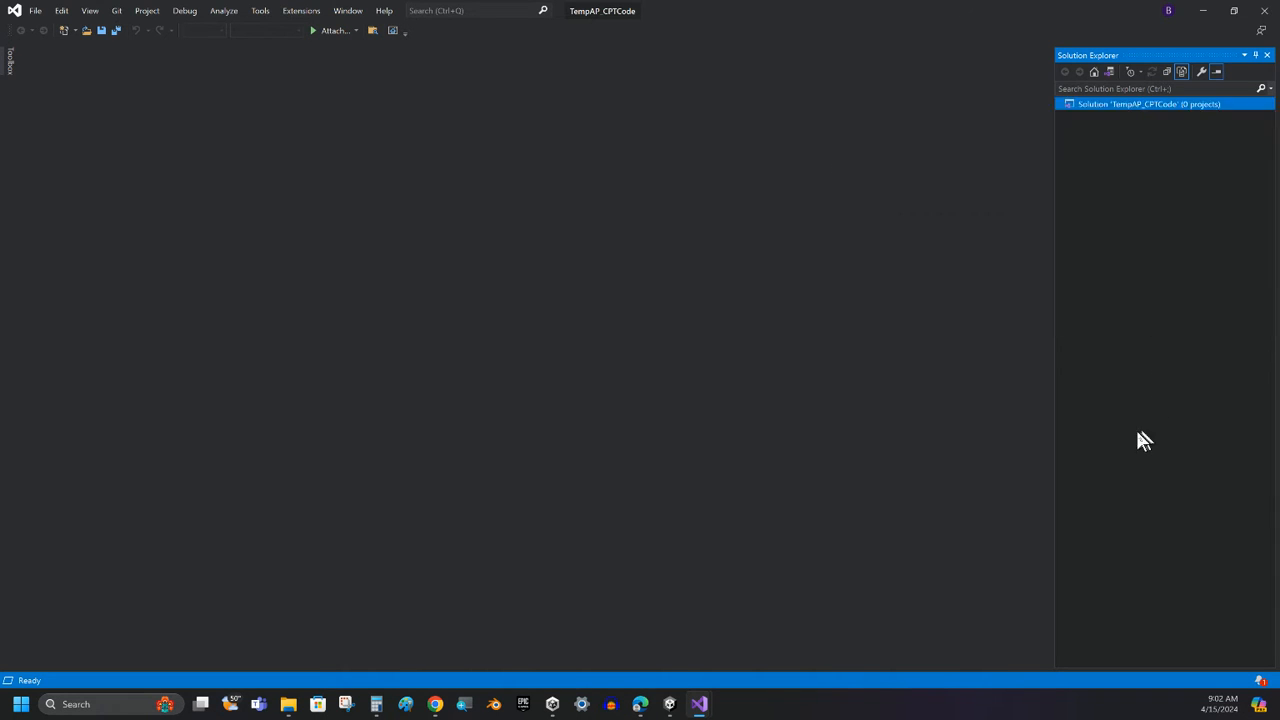
Create a new standalone JavaScript file from File > New > File.
{"action": "left_click", "coordinate": [36, 12]}
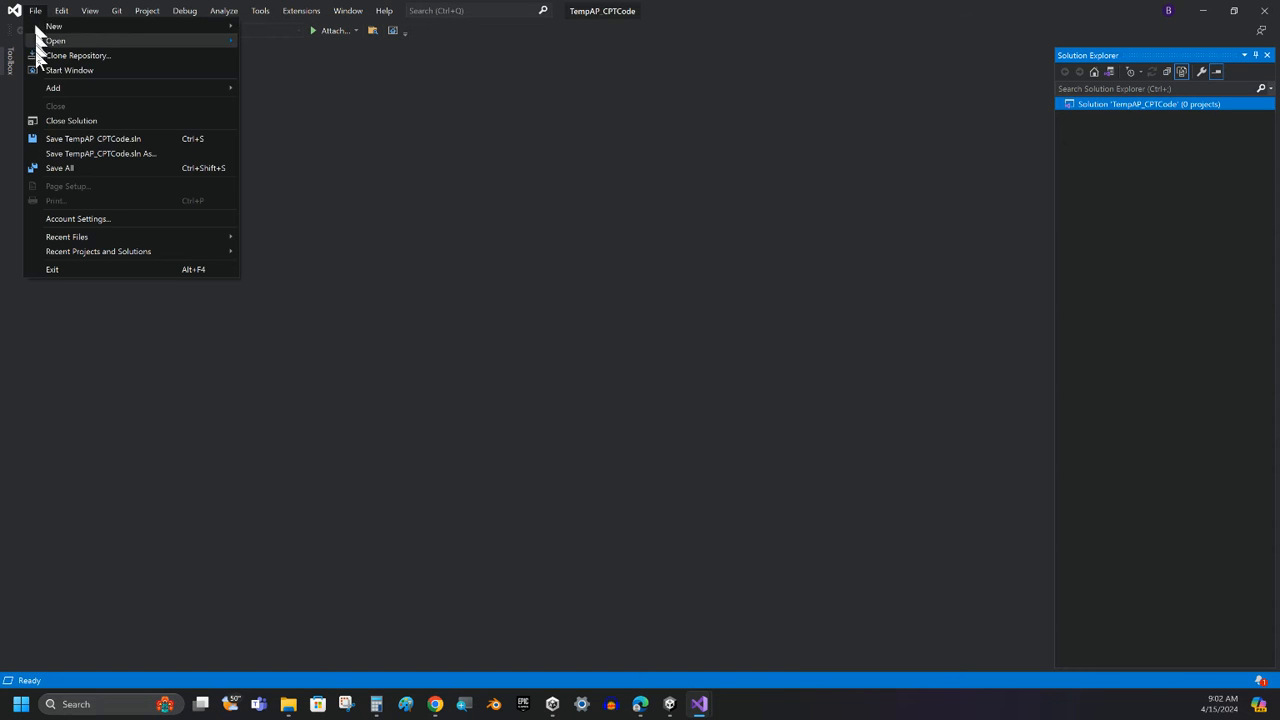
{"action": "mouse_move", "coordinate": [54, 26]}
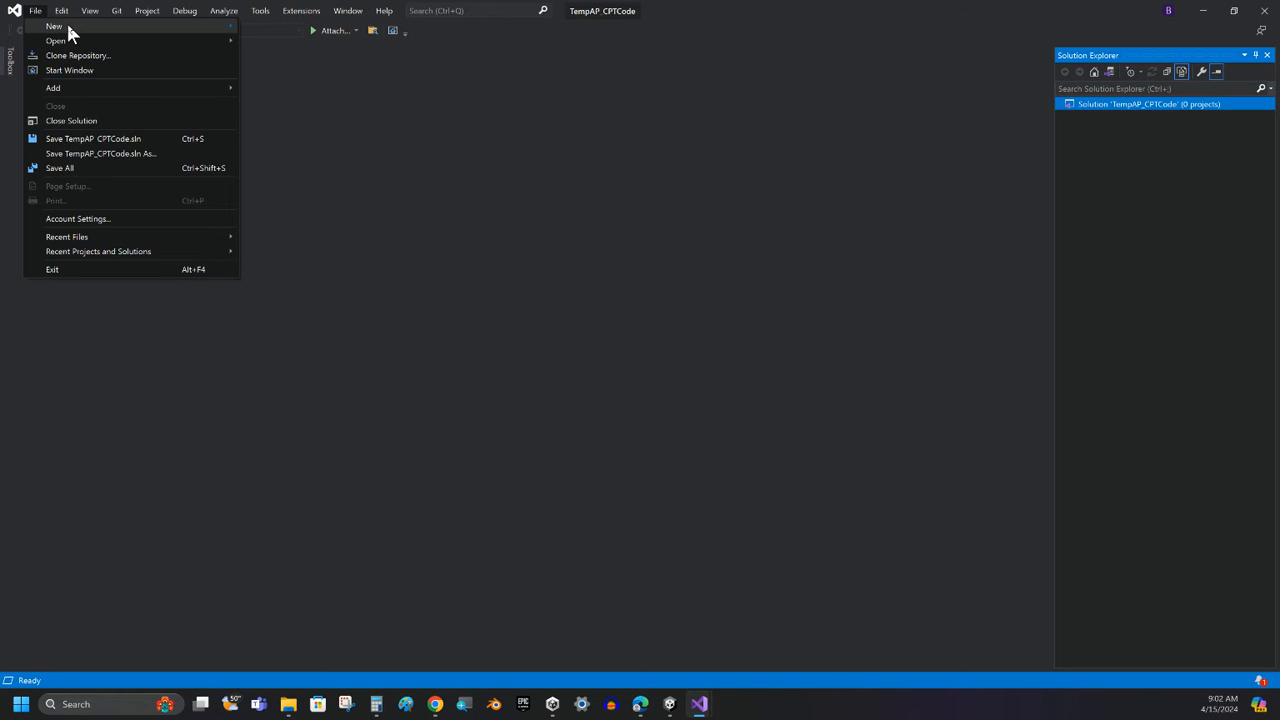
{"action": "left_click", "coordinate": [60, 10]}
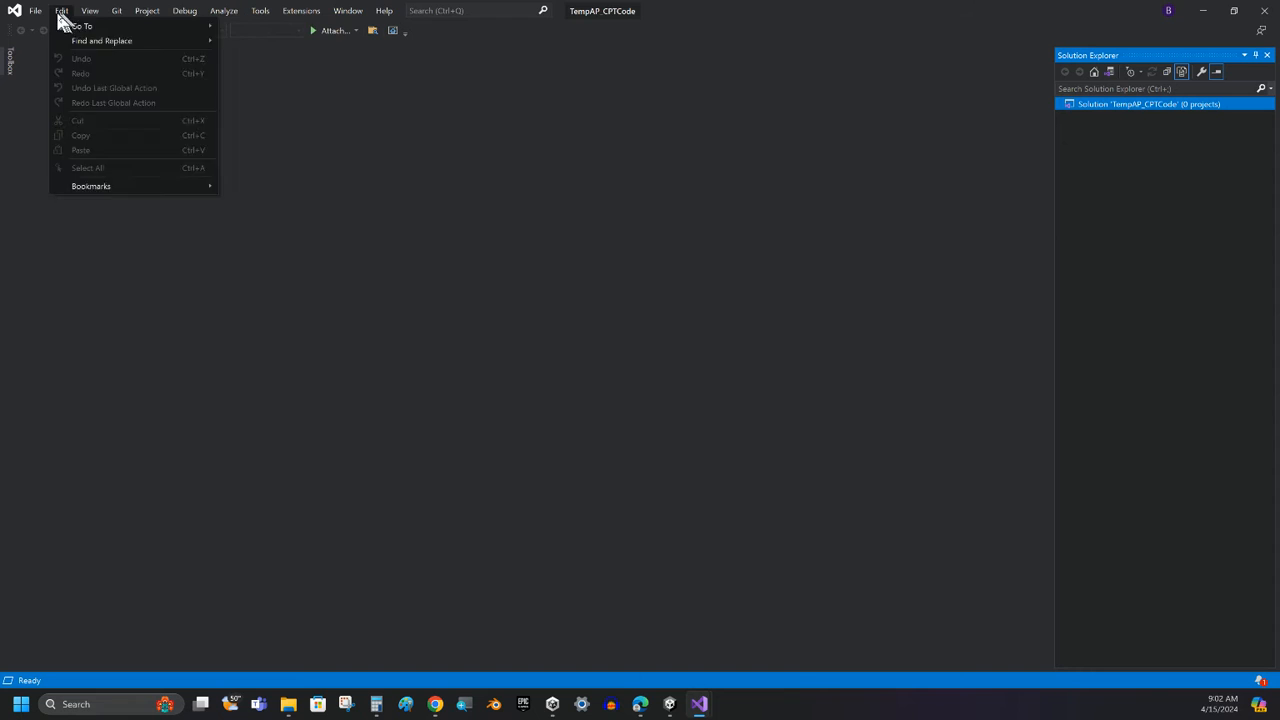
{"action": "left_click", "coordinate": [36, 10]}
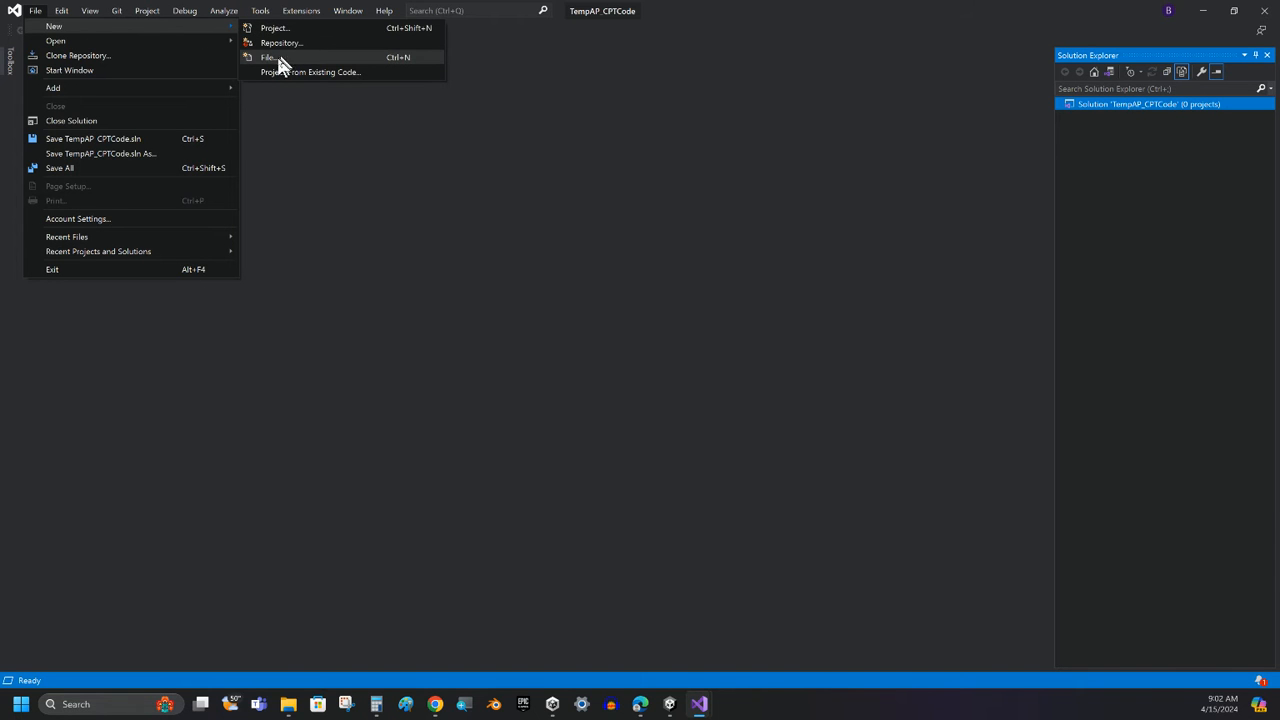
{"action": "left_click", "coordinate": [268, 56]}
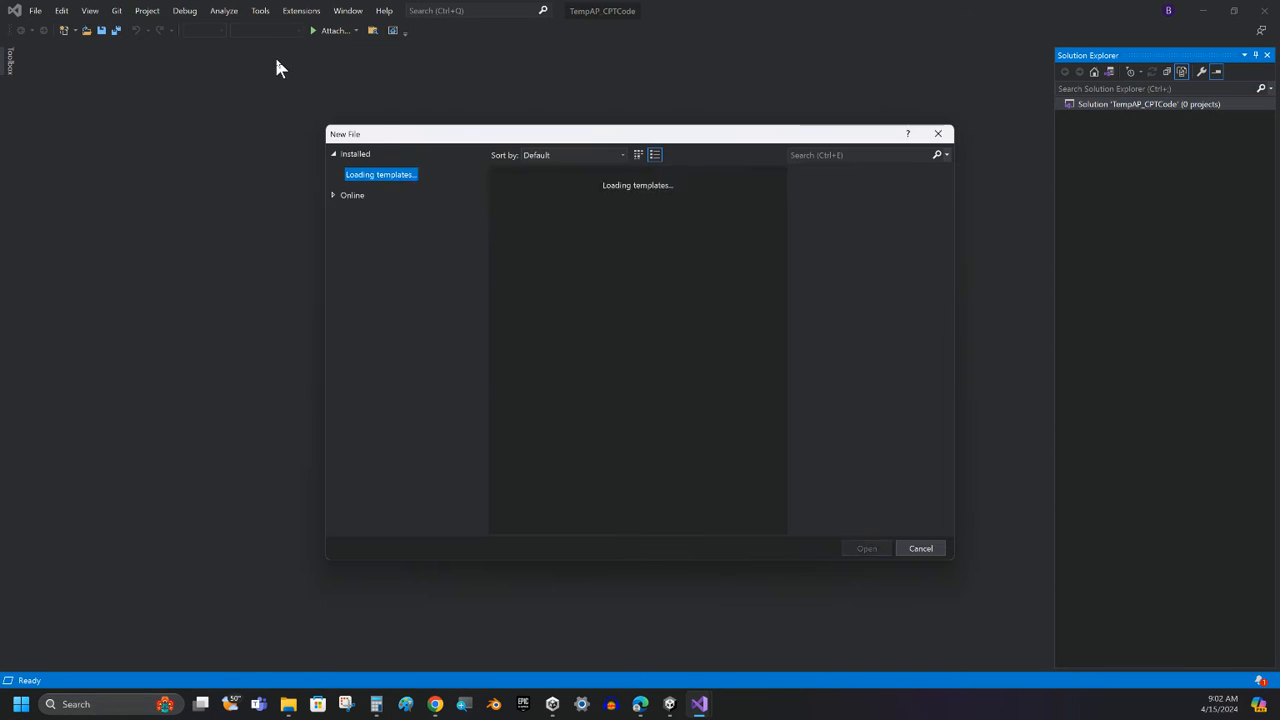
{"action": "left_click", "coordinate": [548, 230]}
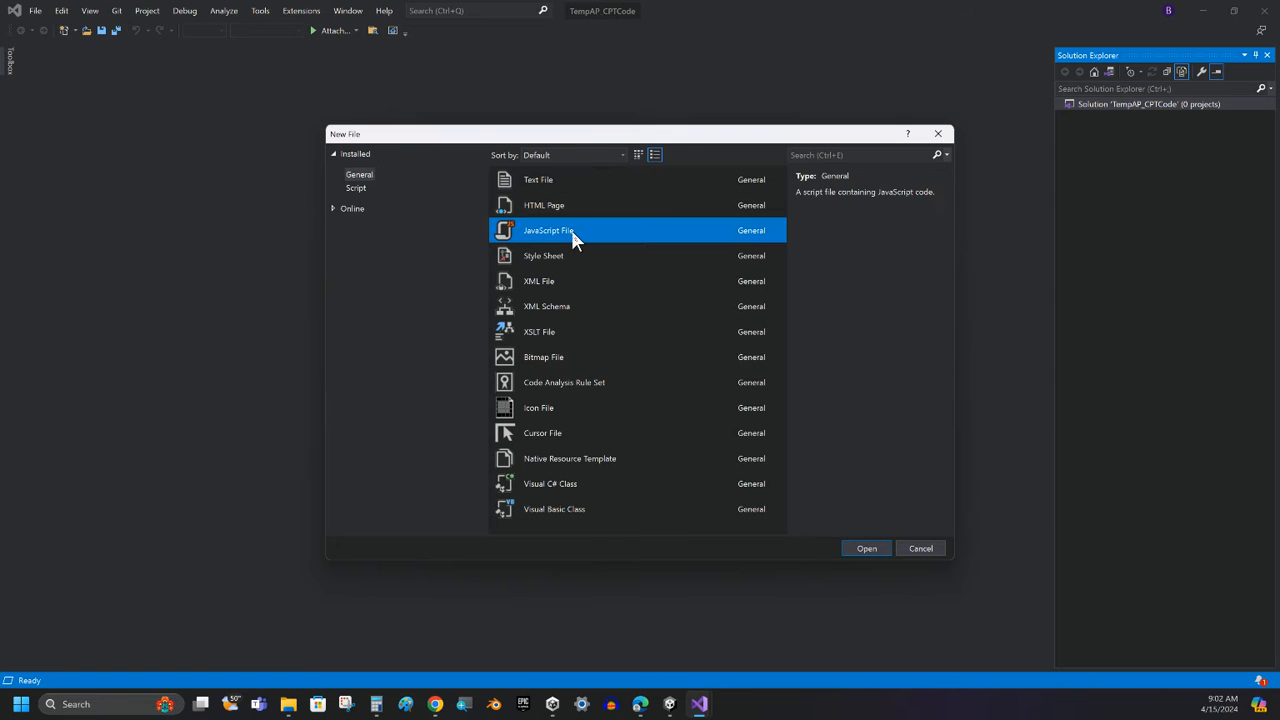
{"action": "mouse_move", "coordinate": [850, 548]}
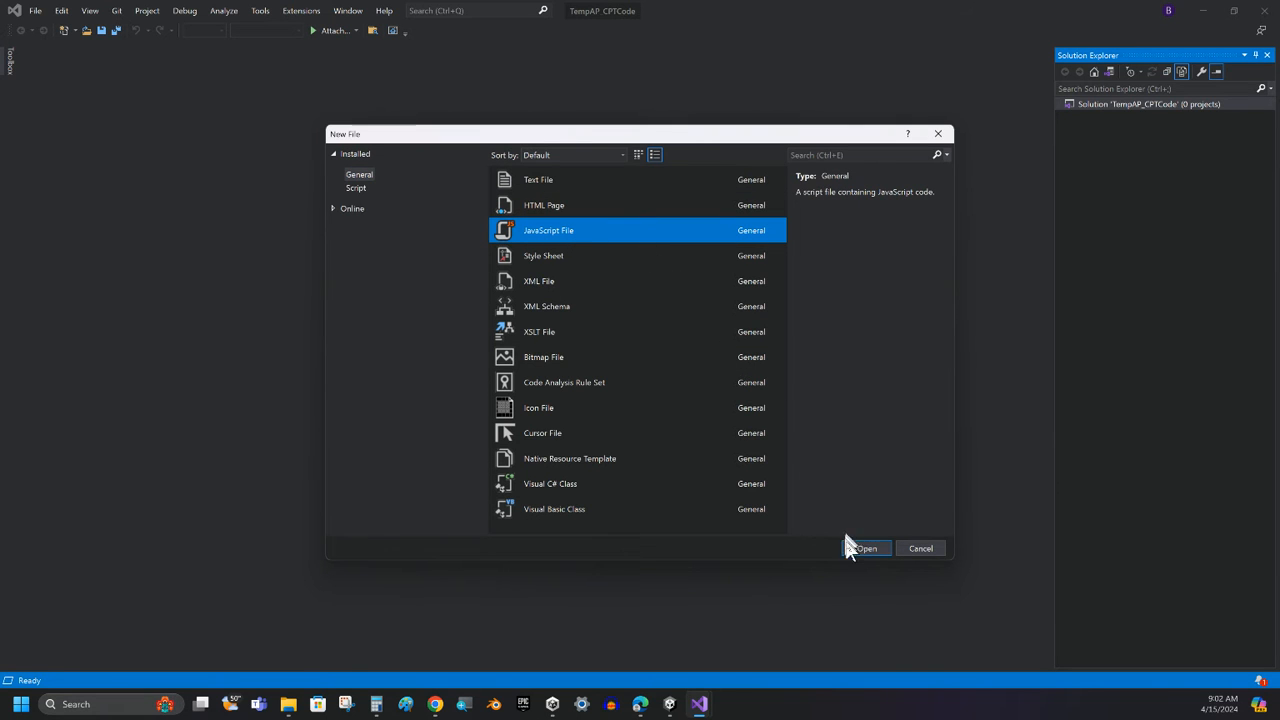
{"action": "left_click", "coordinate": [864, 548]}
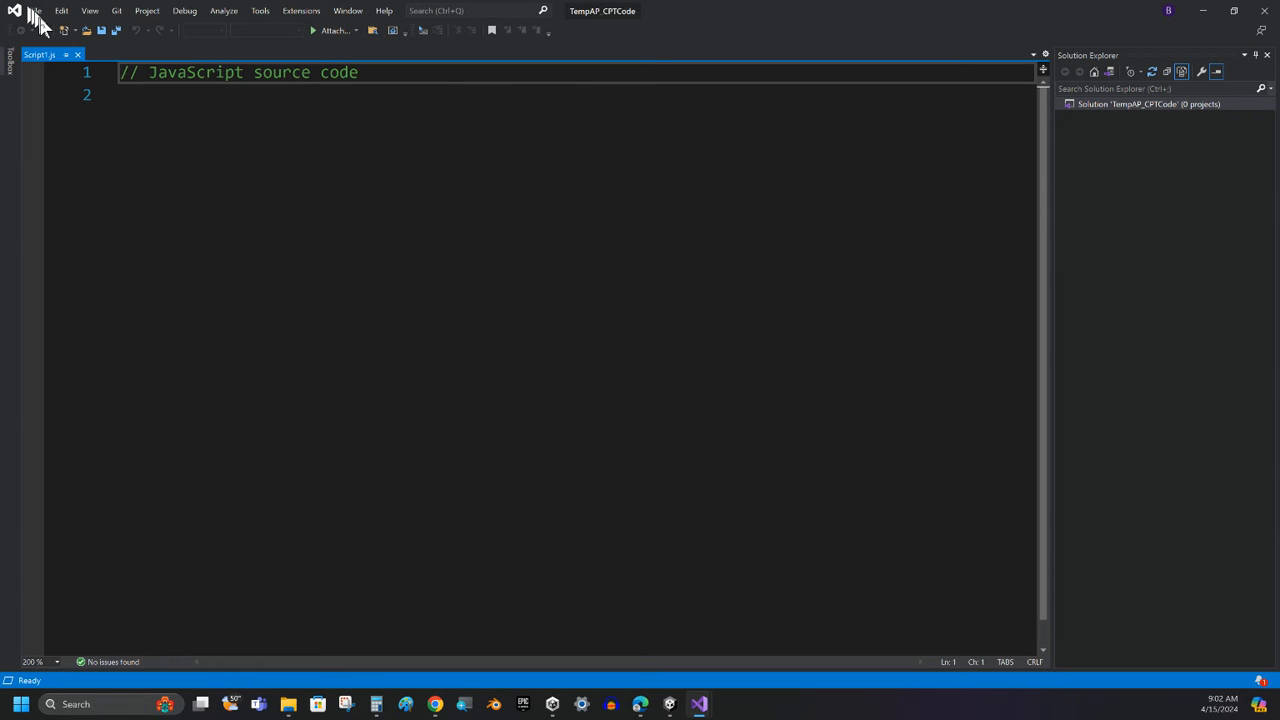
Save Script1 As, browsing to Documents > Alvarez High 23-24 > AP CSP > Unit 9 > TempAP_CPTCode.
{"action": "left_click", "coordinate": [36, 12]}
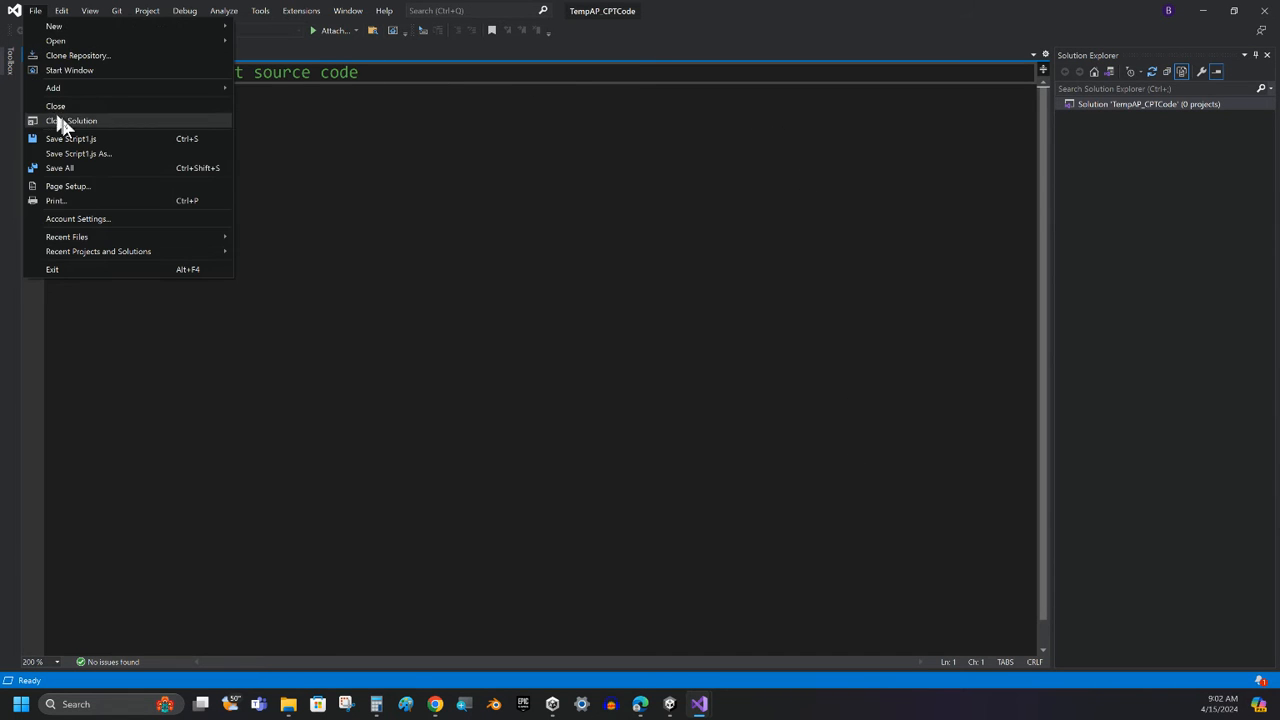
{"action": "mouse_move", "coordinate": [70, 138]}
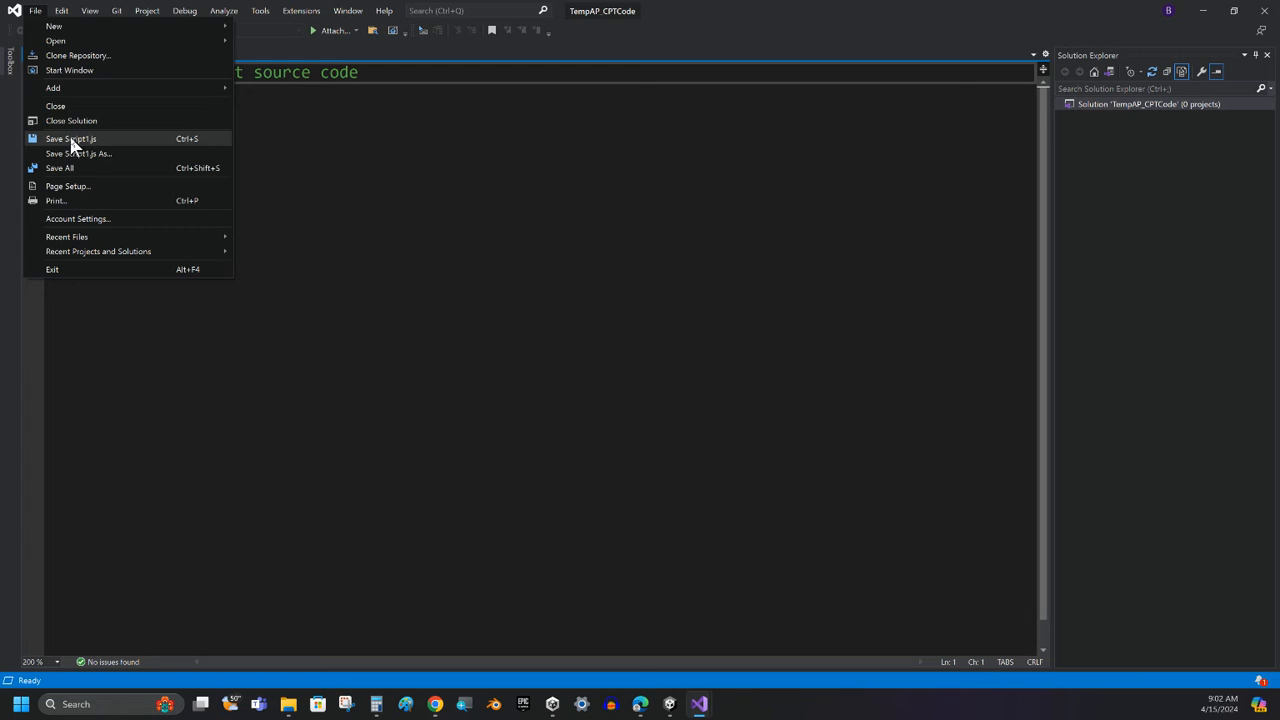
{"action": "left_click", "coordinate": [78, 152]}
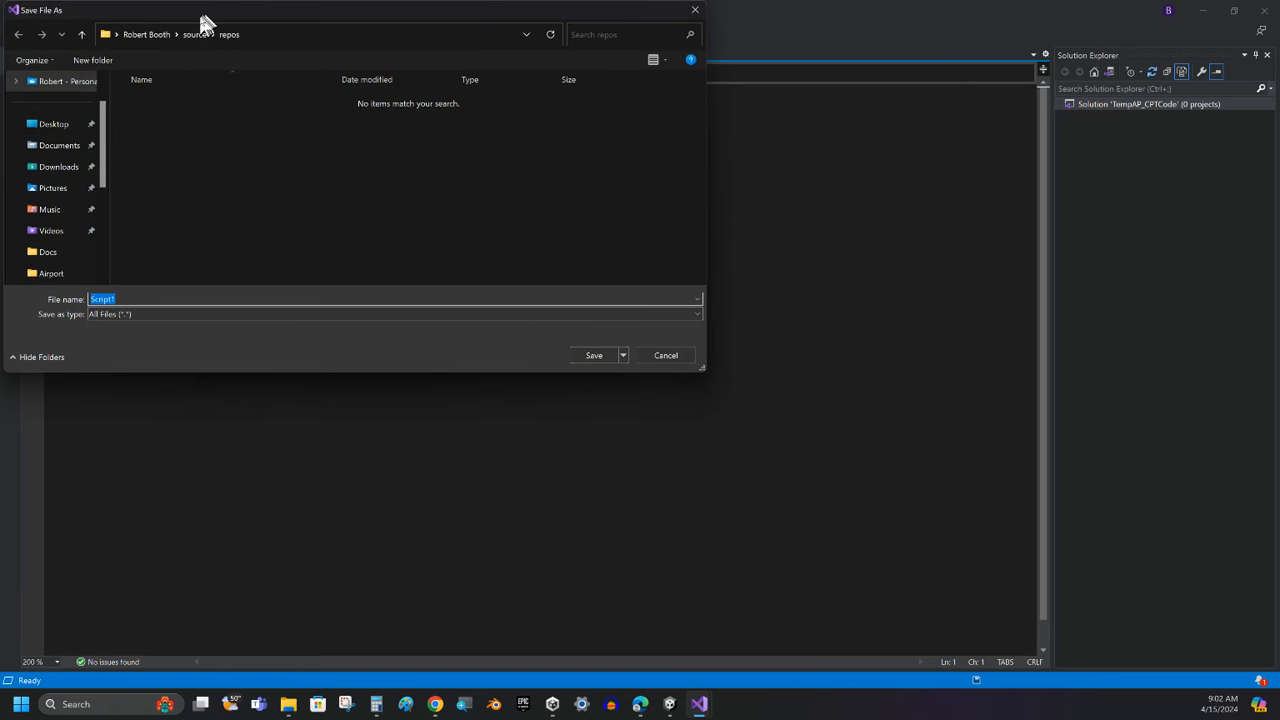
{"action": "left_click", "coordinate": [60, 144]}
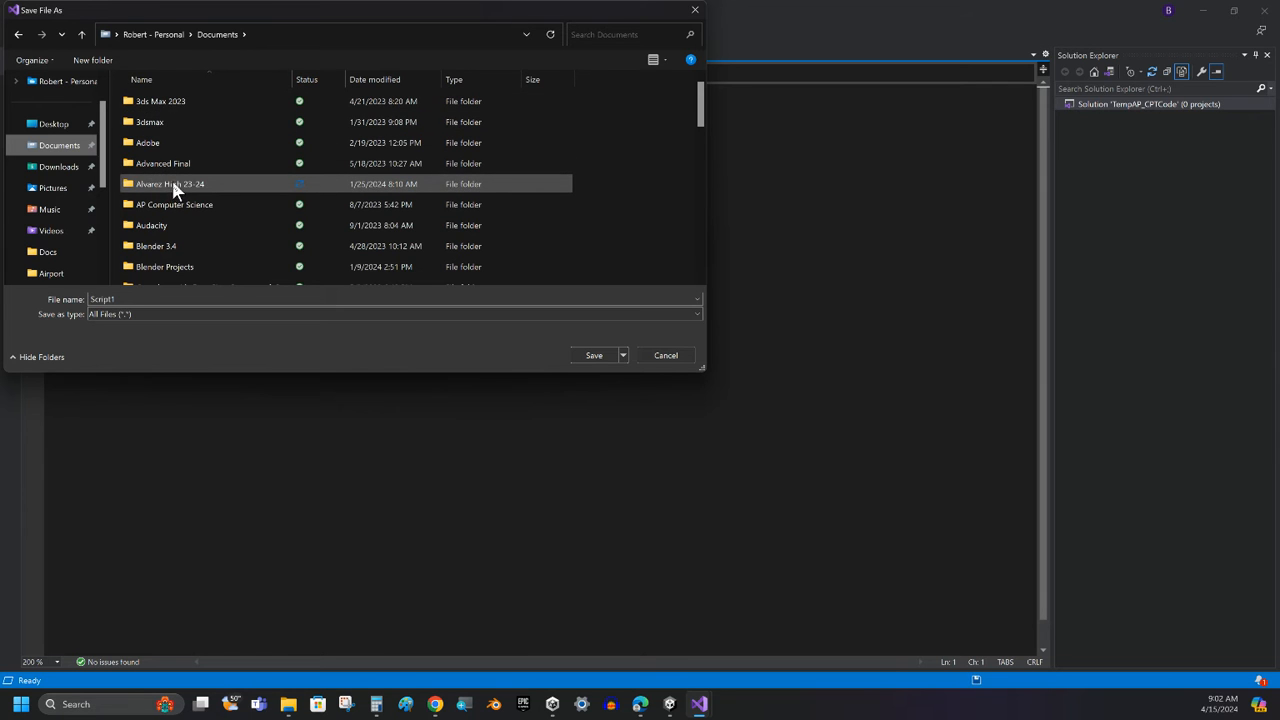
{"action": "double_click", "coordinate": [168, 184]}
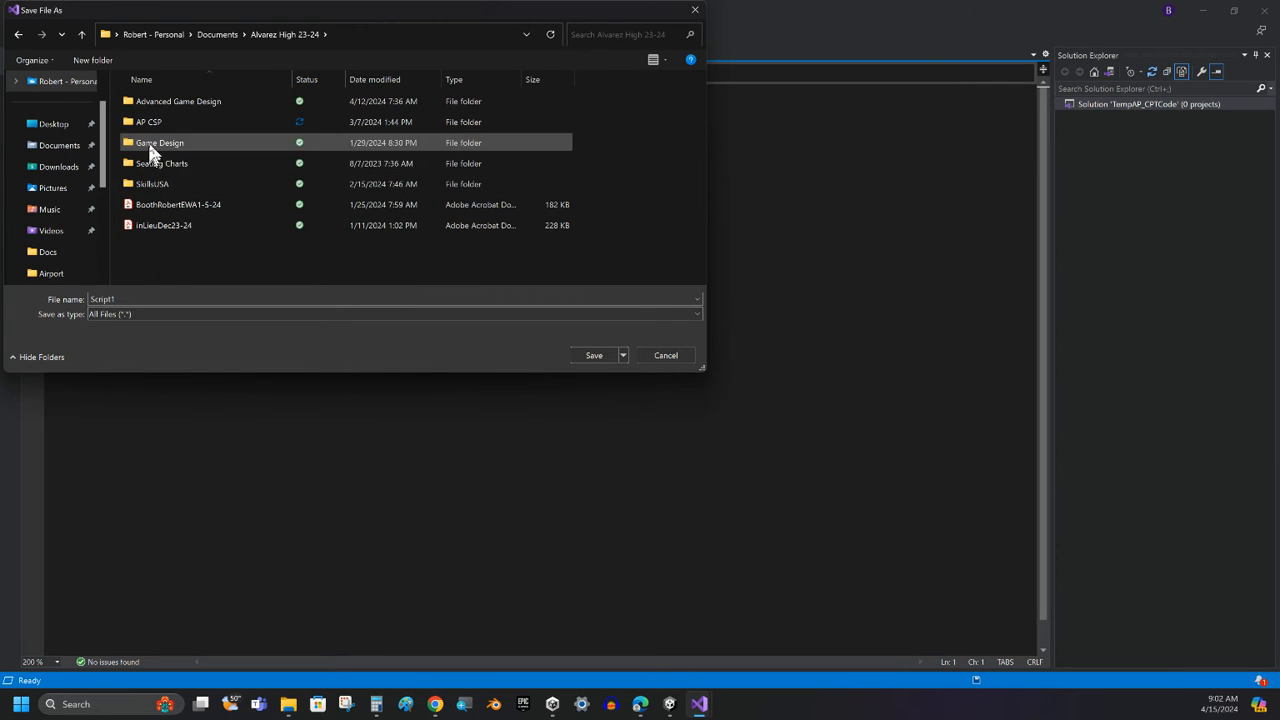
{"action": "double_click", "coordinate": [148, 122]}
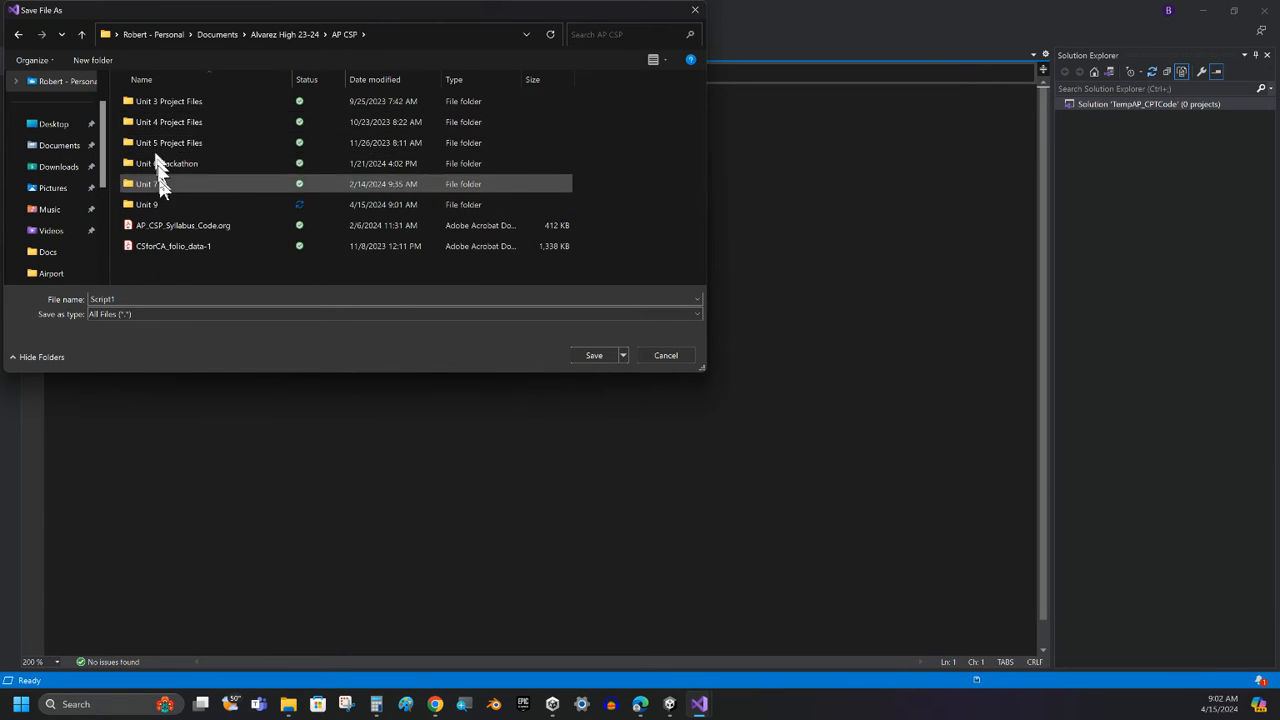
{"action": "double_click", "coordinate": [160, 184]}
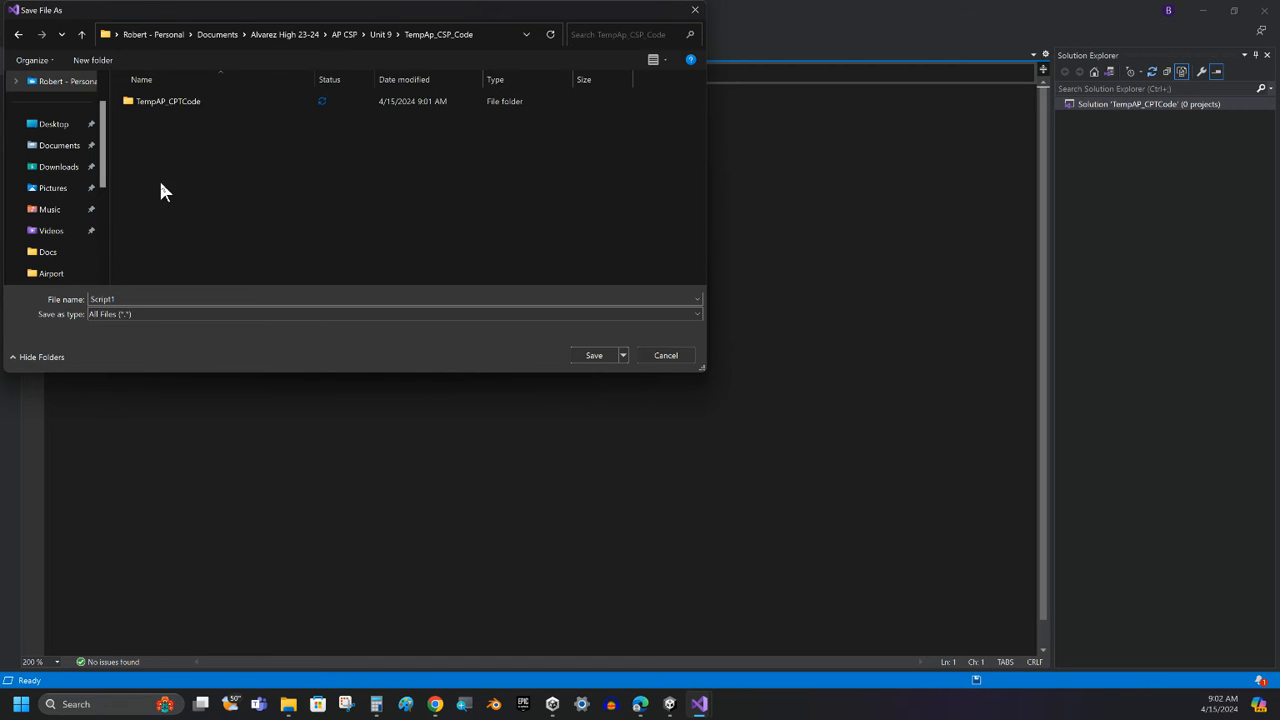
{"action": "left_click", "coordinate": [168, 100]}
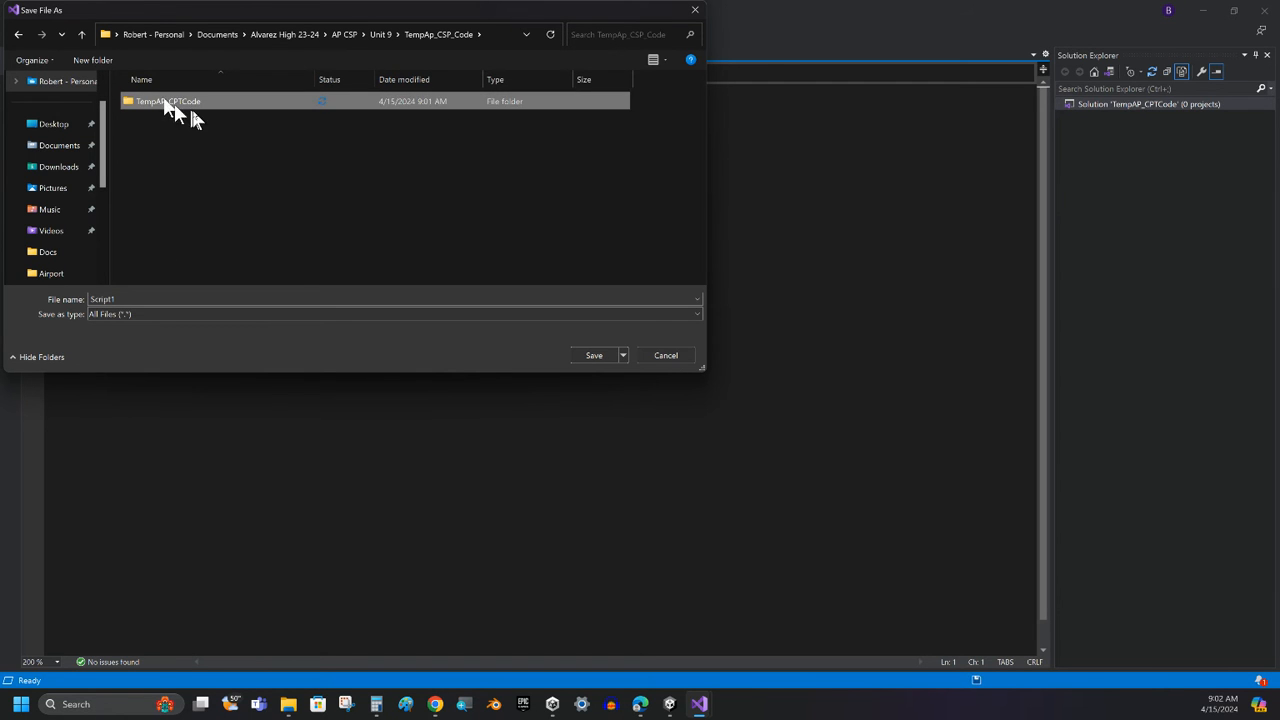
{"action": "double_click", "coordinate": [168, 100]}
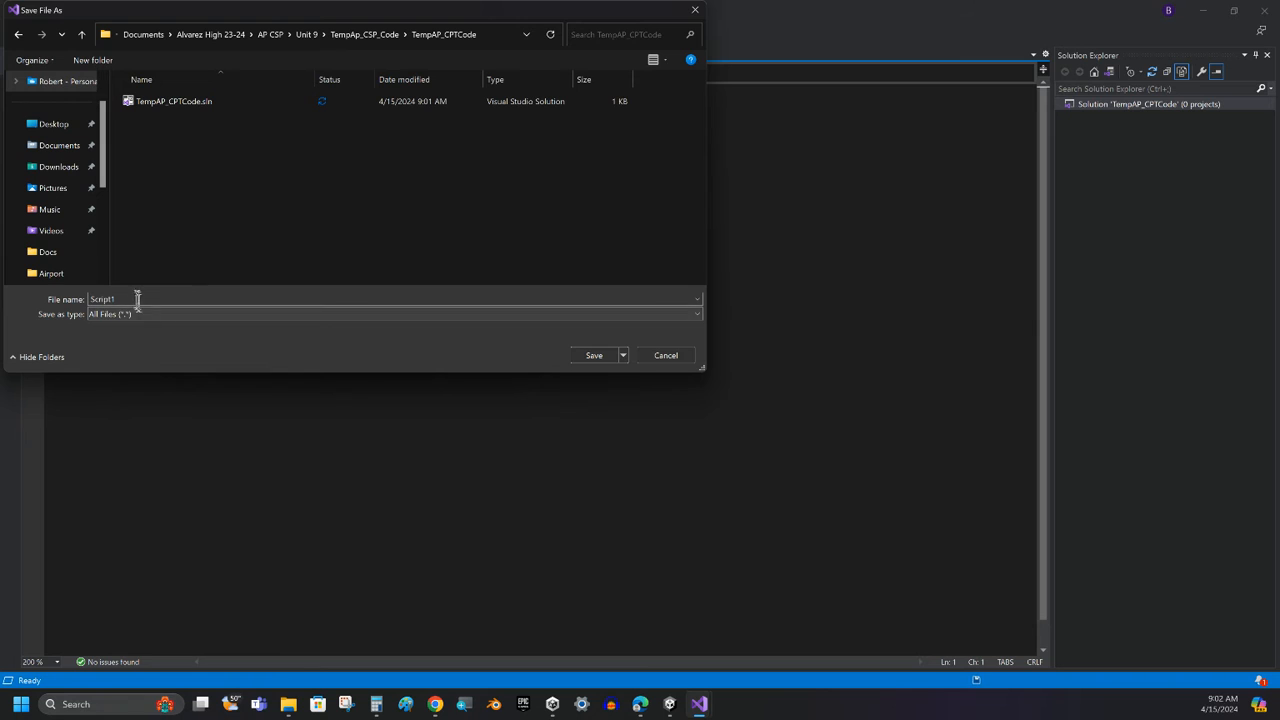
Replace the default file name with AP_CPT_Code and save the JavaScript file.
{"action": "triple_click", "coordinate": [116, 300]}
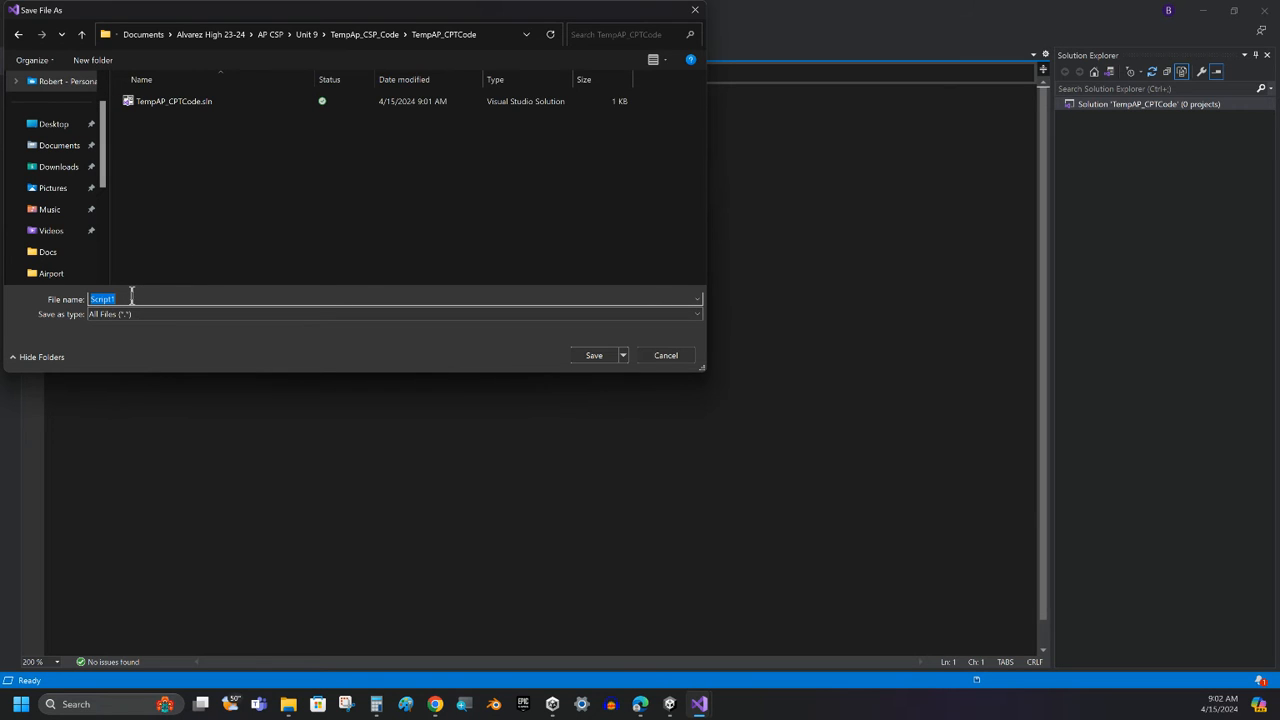
{"action": "type", "text": "Code.org"}
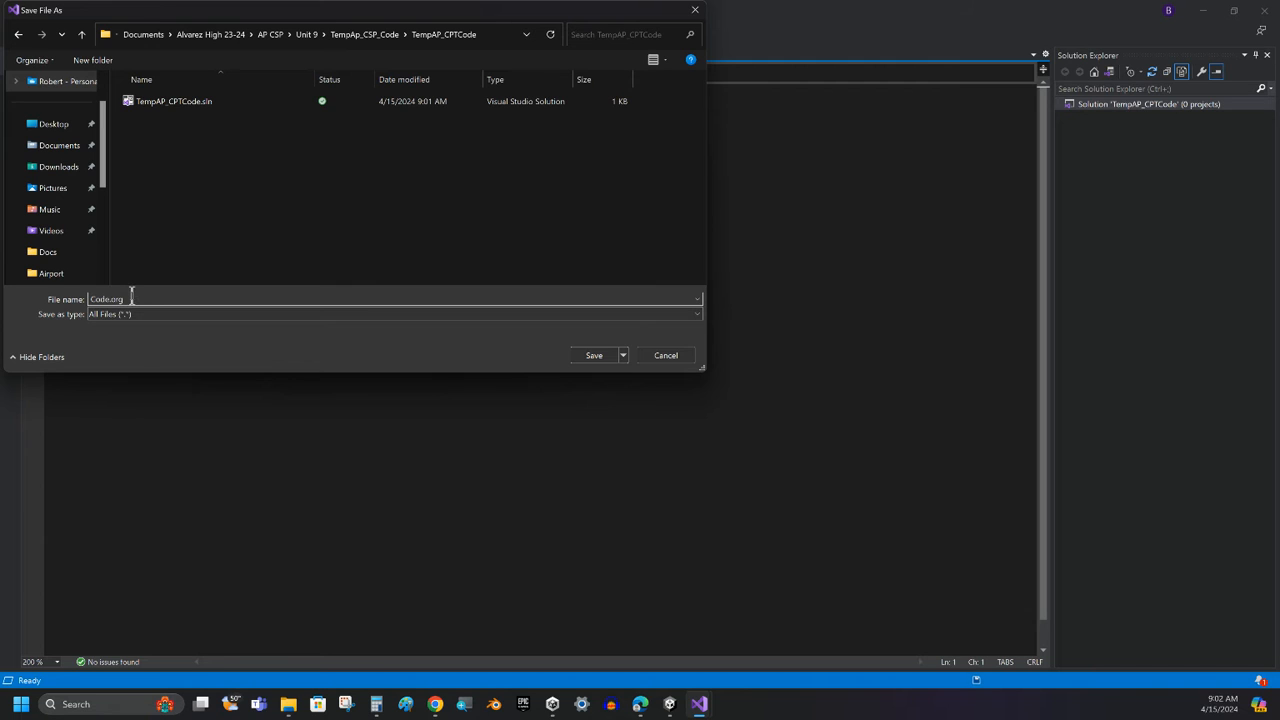
{"action": "key", "text": "BackSpace"}
{"action": "type", "text": "AP_CPT_"}
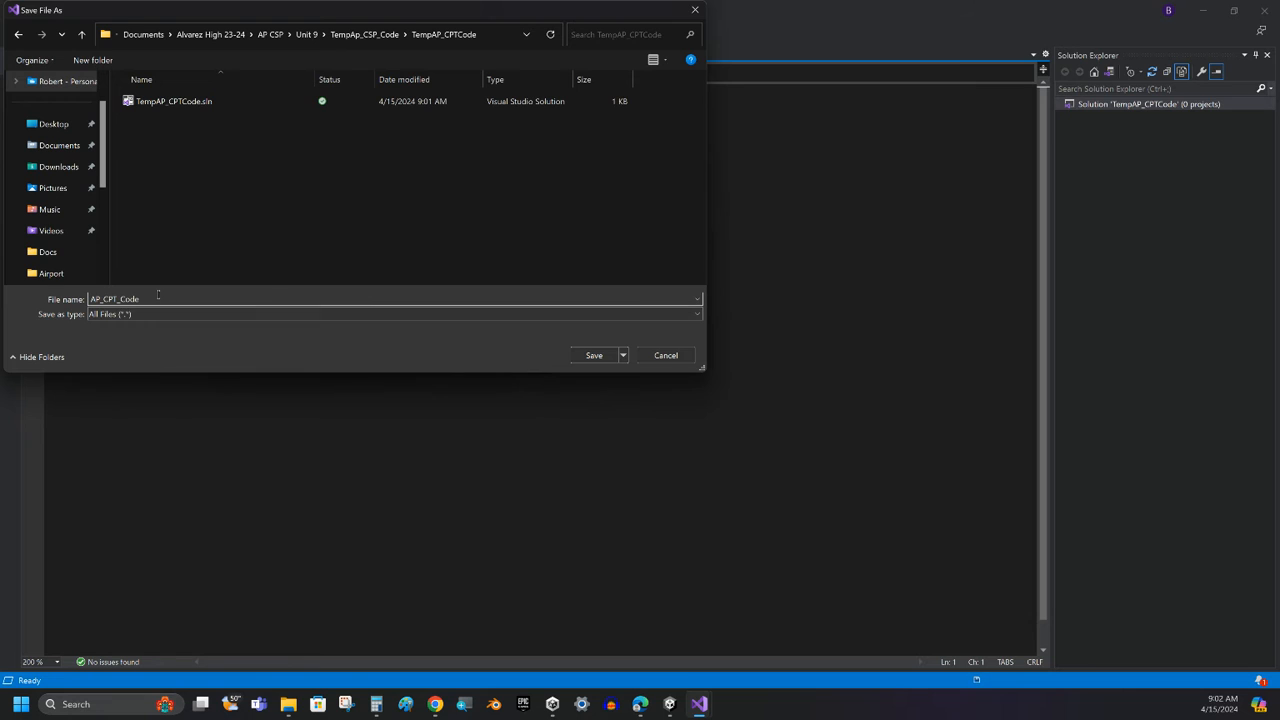
{"action": "mouse_move", "coordinate": [238, 324]}
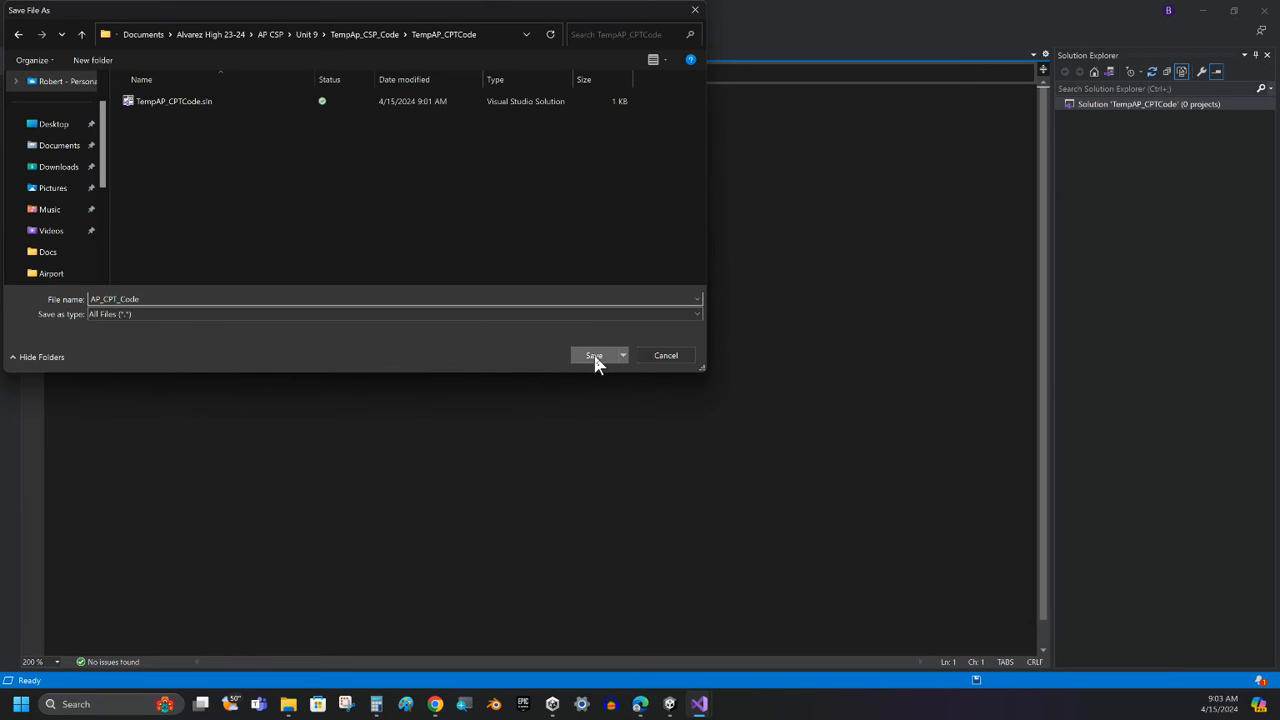
{"action": "left_click", "coordinate": [592, 356]}
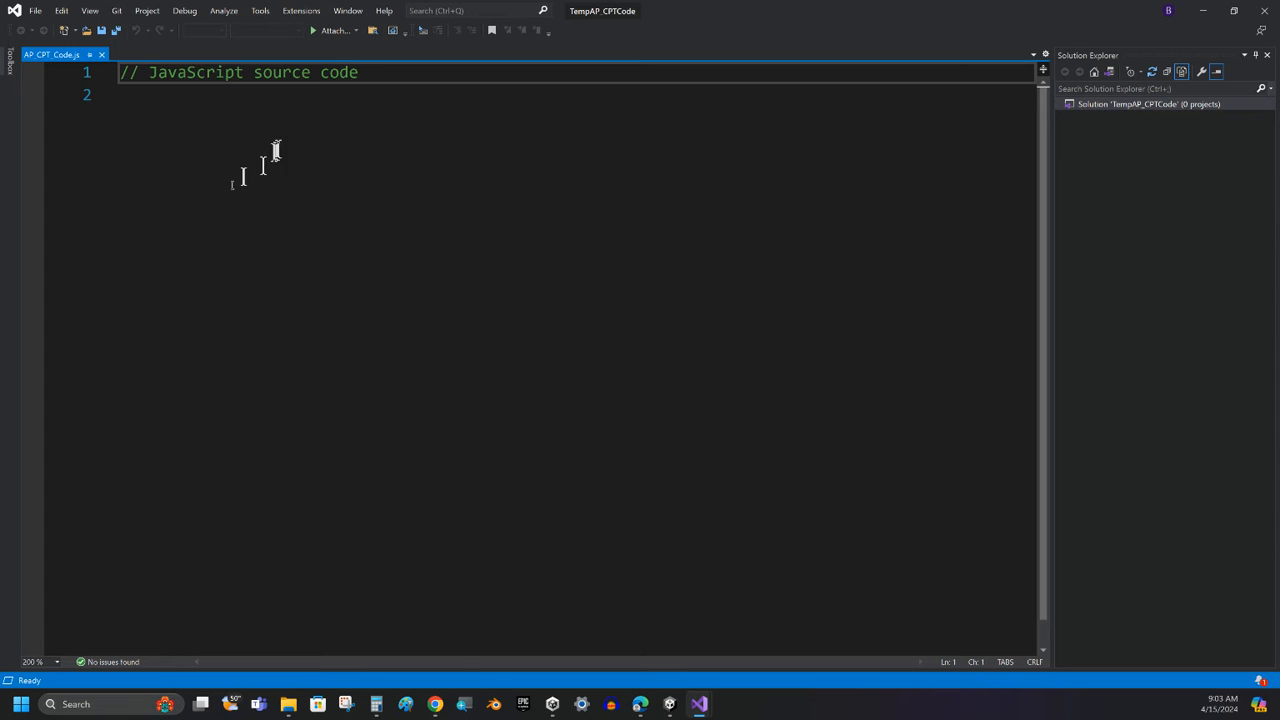
{"action": "mouse_move", "coordinate": [638, 704]}
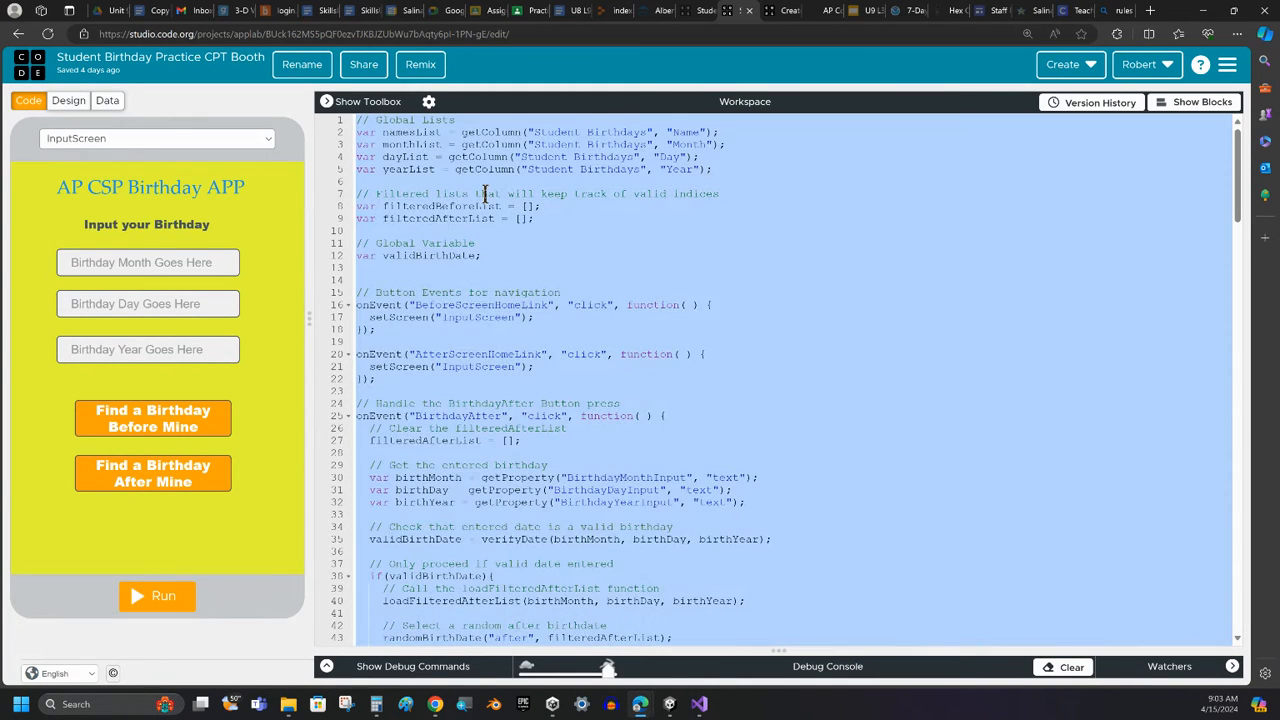
{"action": "mouse_move", "coordinate": [520, 532]}
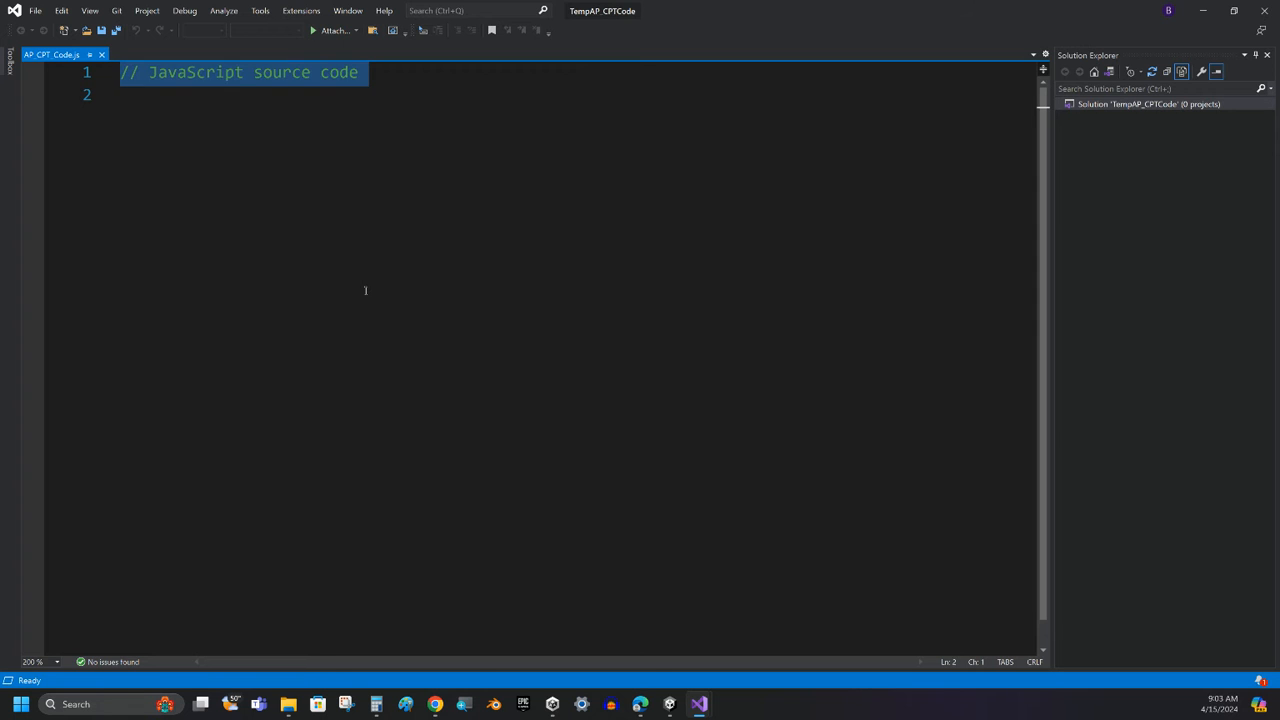
Paste the Student Birthday app code from Code.org over the placeholder comment.
{"action": "scroll", "scroll_direction": "down", "scroll_amount": 3}
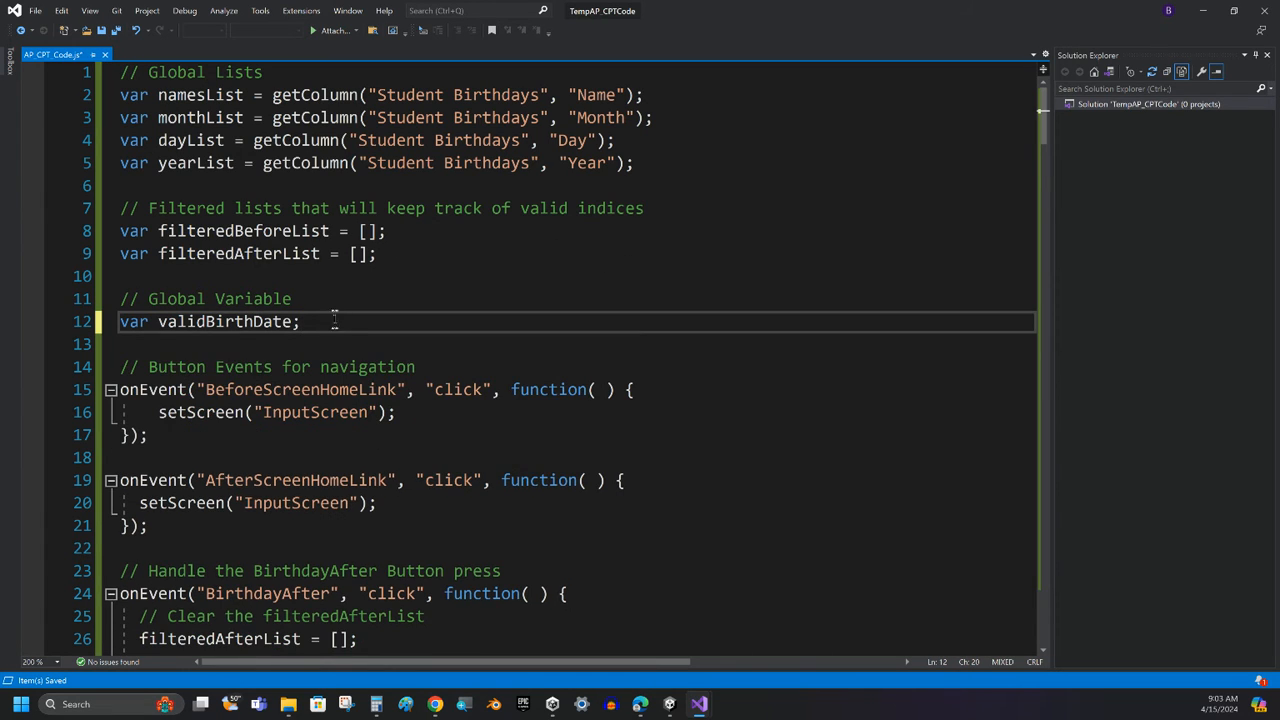
{"action": "scroll", "scroll_direction": "down", "scroll_amount": 3}
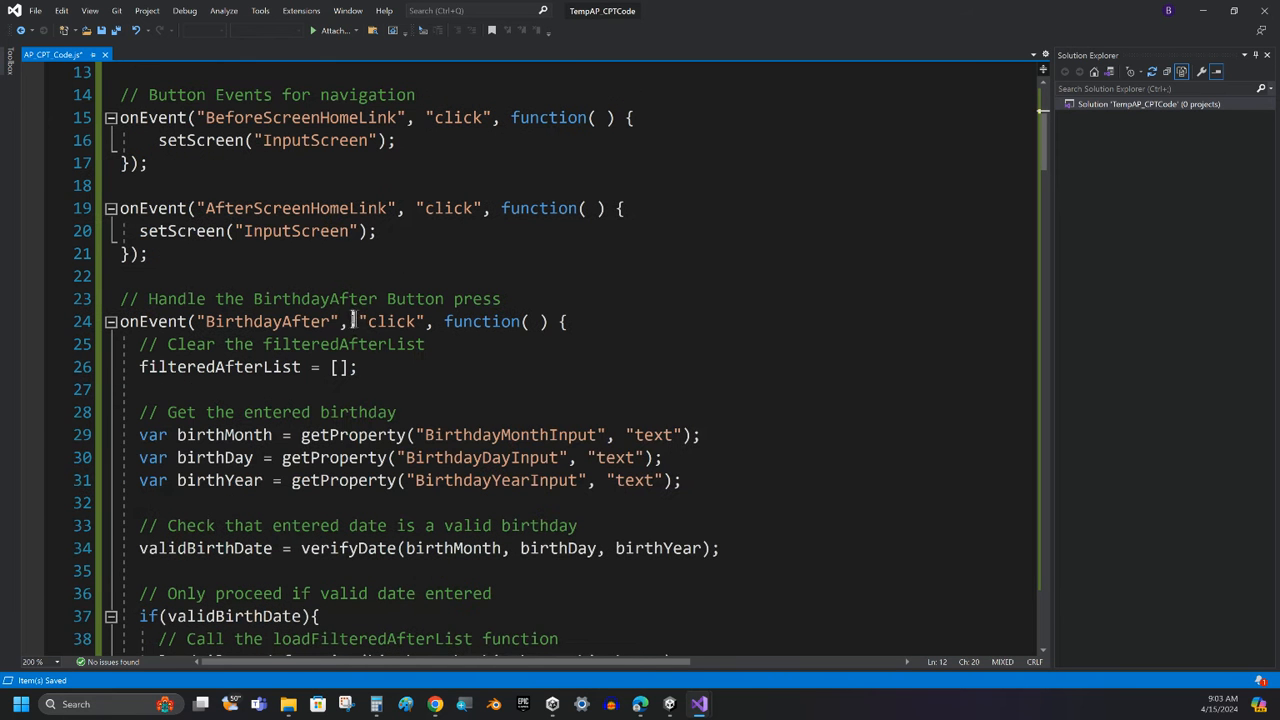
{"action": "scroll", "scroll_direction": "down", "scroll_amount": 3}
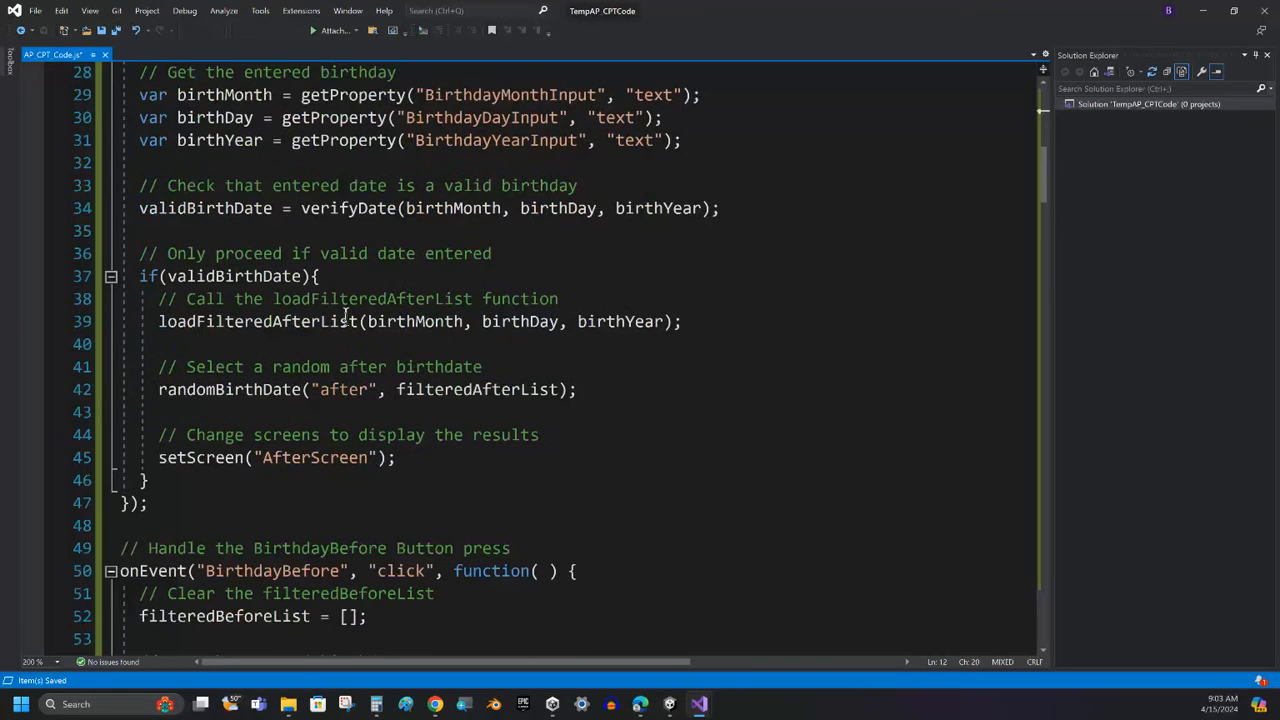
{"action": "scroll", "scroll_direction": "down", "scroll_amount": 3}
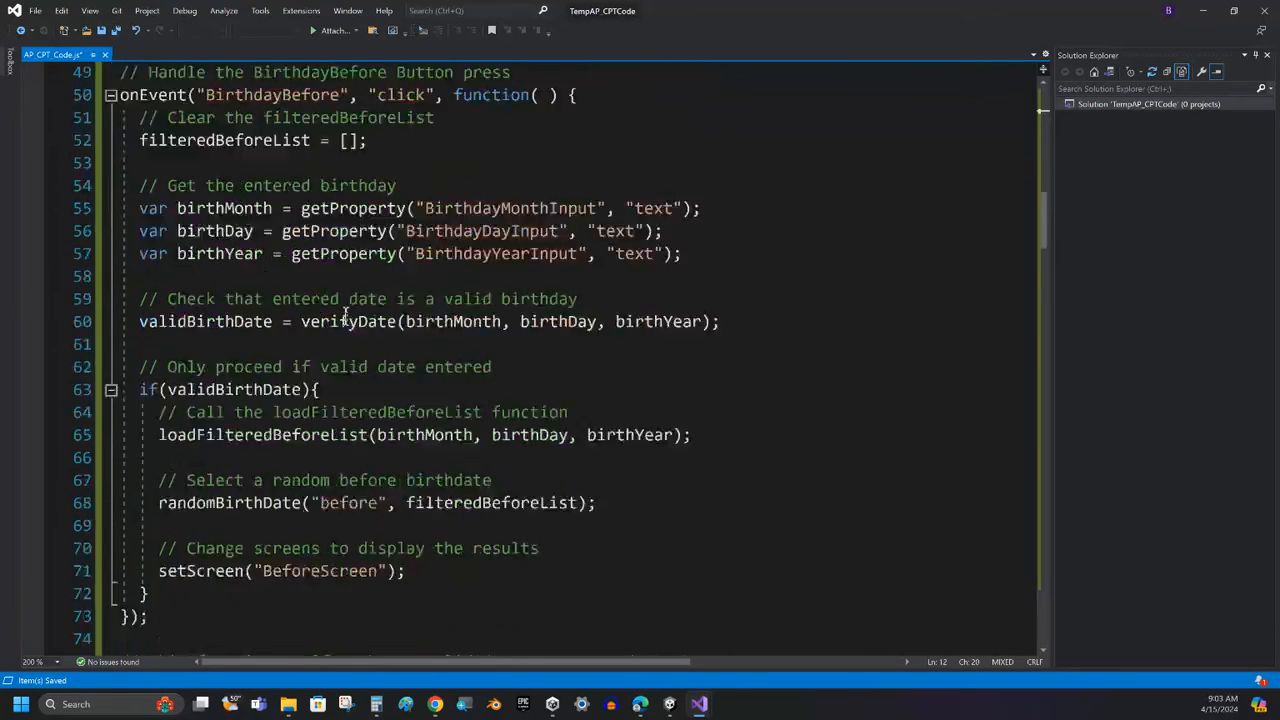
{"action": "scroll", "scroll_direction": "down", "scroll_amount": 3}
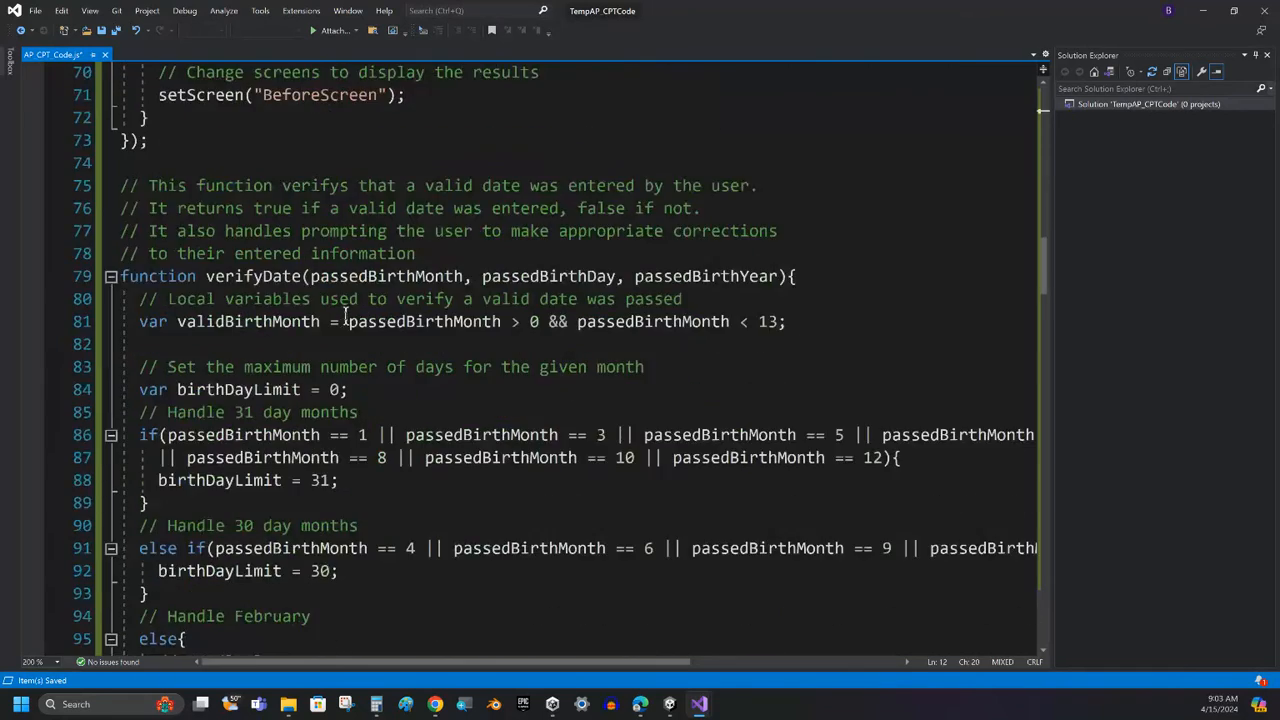
{"action": "scroll", "scroll_direction": "down", "scroll_amount": 3}
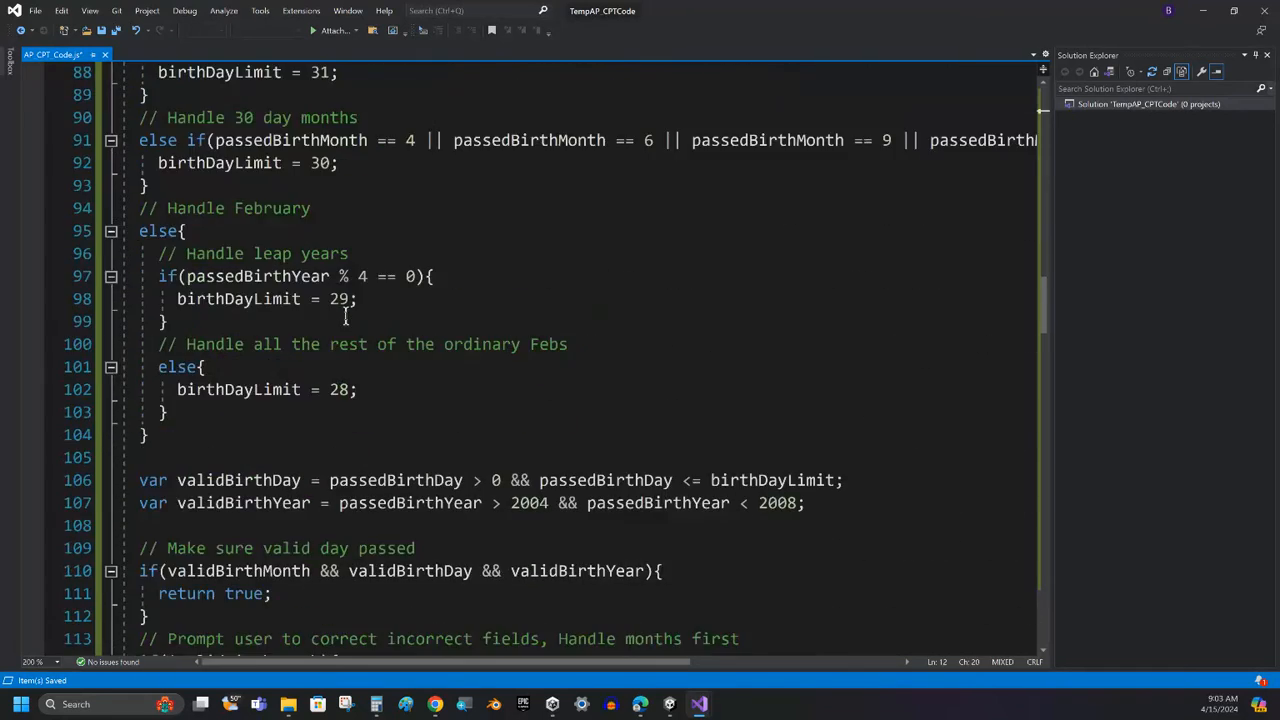
{"action": "scroll", "scroll_direction": "down", "scroll_amount": 3}
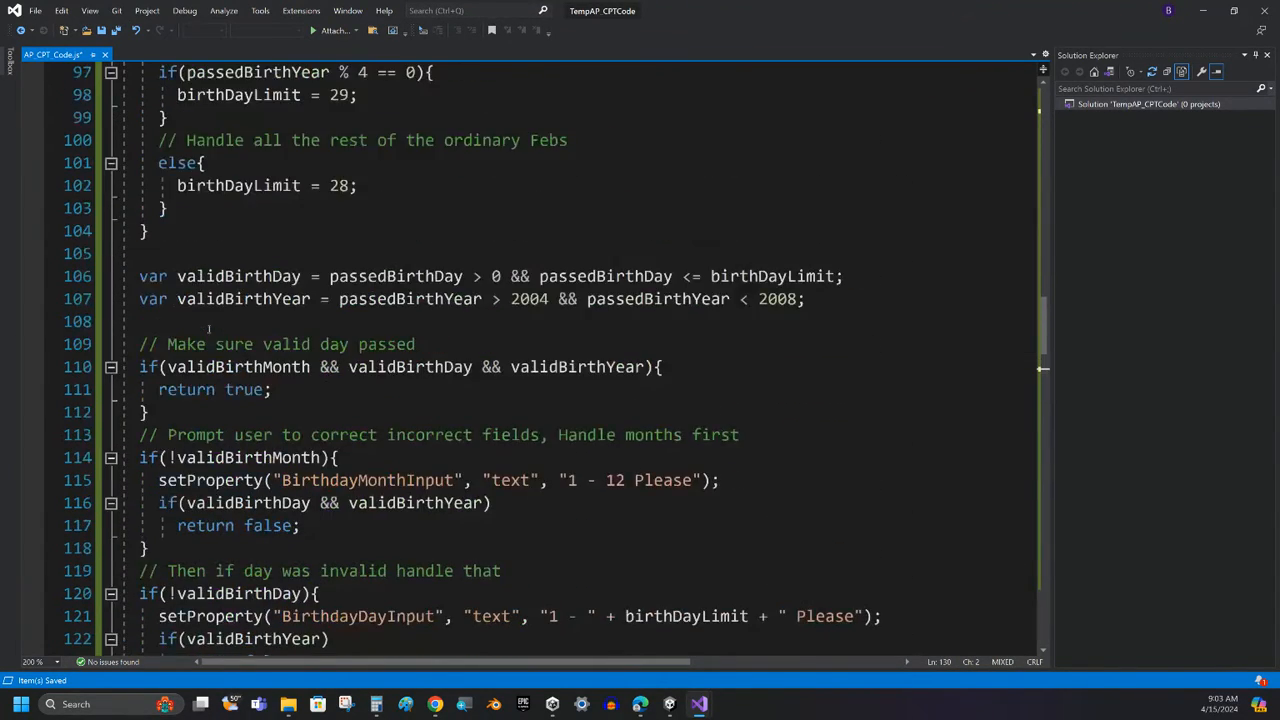
{"action": "scroll", "scroll_direction": "down", "scroll_amount": 3}
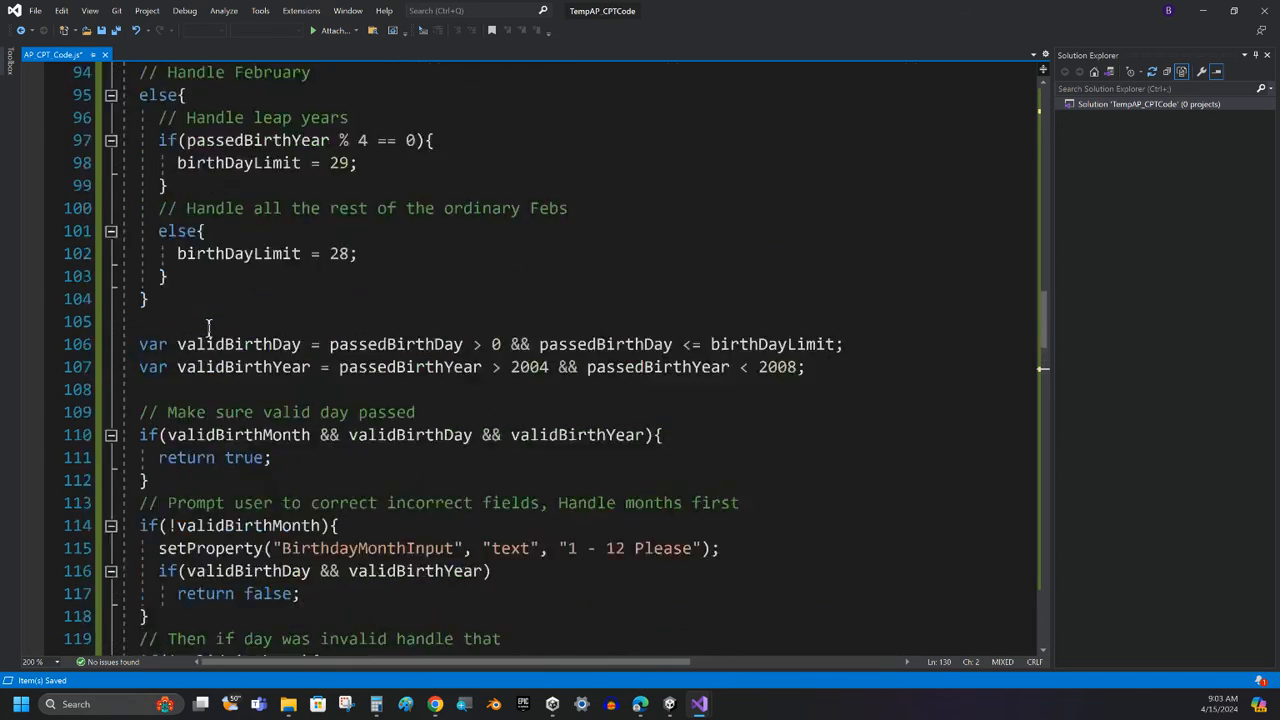
{"action": "scroll", "scroll_direction": "down", "scroll_amount": 3}
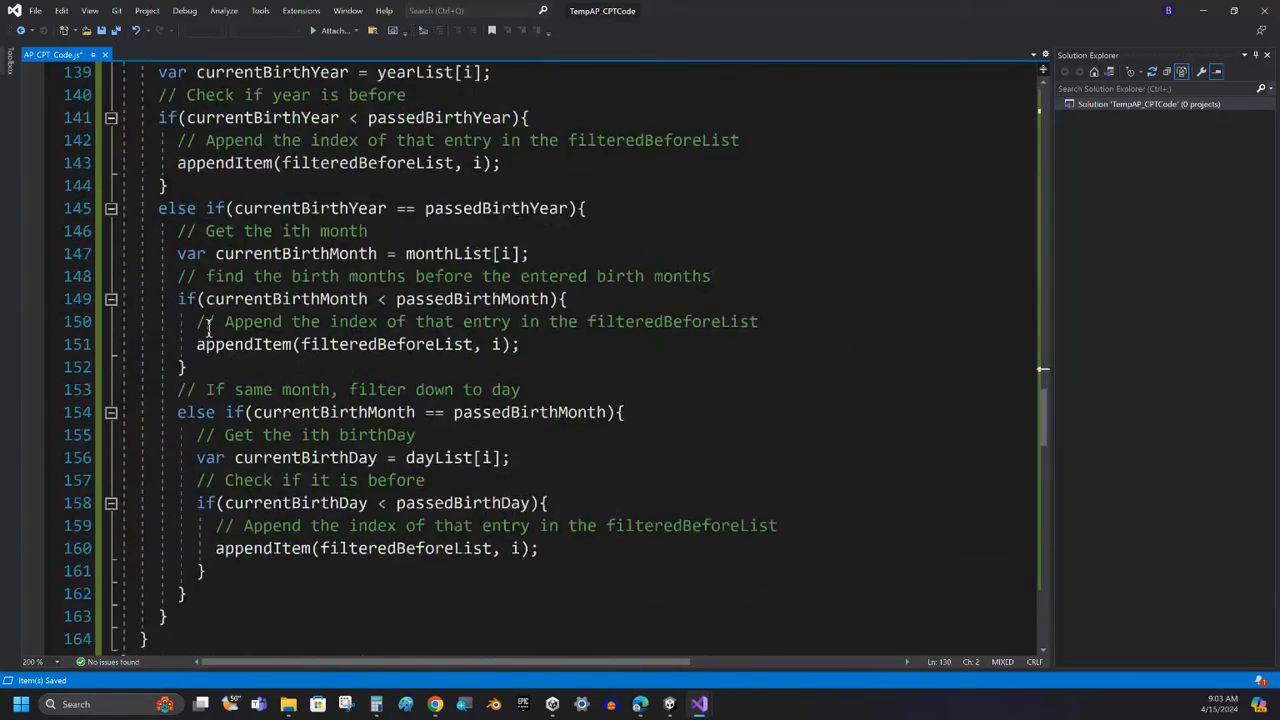
{"action": "scroll", "scroll_direction": "down", "scroll_amount": 3}
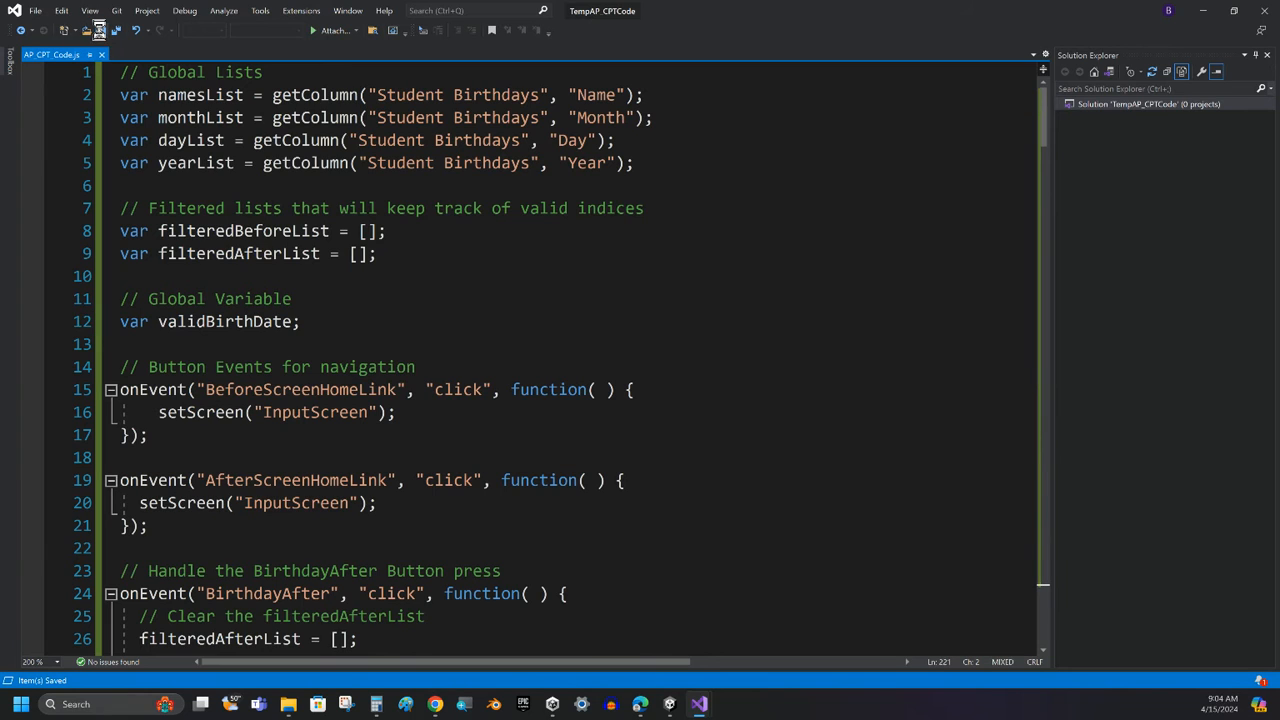
Print the code file to Microsoft Print to PDF with Letter portrait confirmed in Advanced settings.
{"action": "left_click", "coordinate": [36, 10]}
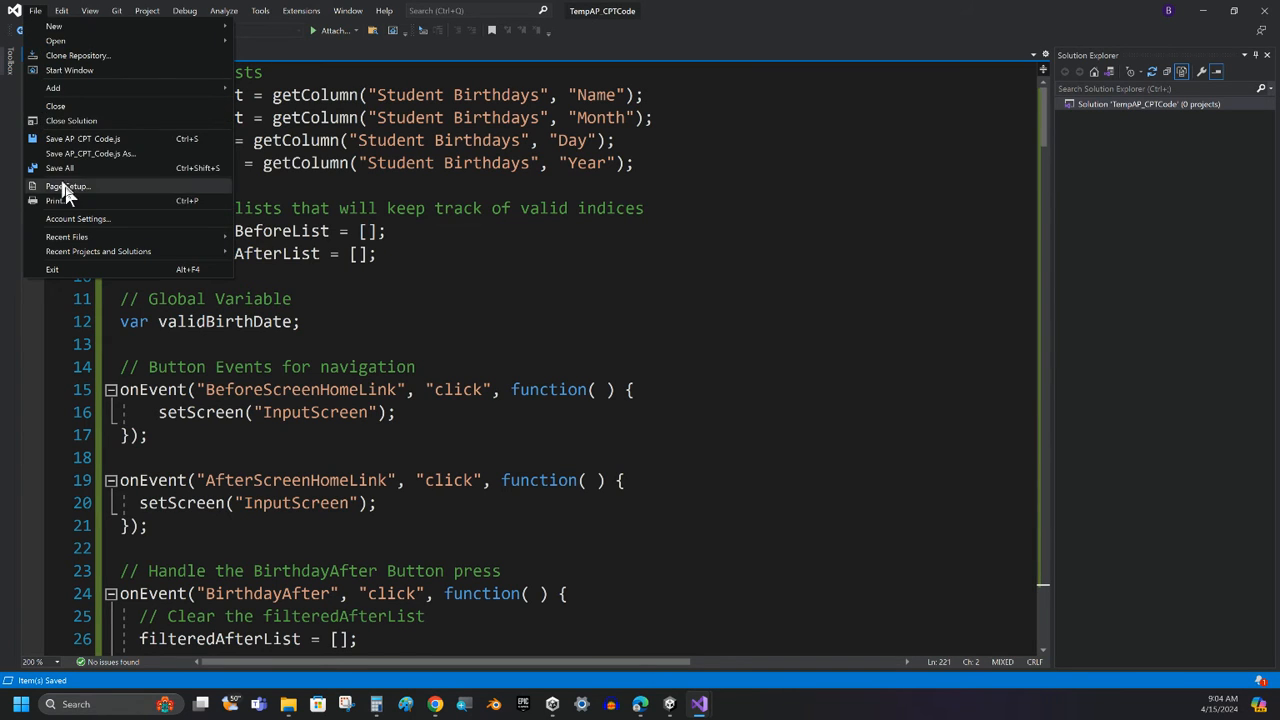
{"action": "left_click", "coordinate": [56, 200]}
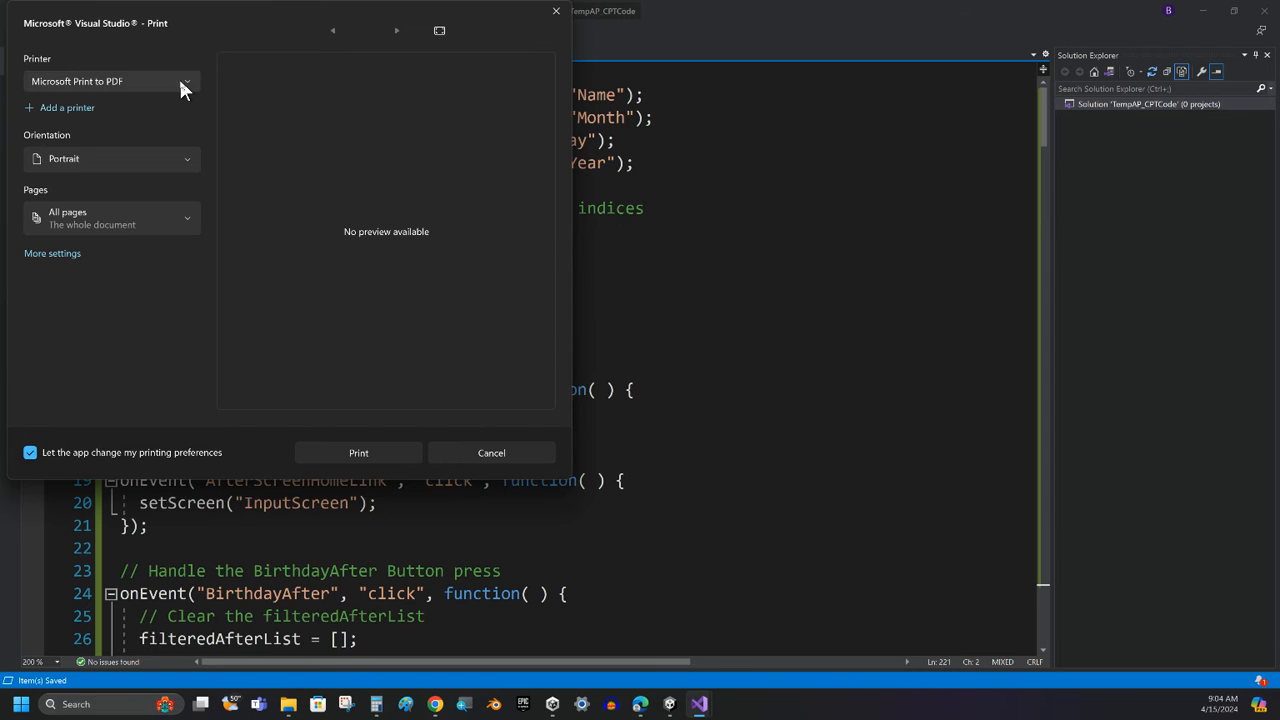
{"action": "mouse_move", "coordinate": [164, 160]}
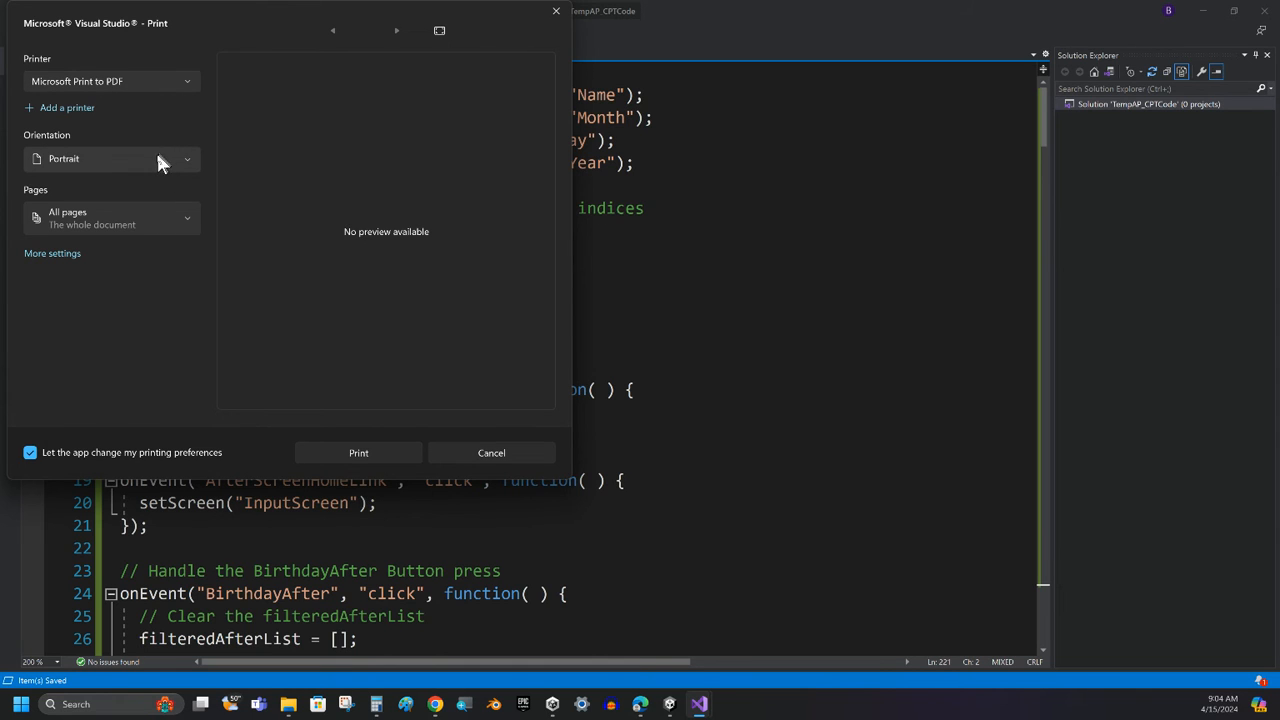
{"action": "mouse_move", "coordinate": [62, 262]}
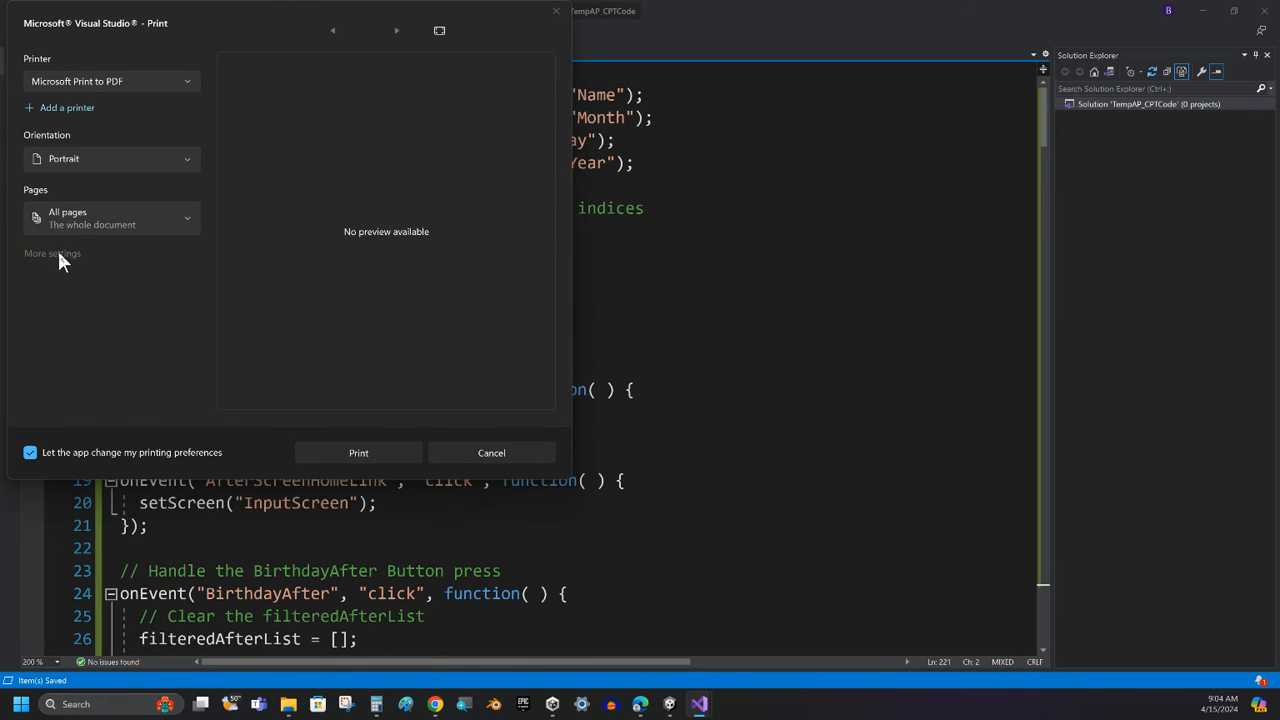
{"action": "left_click", "coordinate": [52, 252]}
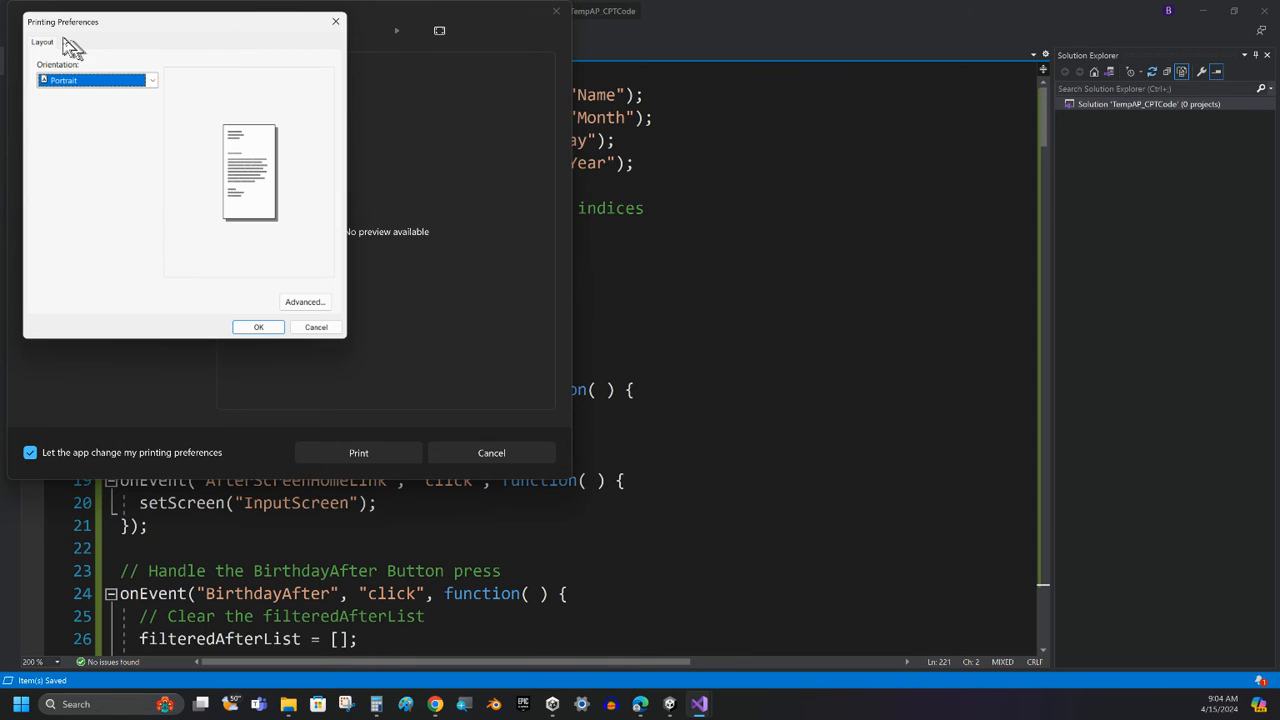
{"action": "left_click", "coordinate": [304, 302]}
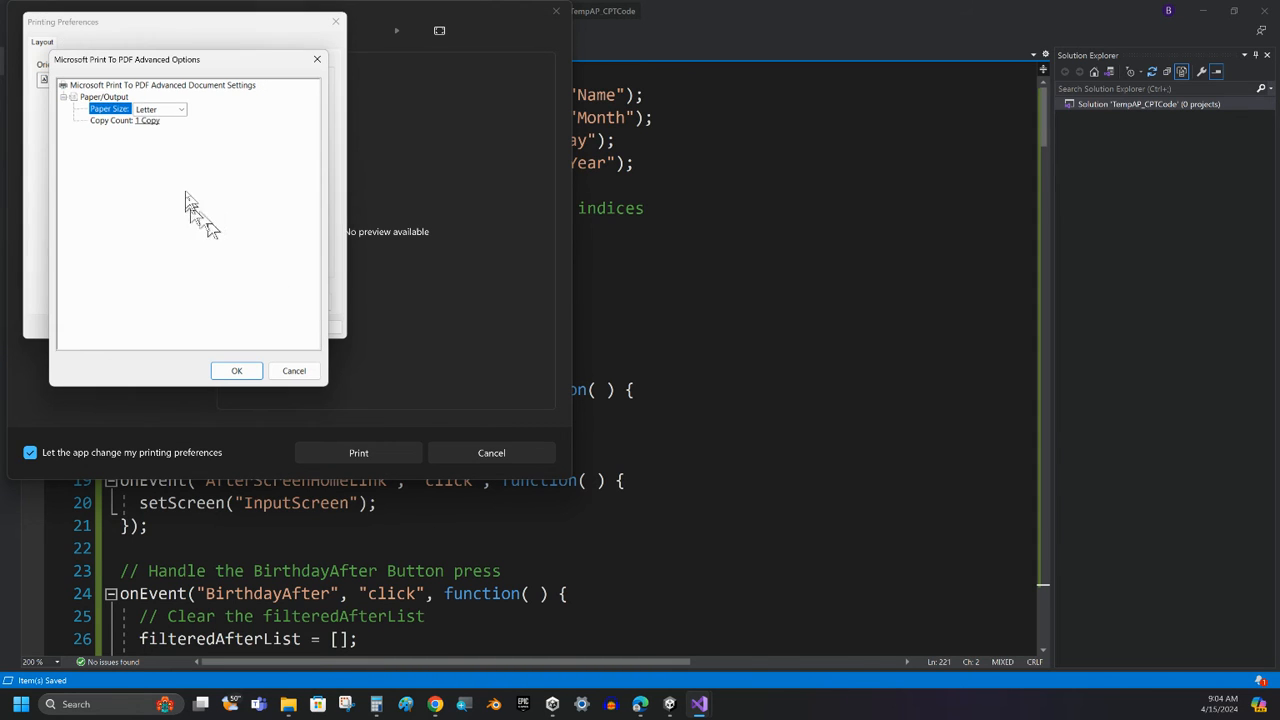
{"action": "mouse_move", "coordinate": [150, 144]}
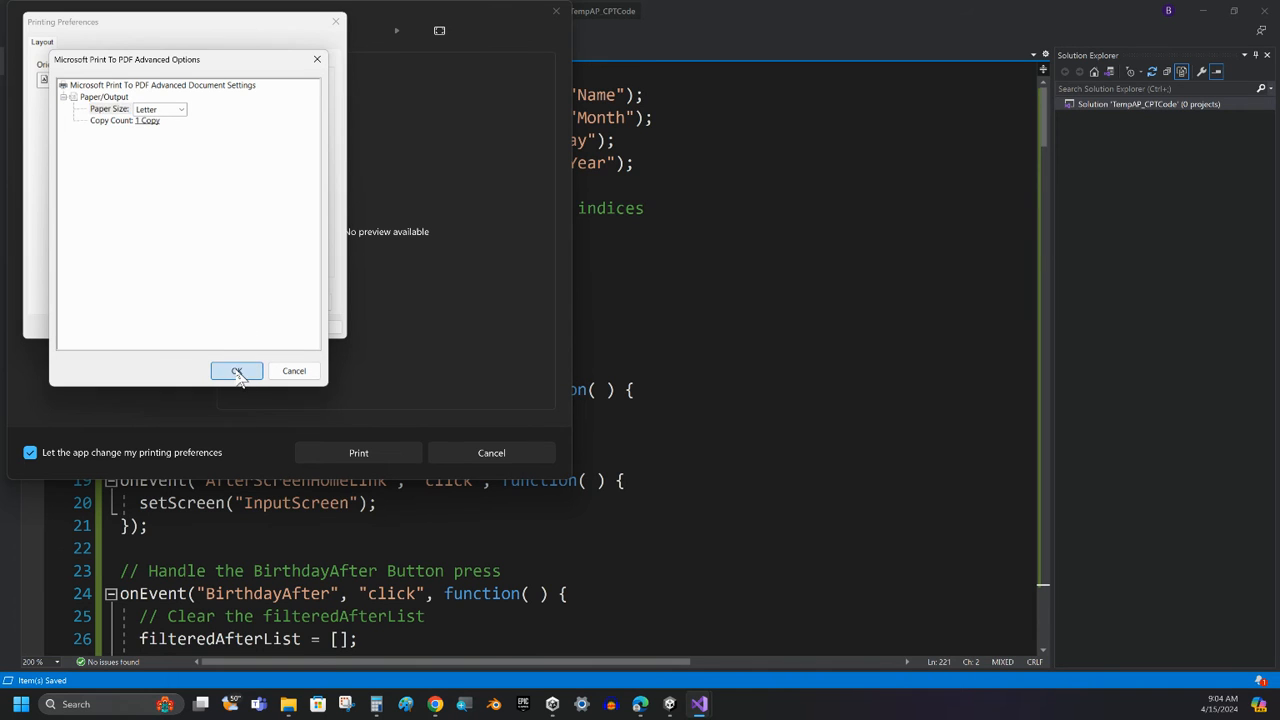
{"action": "left_click", "coordinate": [236, 370]}
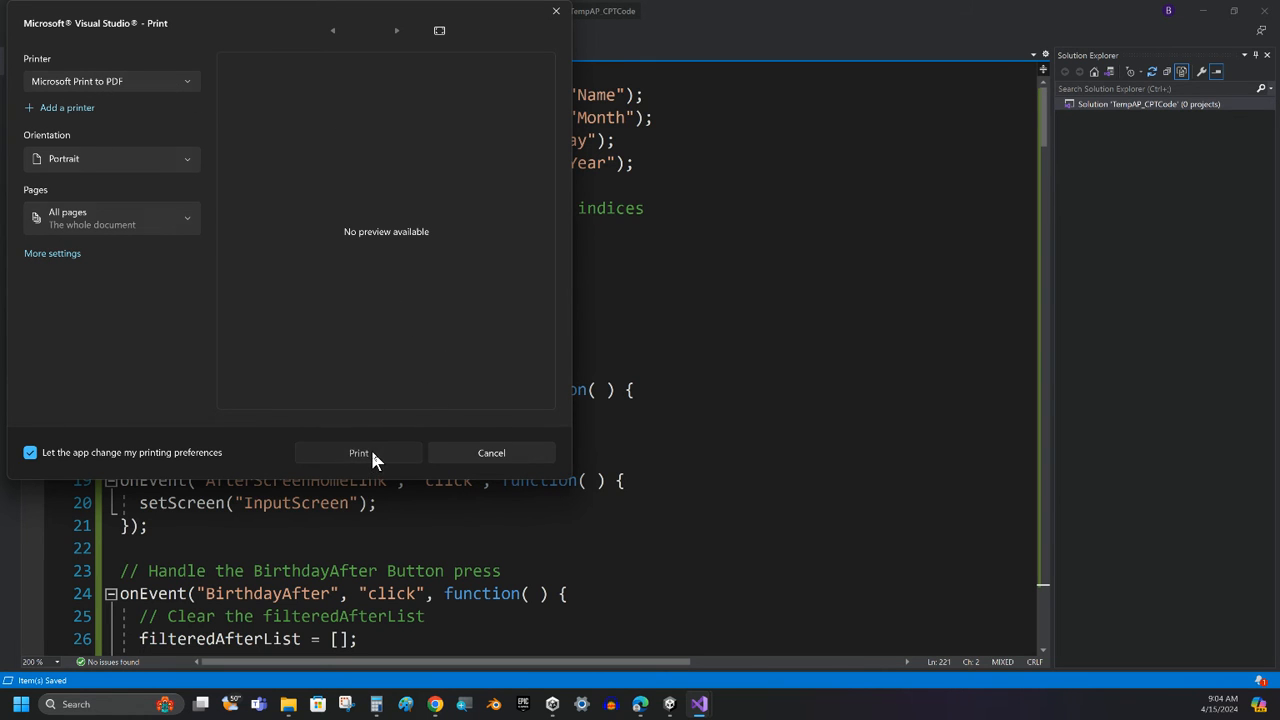
{"action": "left_click", "coordinate": [492, 452]}
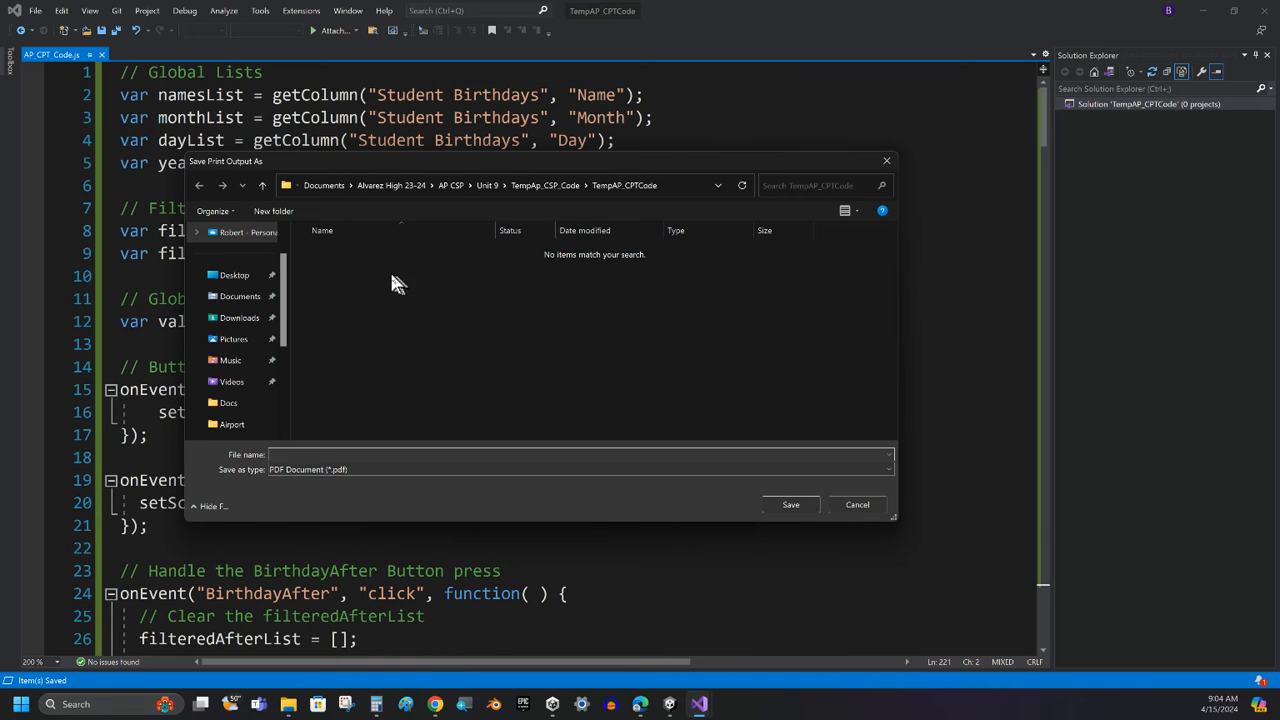
{"action": "mouse_move", "coordinate": [244, 240]}
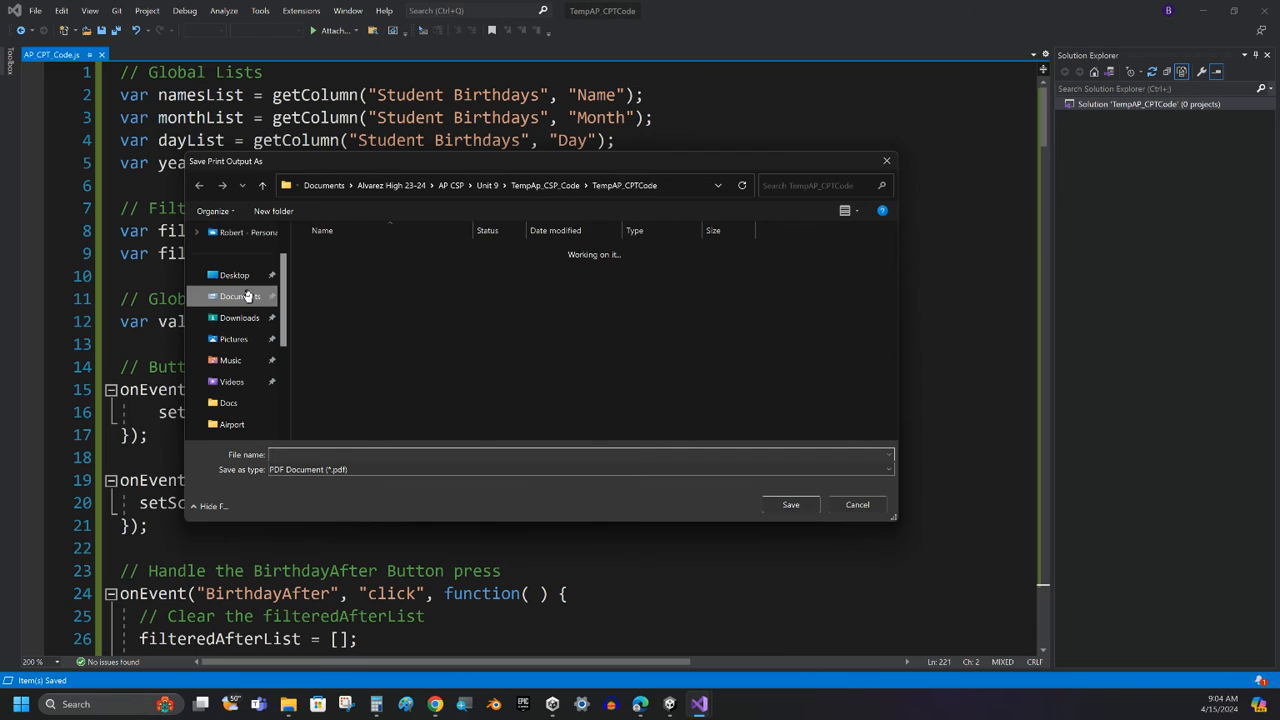
Navigate the save dialog to the code folder inside TempAp_CSP_Code under AP CSP.
{"action": "left_click", "coordinate": [240, 296]}
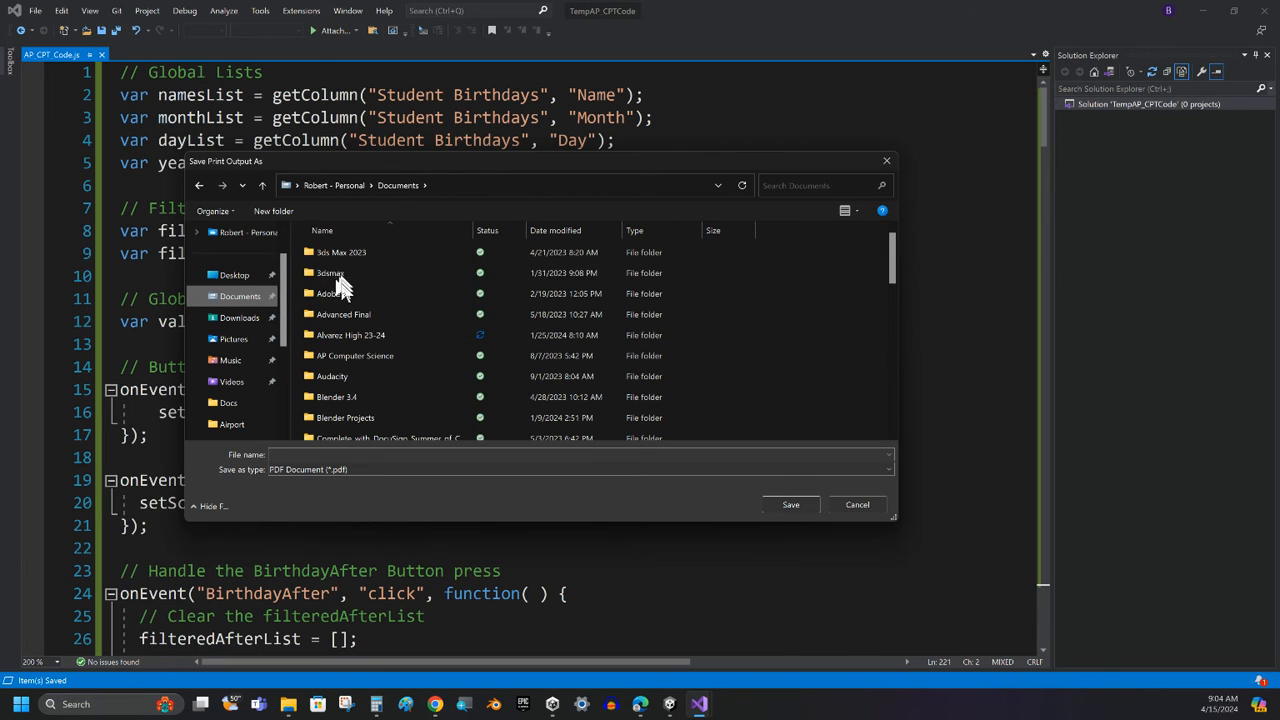
{"action": "double_click", "coordinate": [350, 336]}
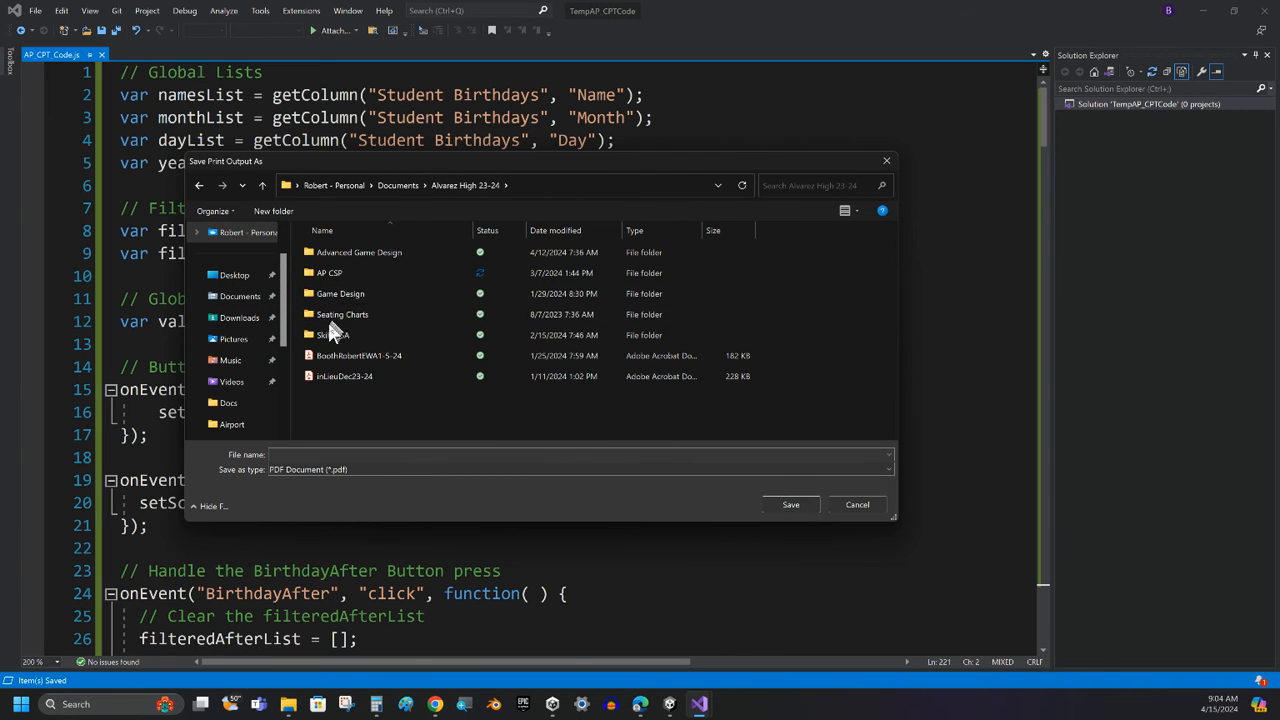
{"action": "double_click", "coordinate": [328, 272]}
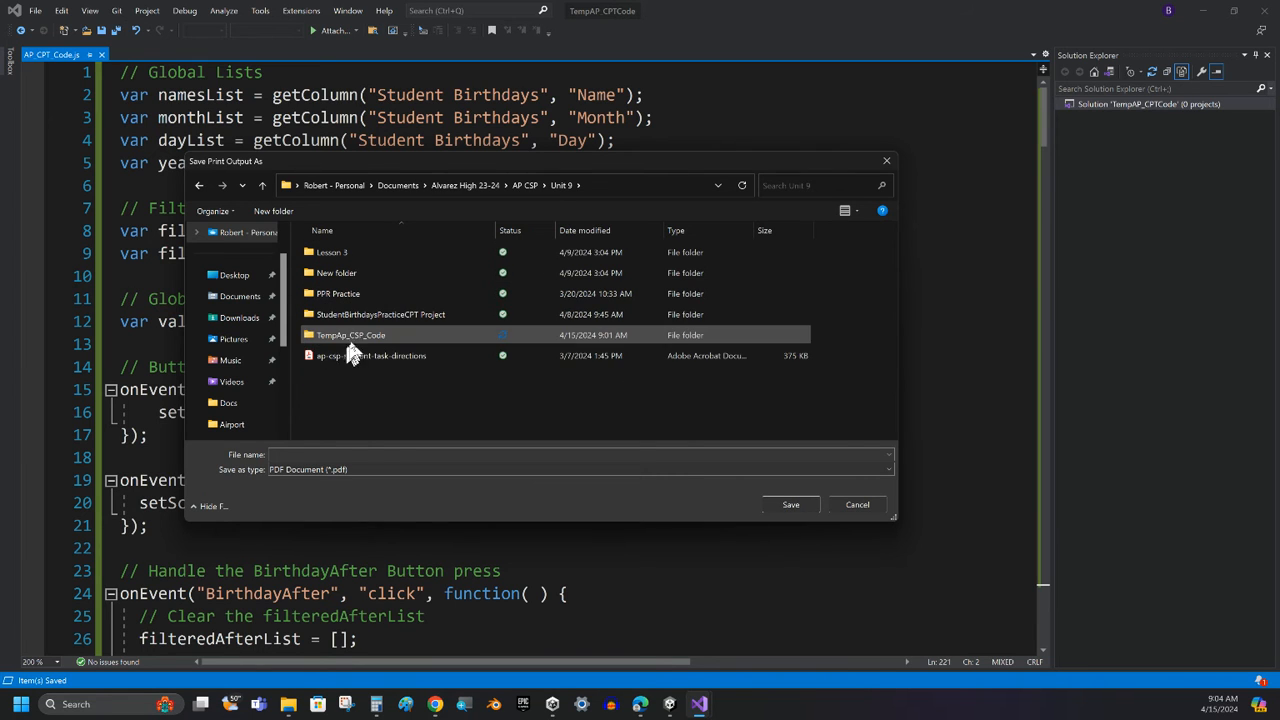
{"action": "double_click", "coordinate": [350, 336]}
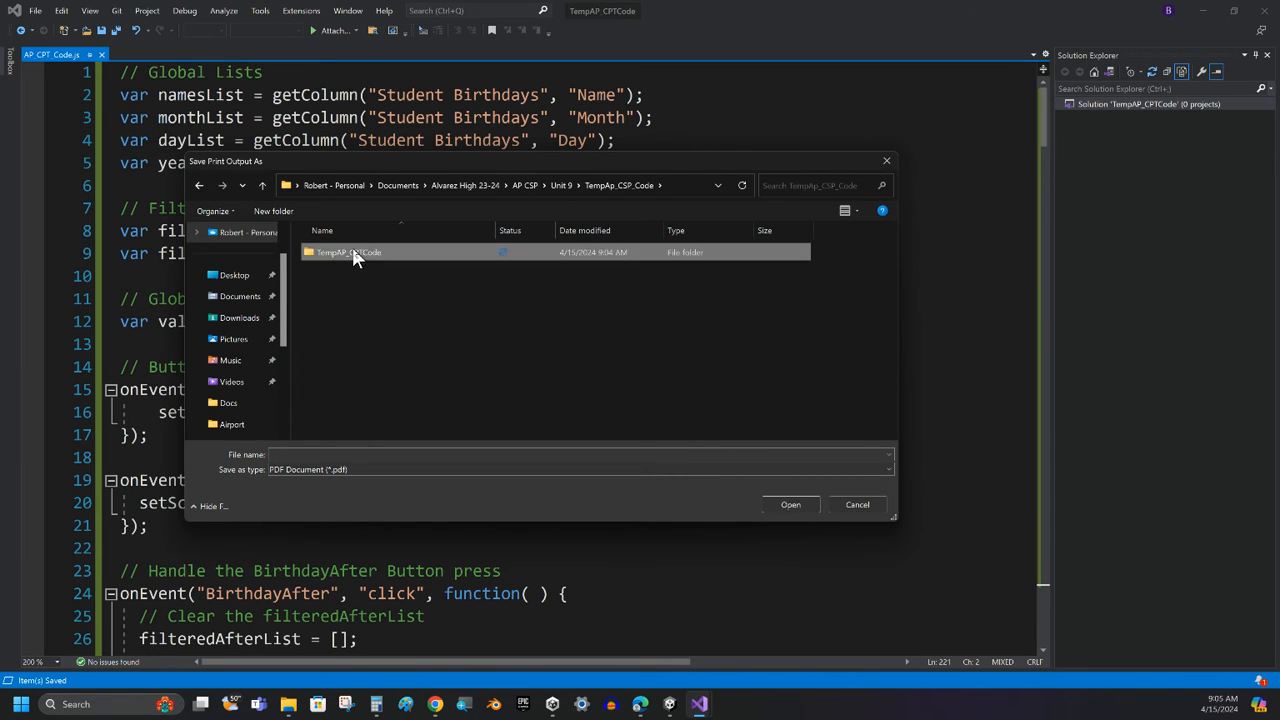
{"action": "double_click", "coordinate": [350, 252]}
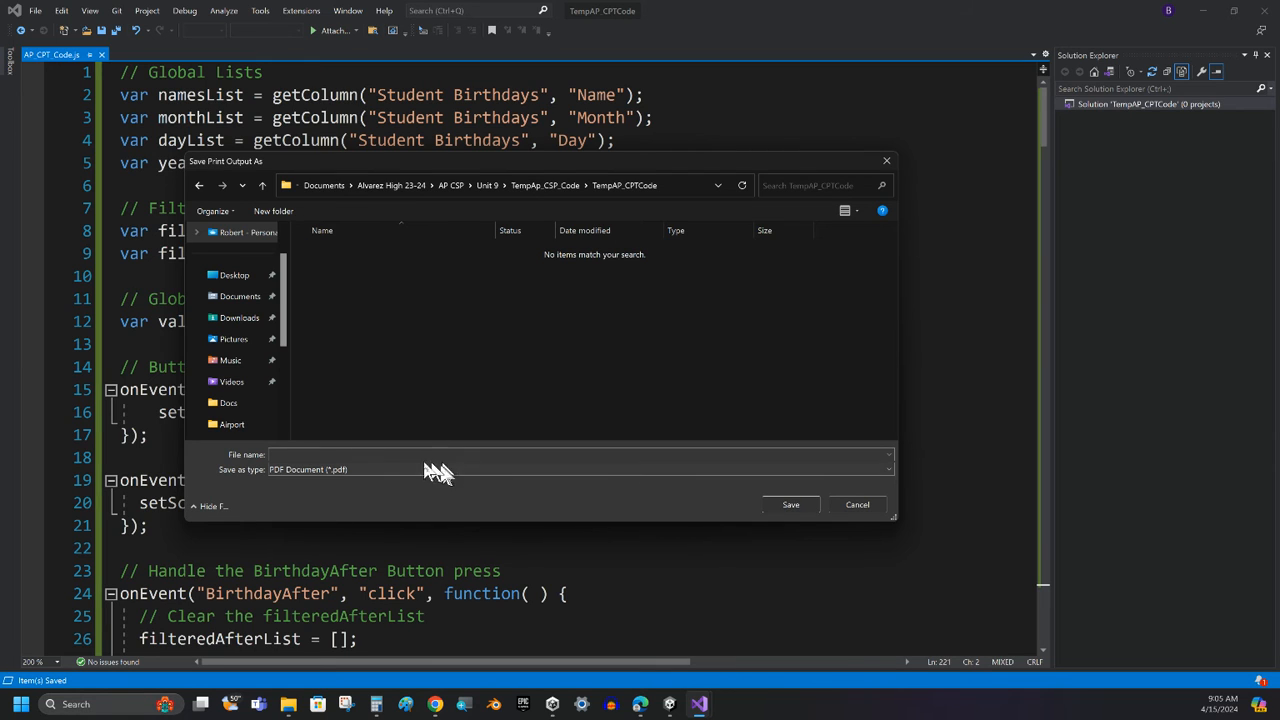
Save the printed output as the PDF document MyCodeForMyCPT.
{"action": "type", "text": "M"}
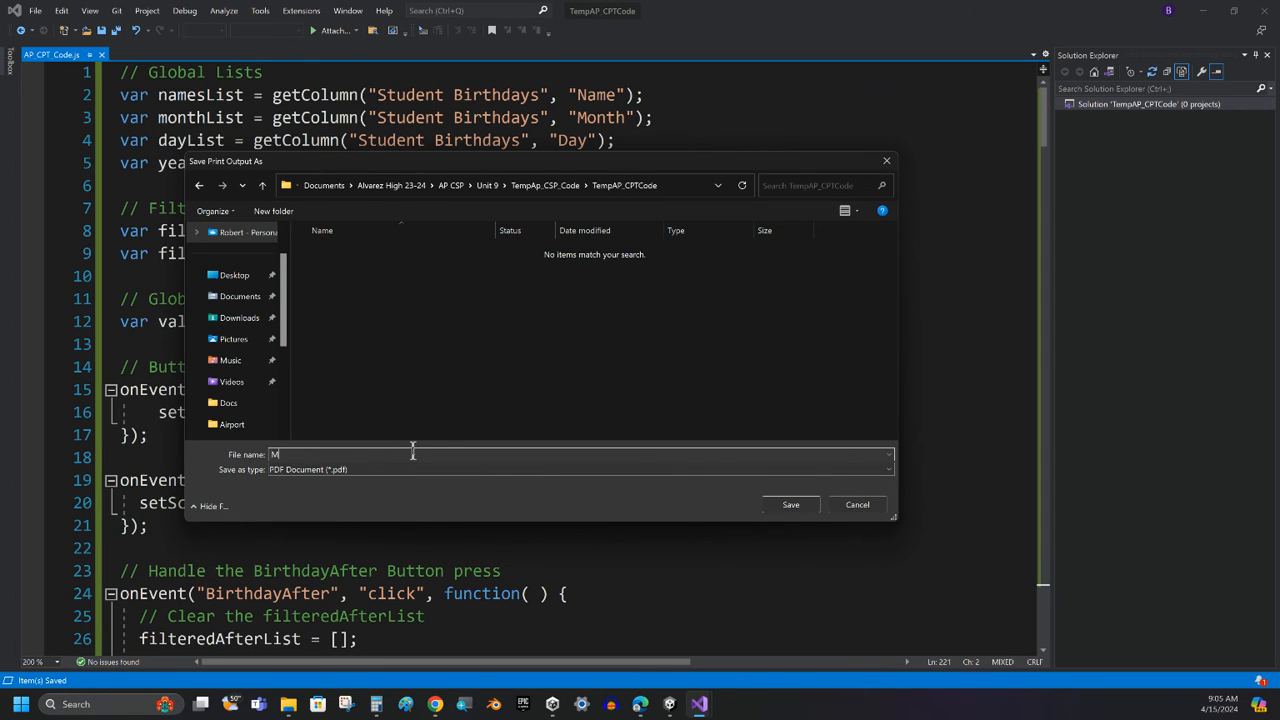
{"action": "type", "text": "yCodeFor"}
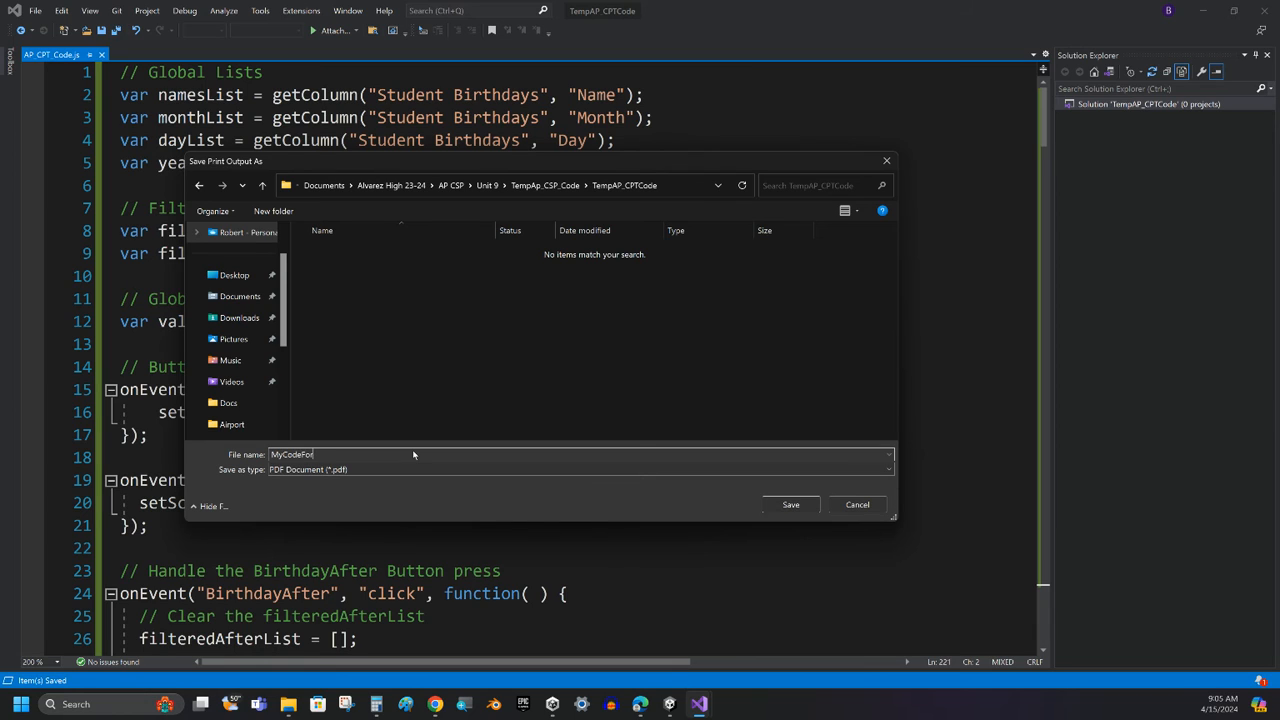
{"action": "type", "text": "MyCPT"}
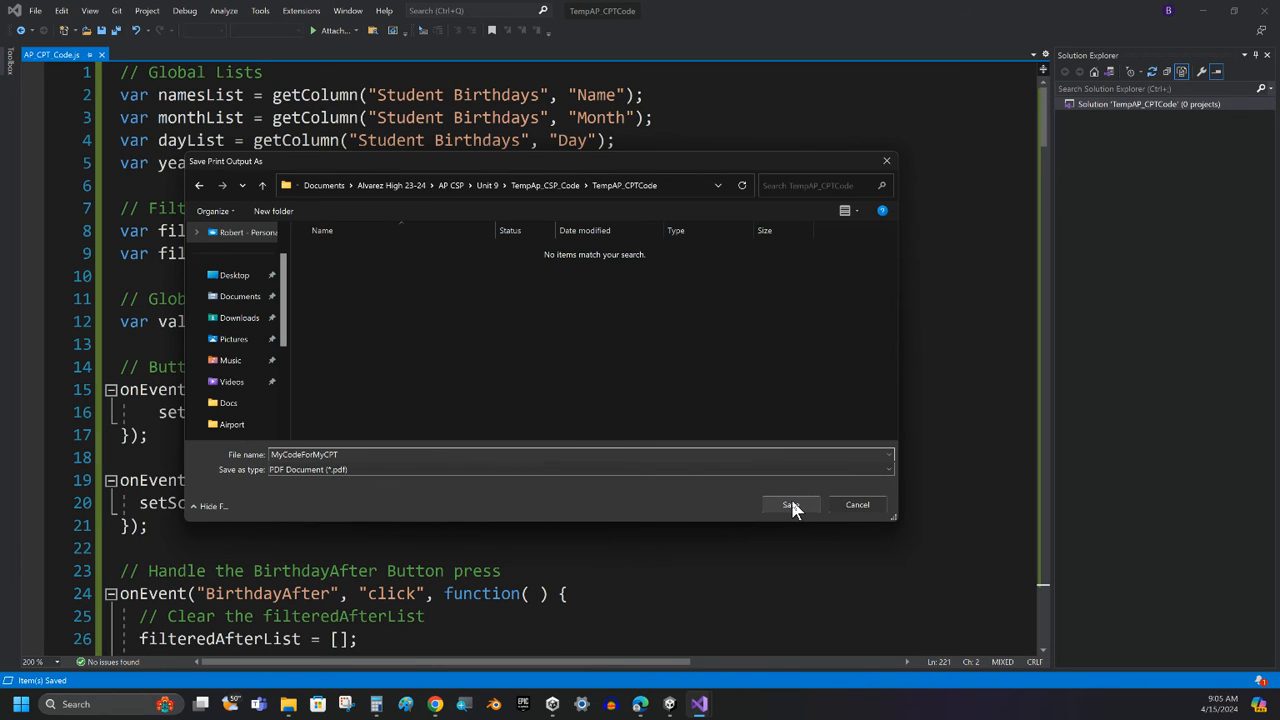
{"action": "left_click", "coordinate": [790, 504]}
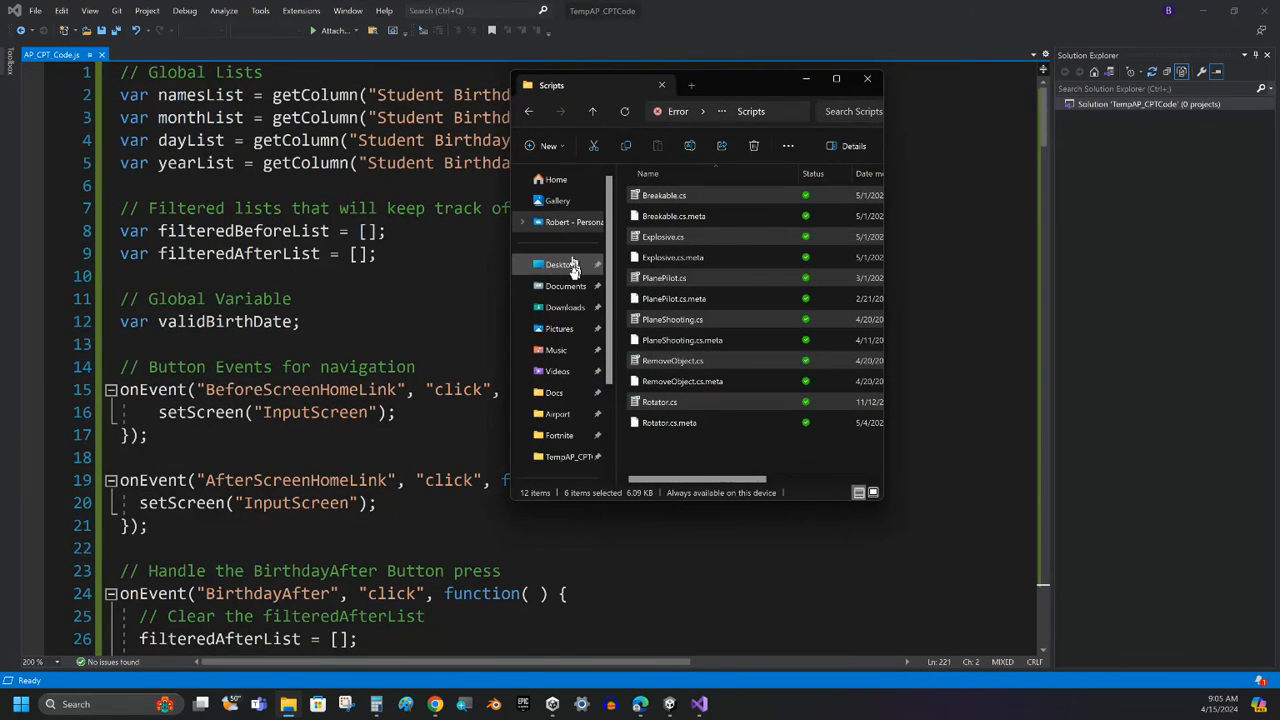
Navigate Documents > AP CSP > Unit 9 > TempAP_CPTCode and select the MyCodeForMyCPT PDF.
{"action": "left_click", "coordinate": [564, 286]}
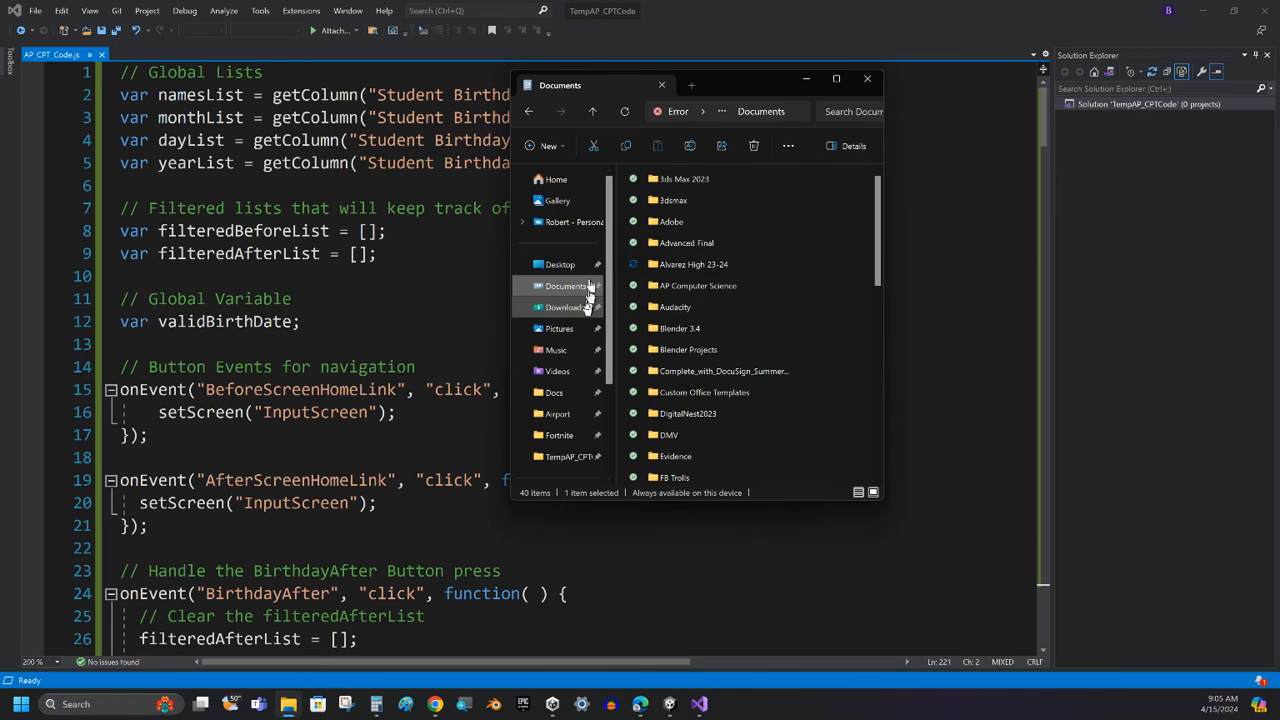
{"action": "left_click", "coordinate": [564, 286]}
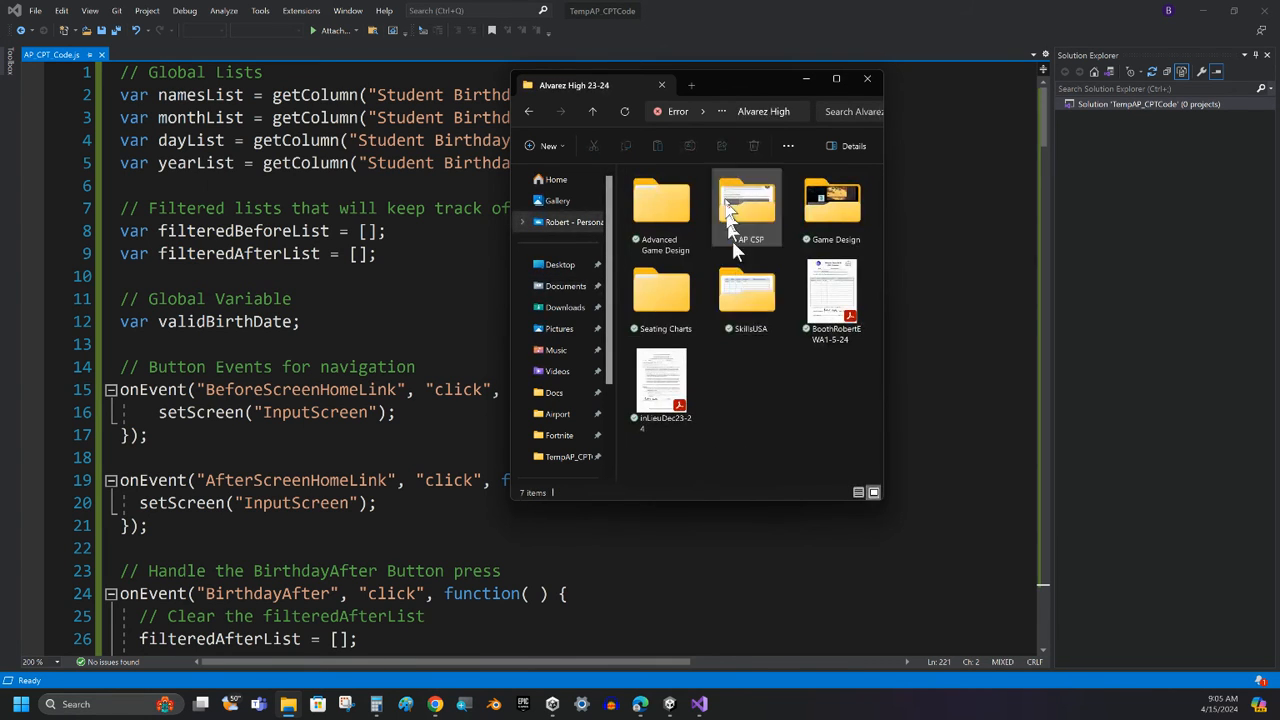
{"action": "double_click", "coordinate": [748, 204]}
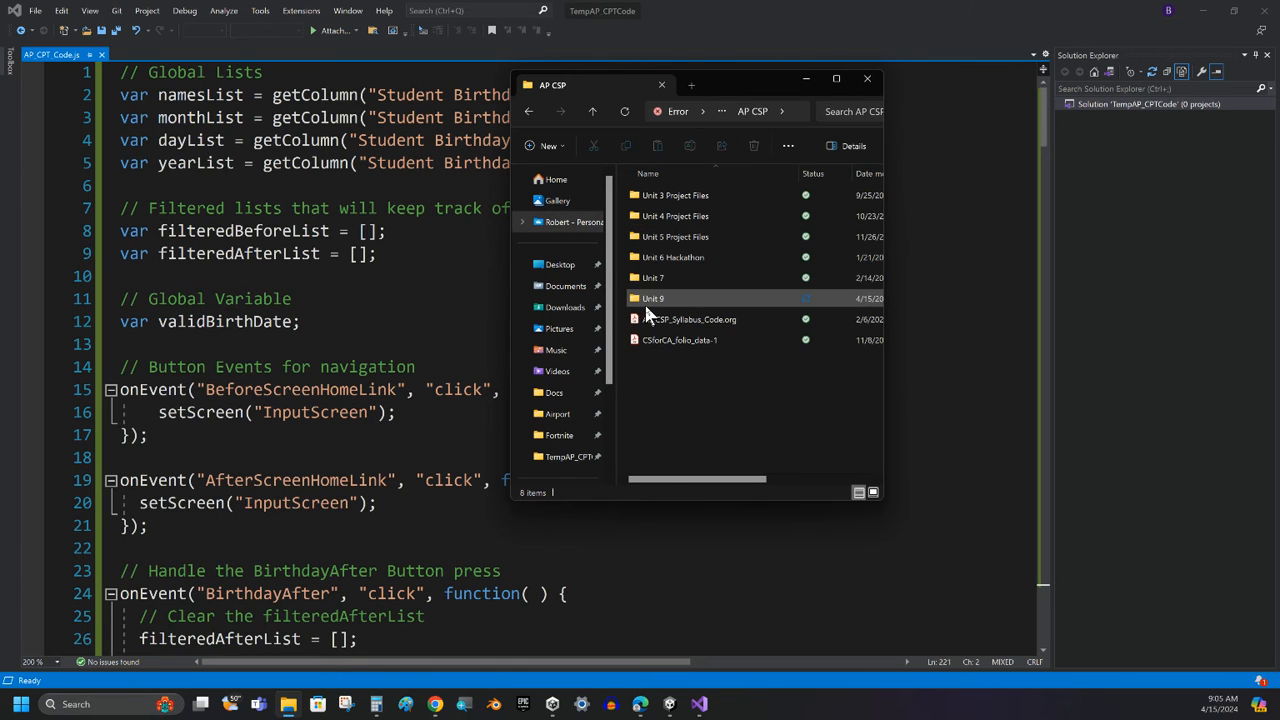
{"action": "double_click", "coordinate": [652, 298]}
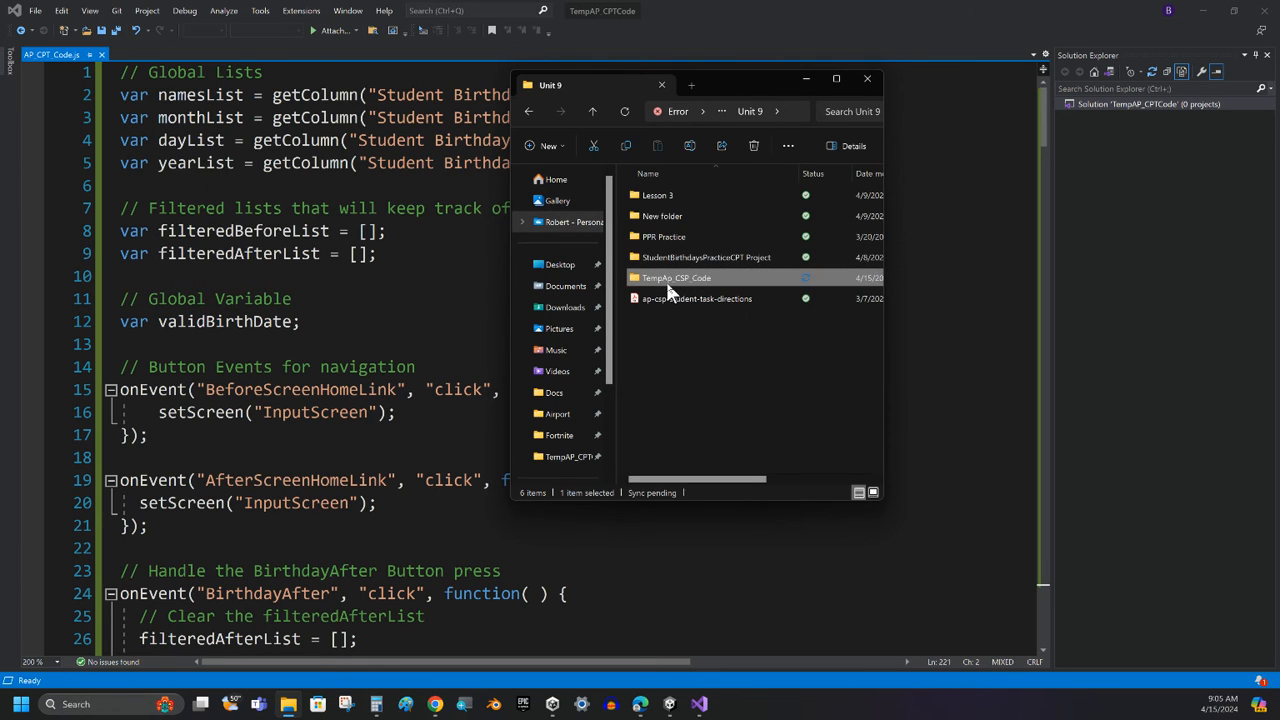
{"action": "double_click", "coordinate": [676, 276]}
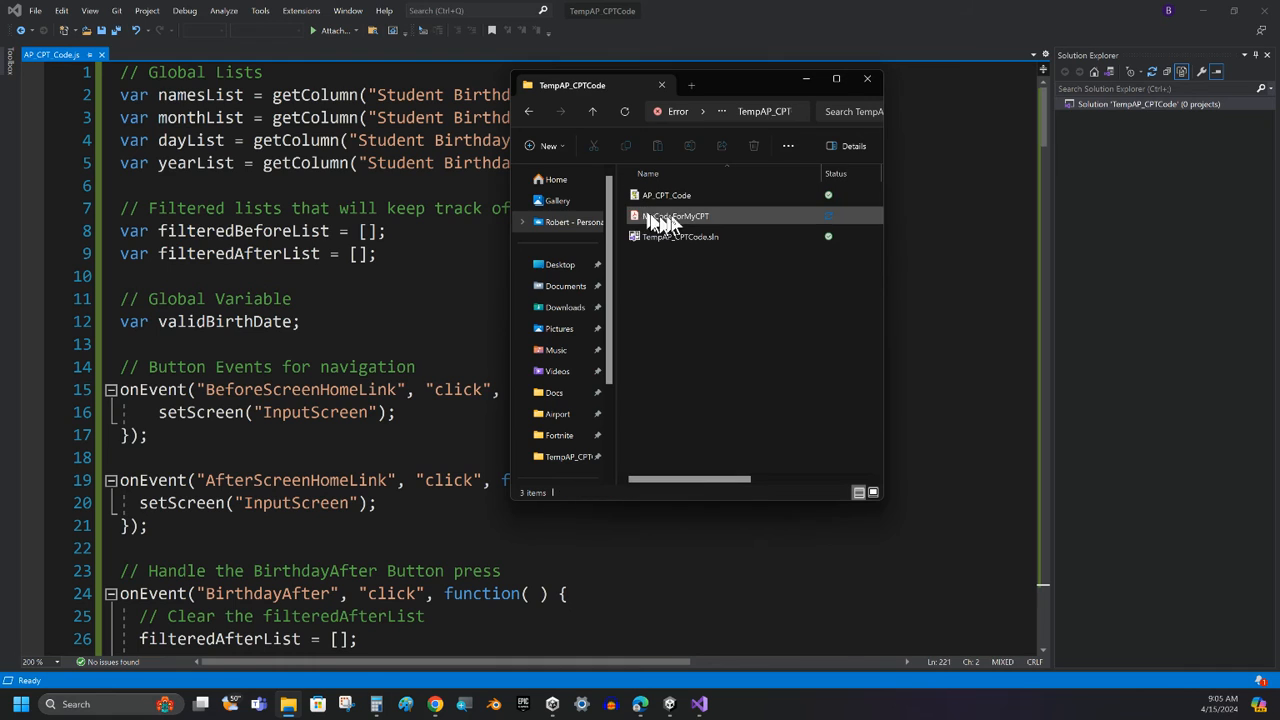
{"action": "left_click", "coordinate": [676, 216]}
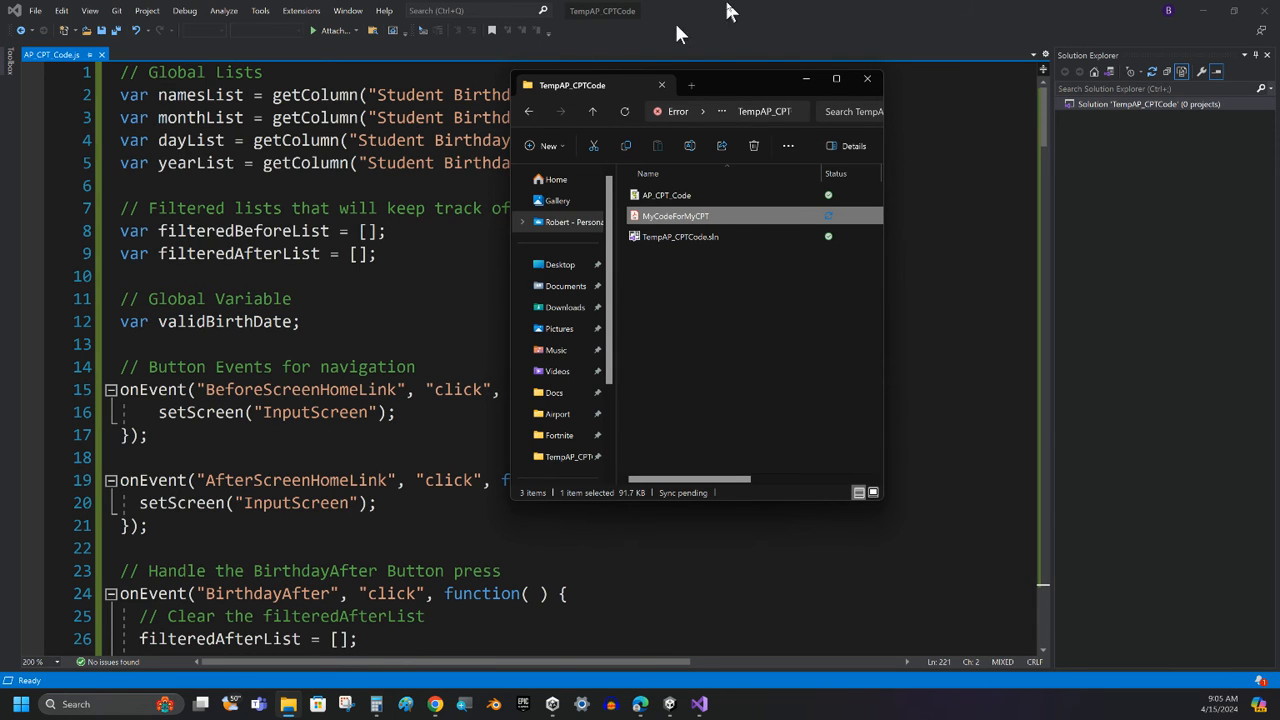
{"action": "mouse_move", "coordinate": [650, 222]}
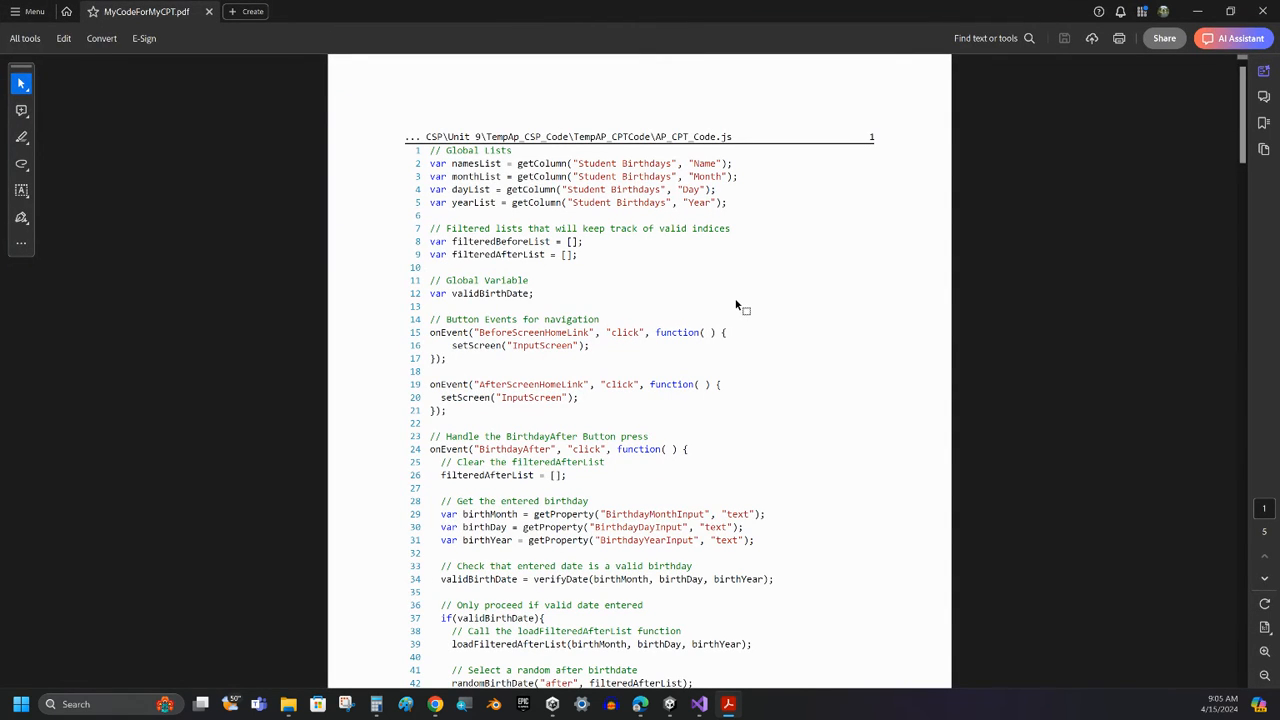
Review MyCodeForMyCPT.pdf in Acrobat, scrolling through the numbered AP_CPT_Code.js listing to pages 4 and 5.
{"action": "scroll", "scroll_direction": "down", "scroll_amount": 3}
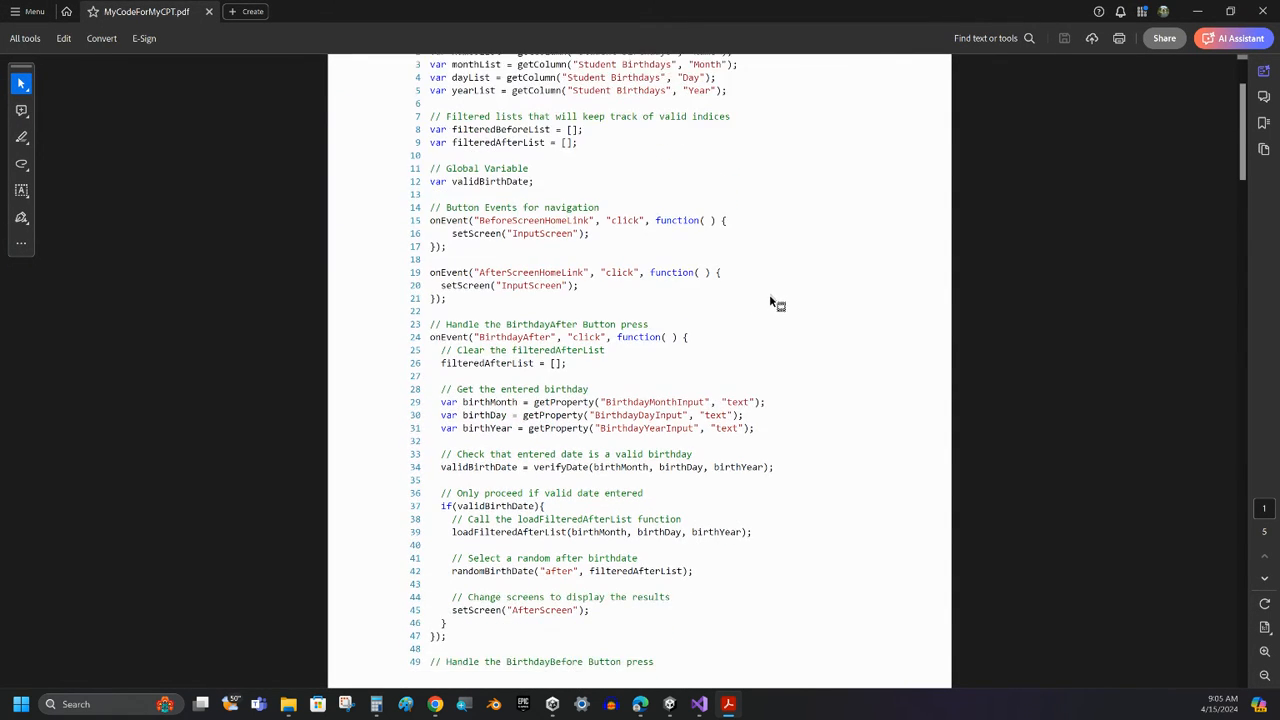
{"action": "scroll", "scroll_direction": "down", "scroll_amount": 3}
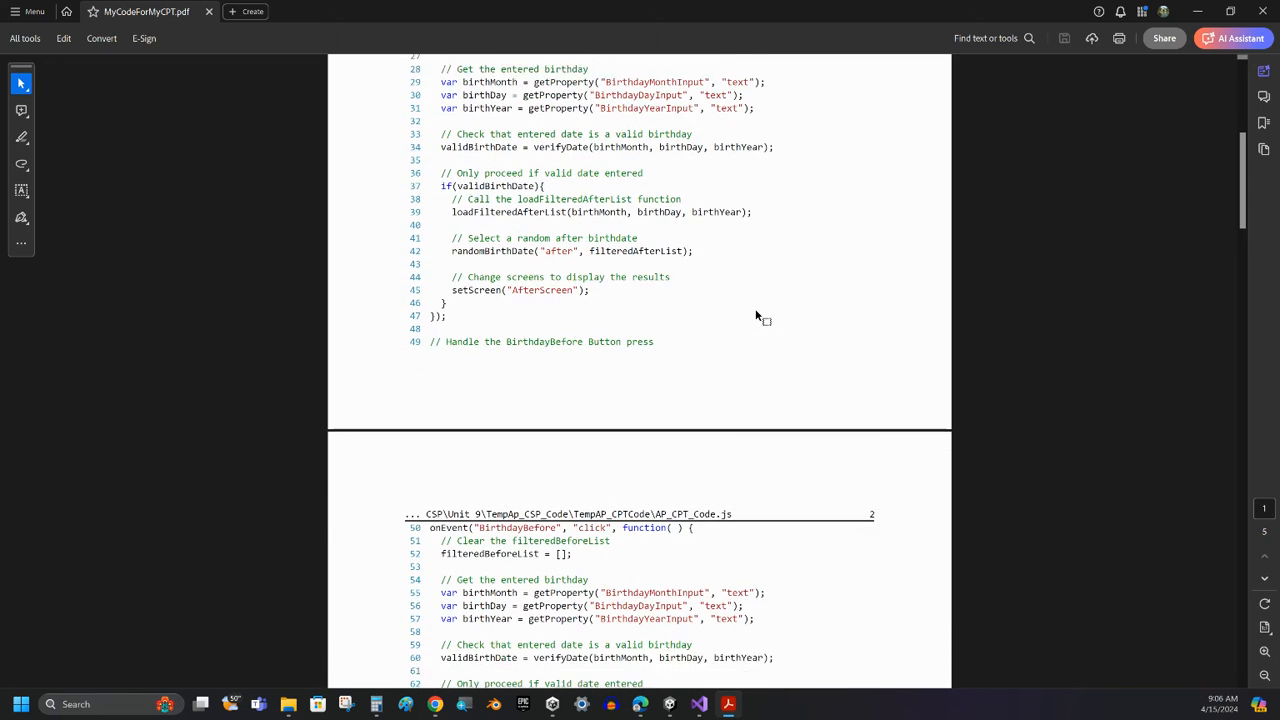
{"action": "scroll", "scroll_direction": "down", "scroll_amount": 3}
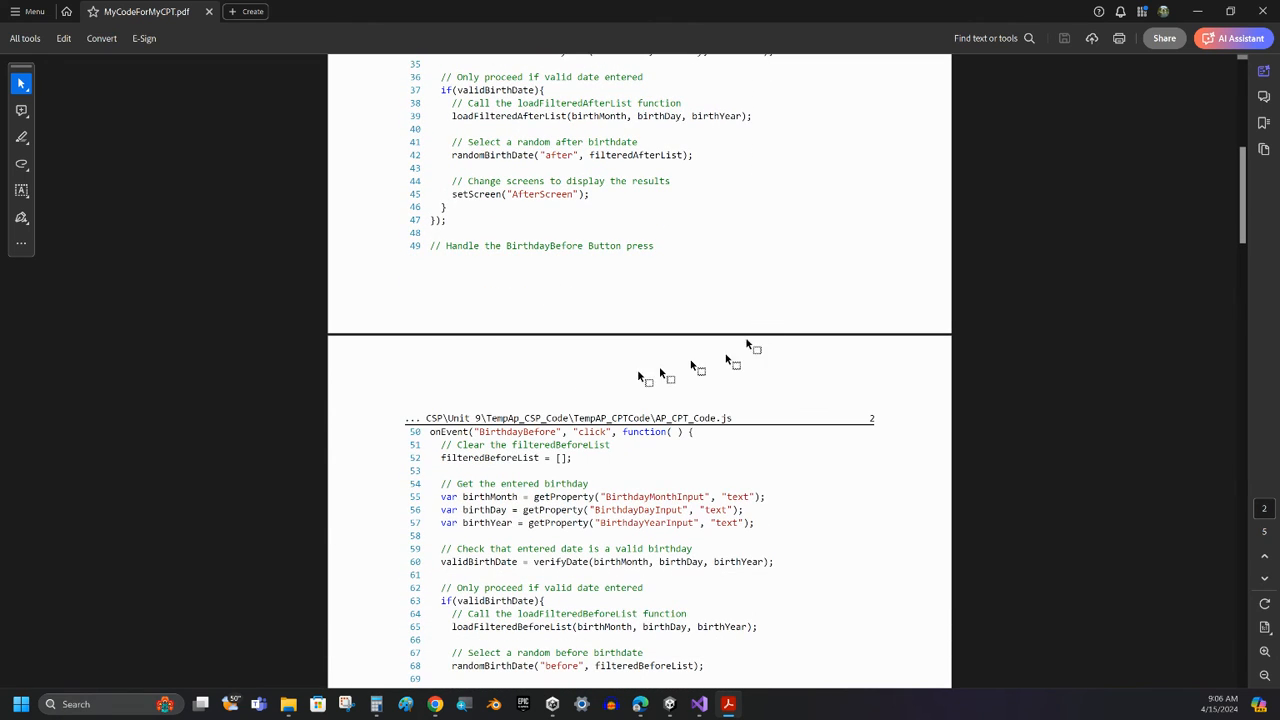
{"action": "mouse_move", "coordinate": [750, 430]}
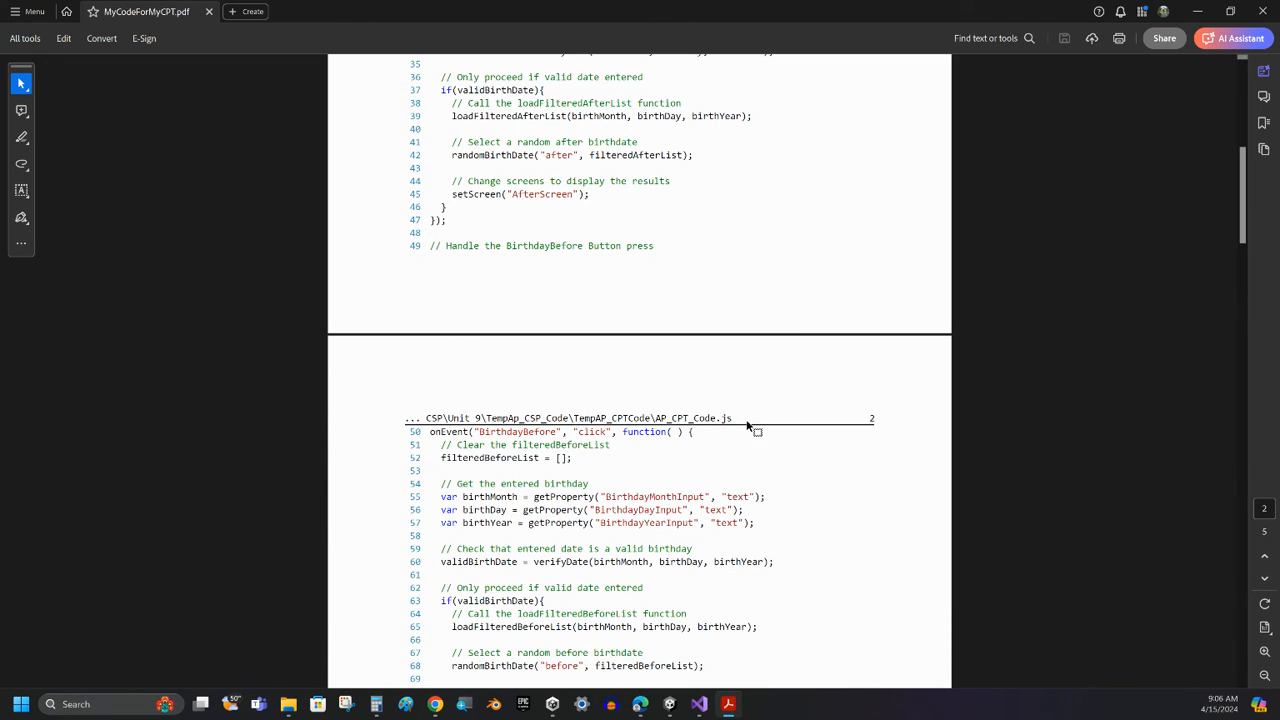
{"action": "scroll", "scroll_direction": "down", "scroll_amount": 3}
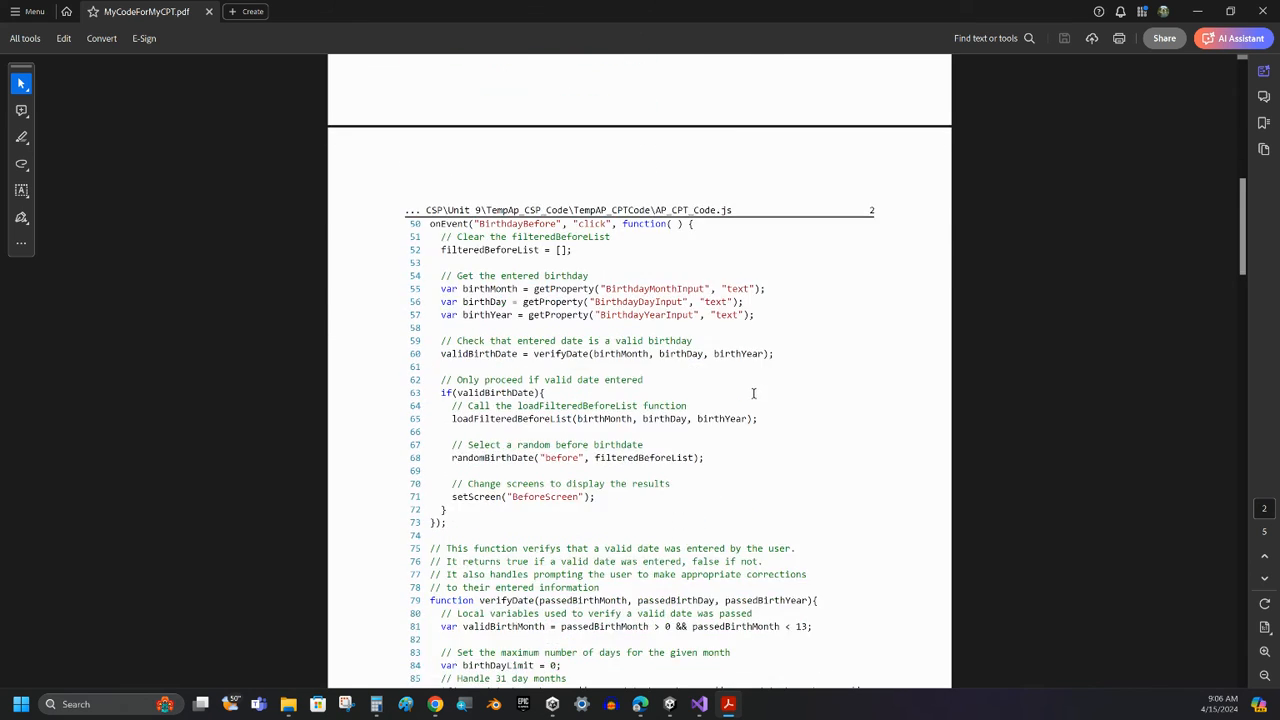
{"action": "scroll", "scroll_direction": "down", "scroll_amount": 3}
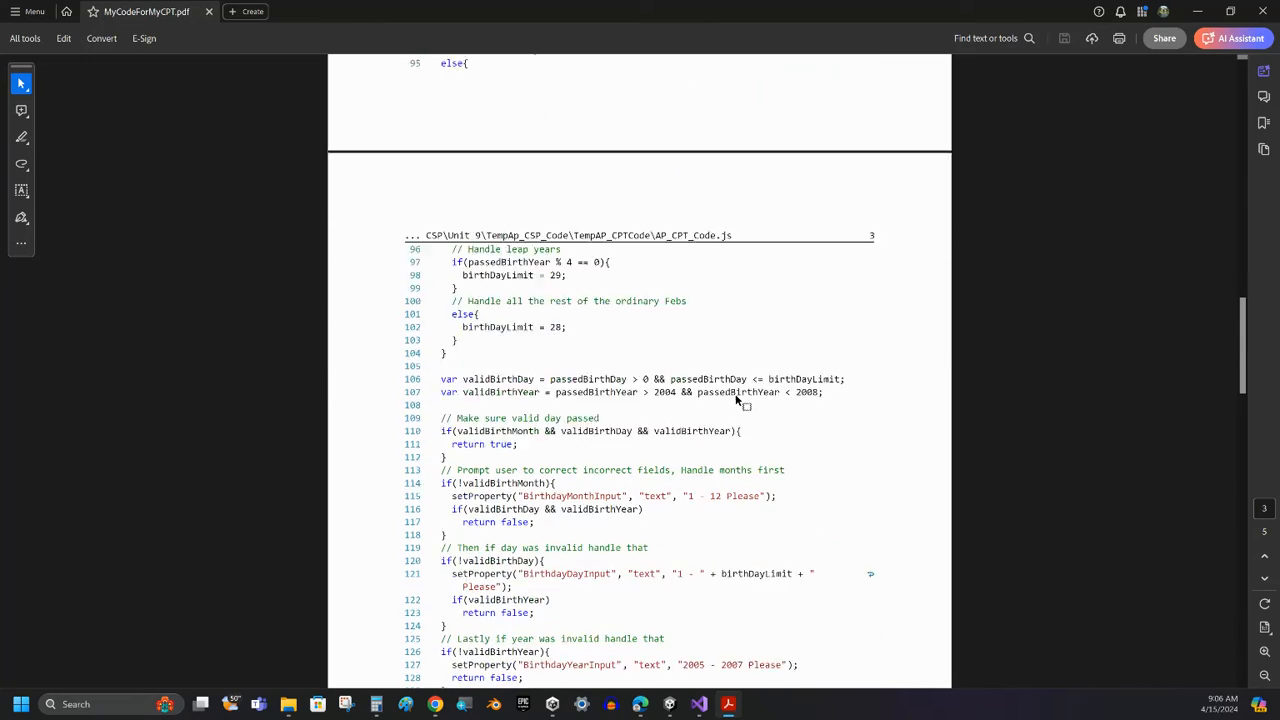
{"action": "scroll", "scroll_direction": "down", "scroll_amount": 3}
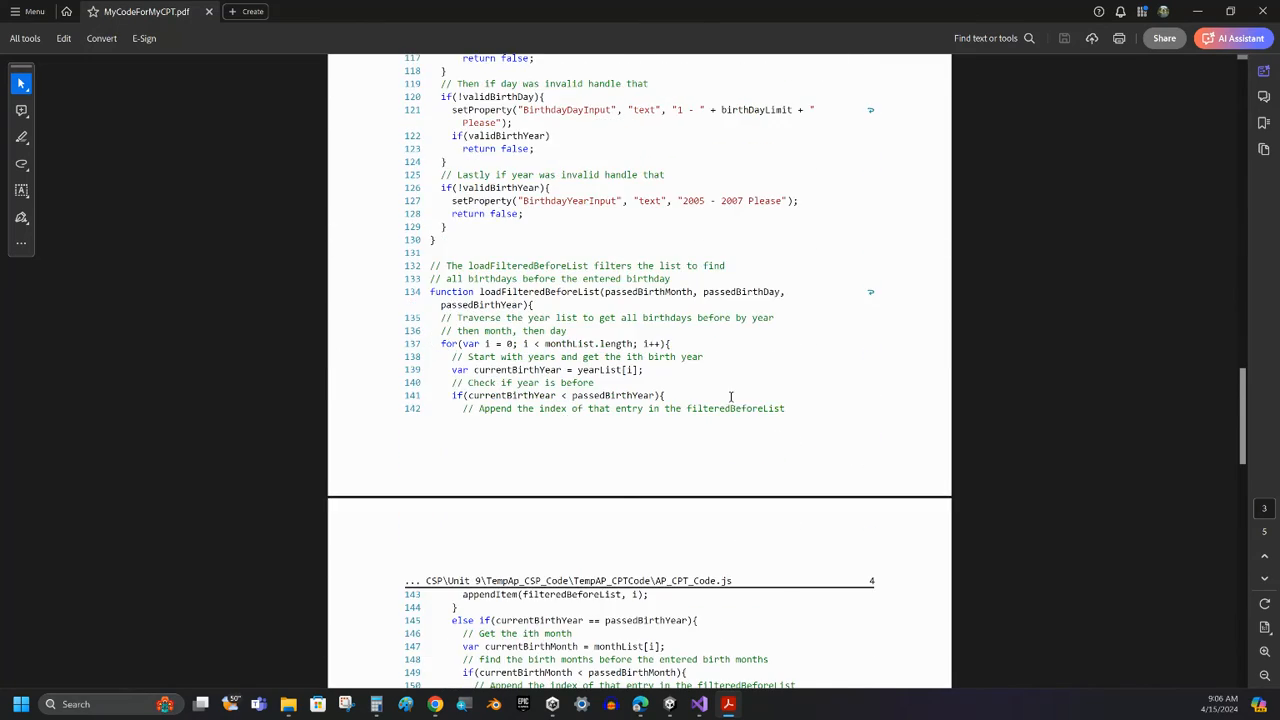
{"action": "scroll", "scroll_direction": "down", "scroll_amount": 3}
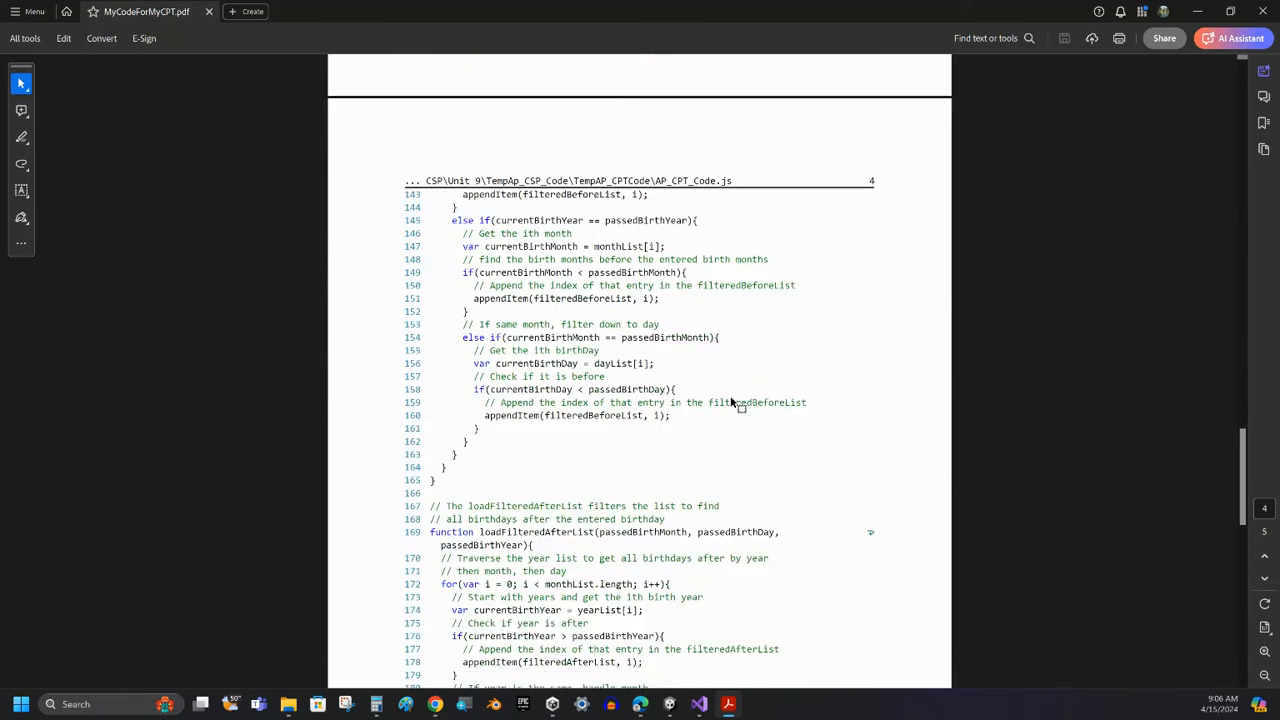
{"action": "scroll", "scroll_direction": "down", "scroll_amount": 3}
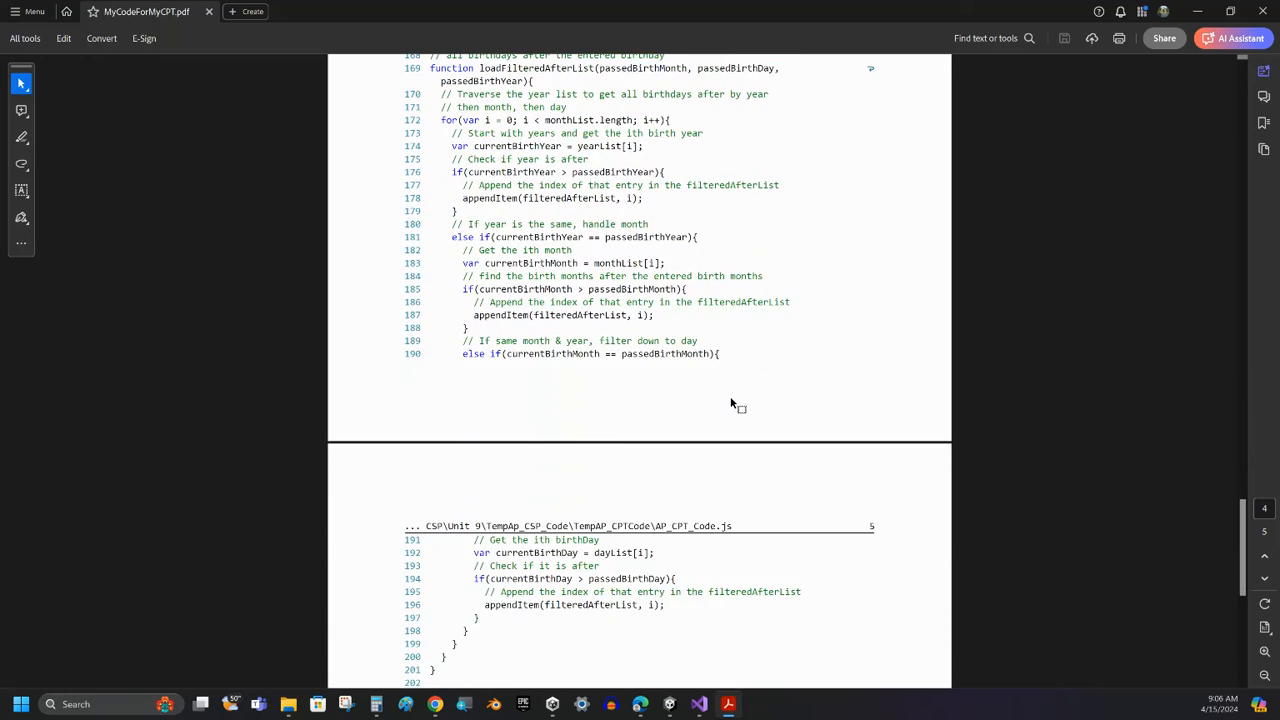
{"action": "scroll", "scroll_direction": "down", "scroll_amount": 3}
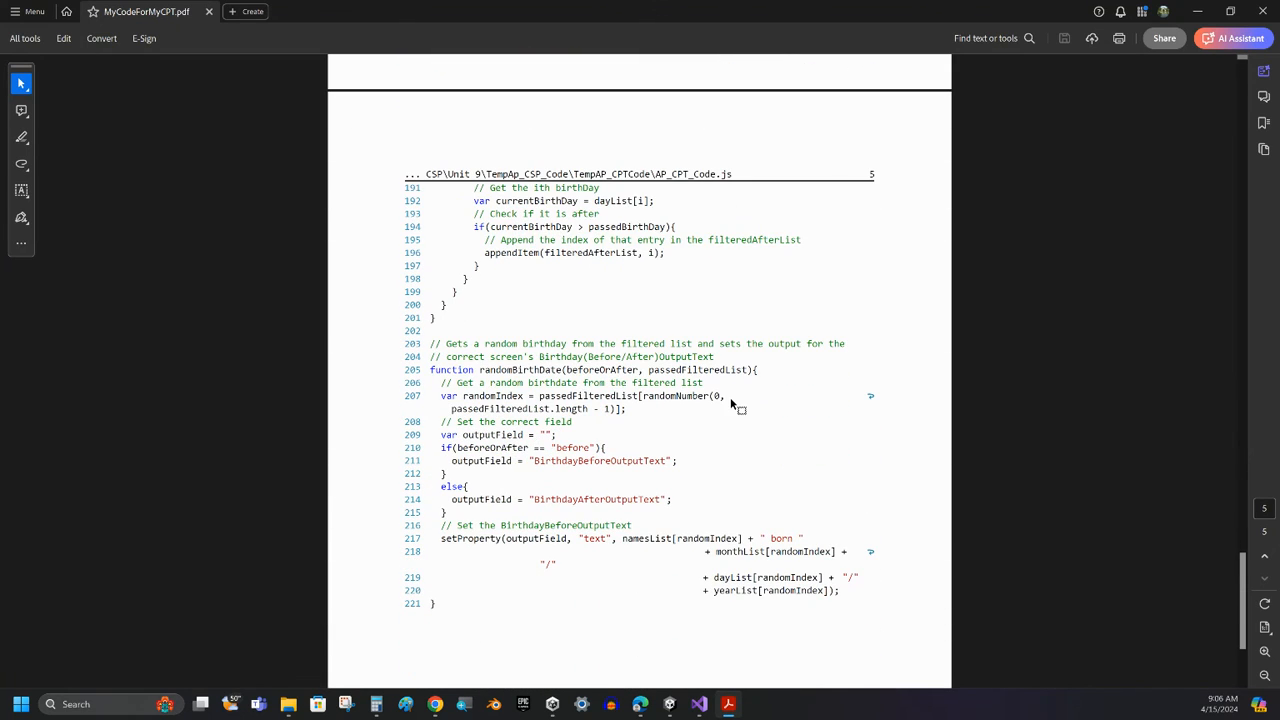
{"action": "mouse_move", "coordinate": [768, 180]}
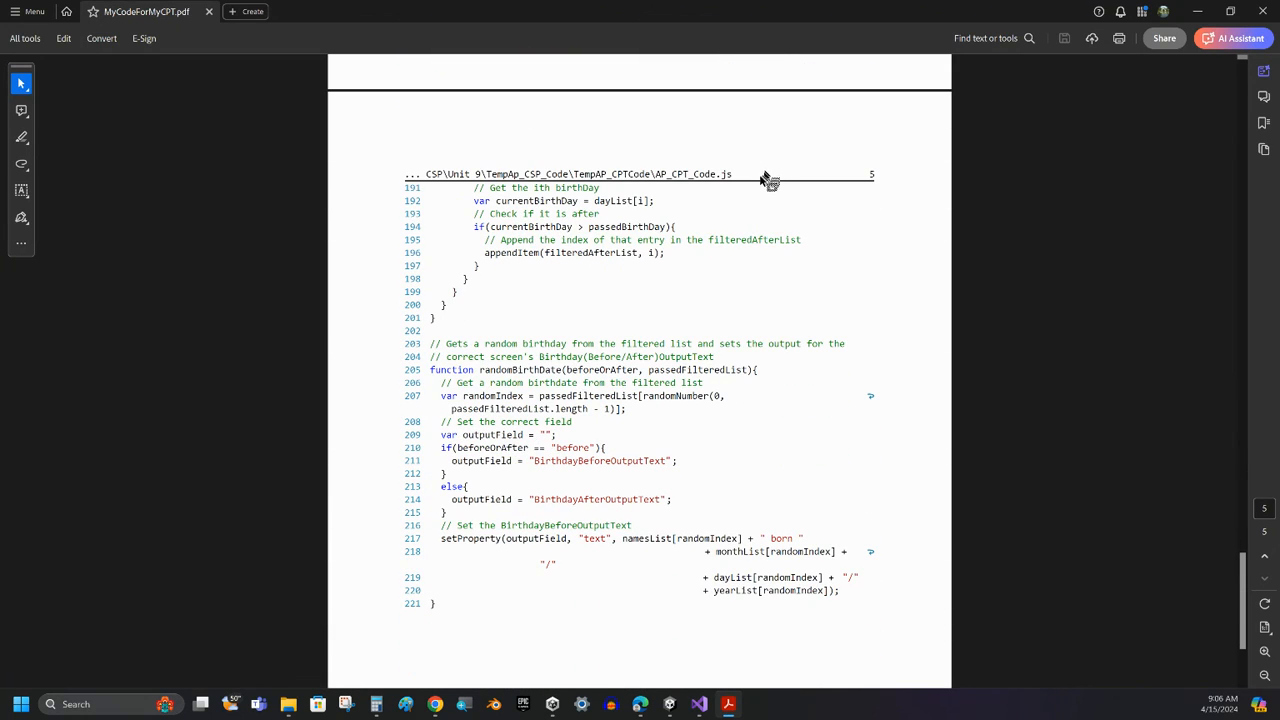
{"action": "double_click", "coordinate": [726, 172]}
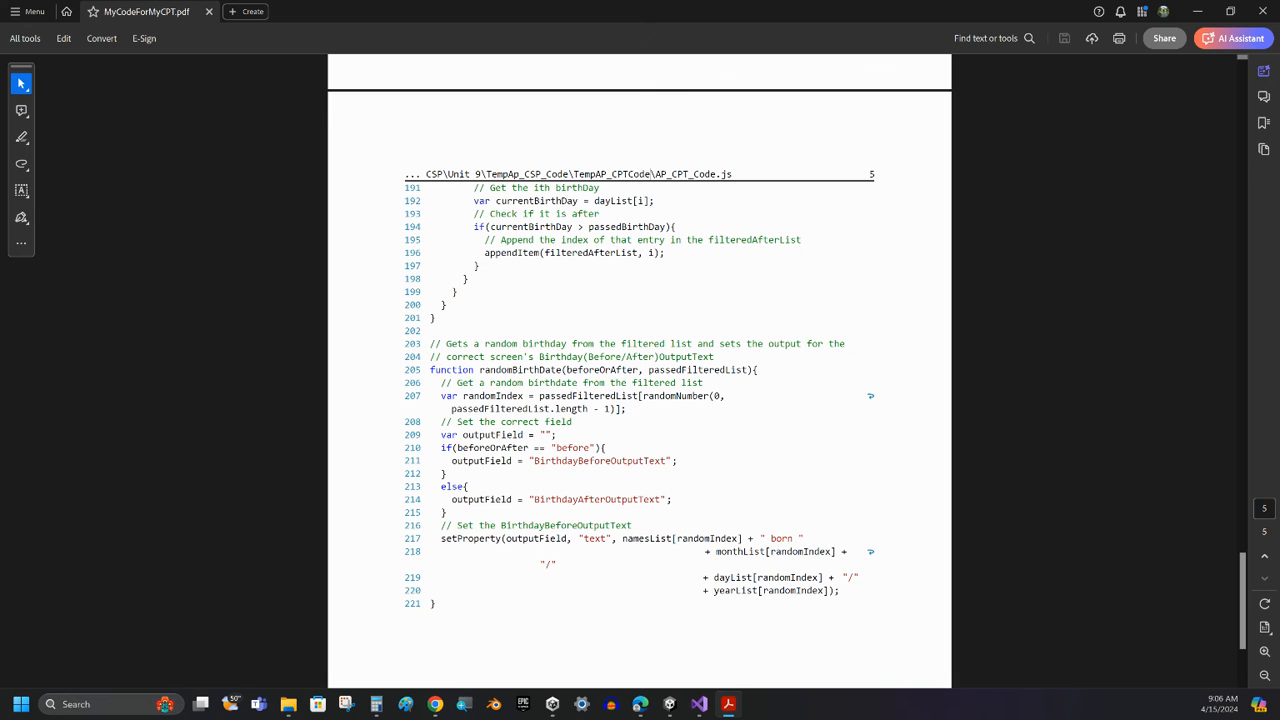
{"action": "scroll", "scroll_direction": "down", "scroll_amount": 3}
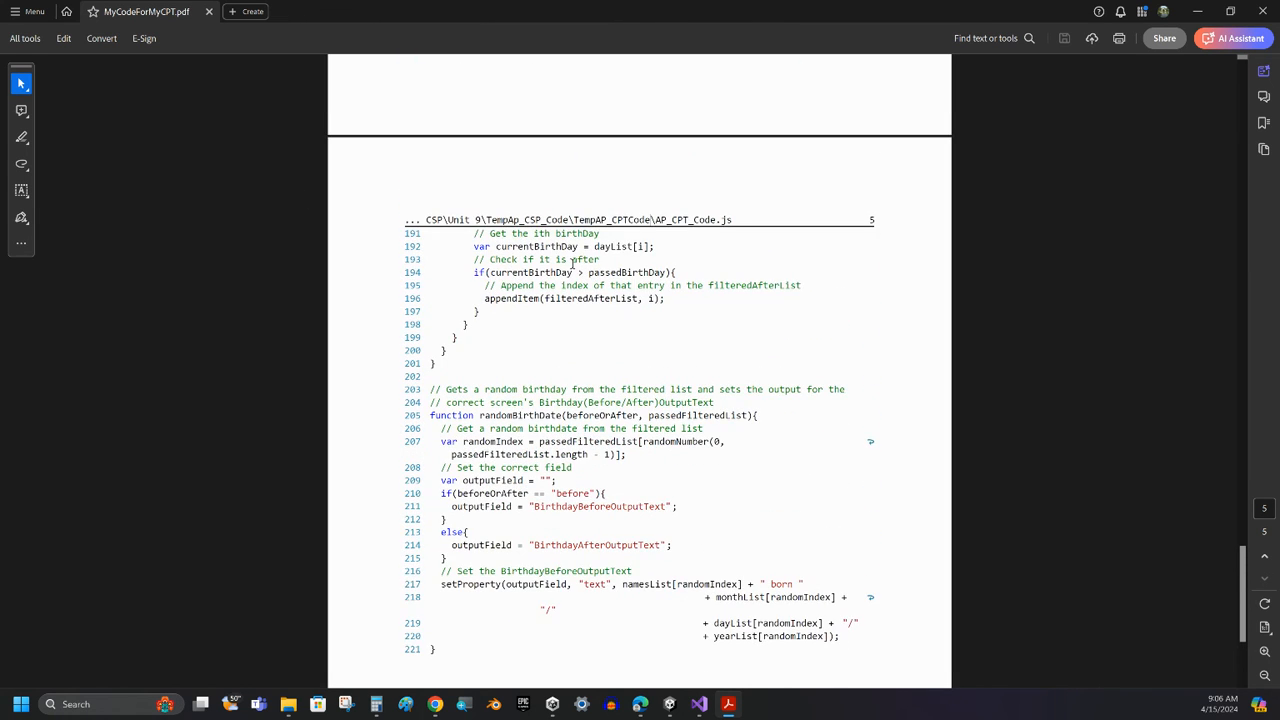
{"action": "scroll", "scroll_direction": "down", "scroll_amount": 3}
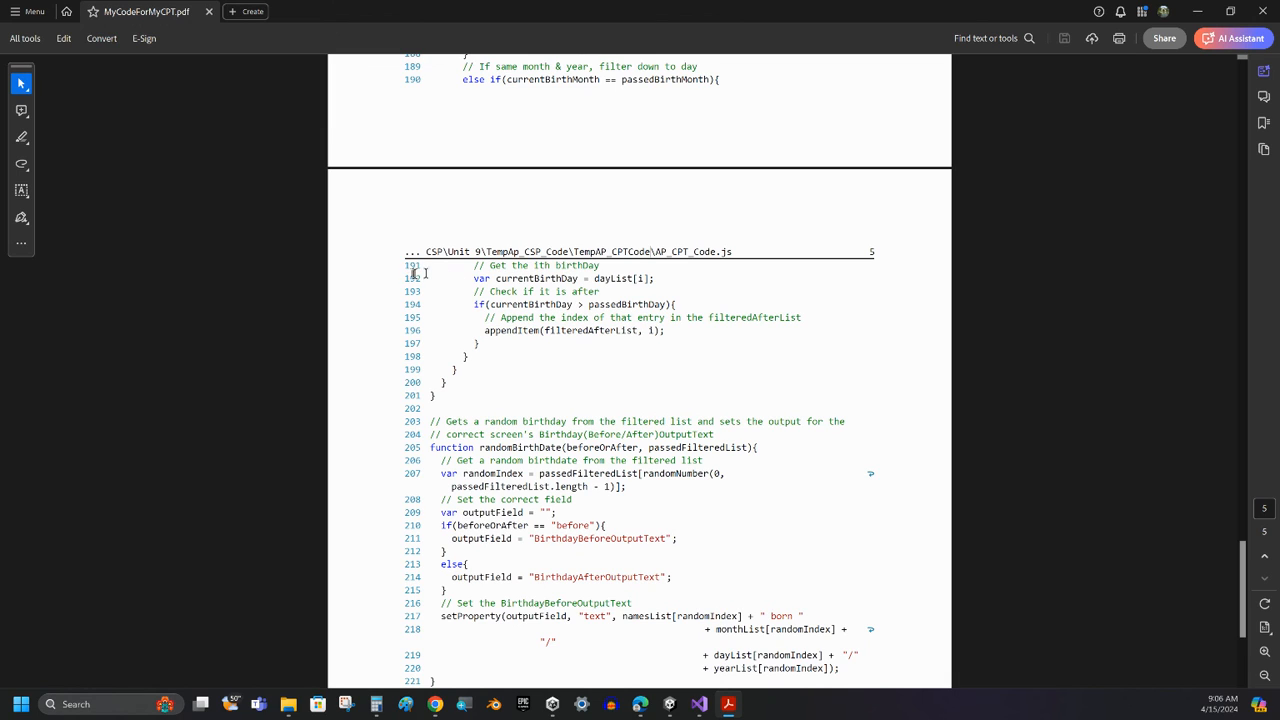